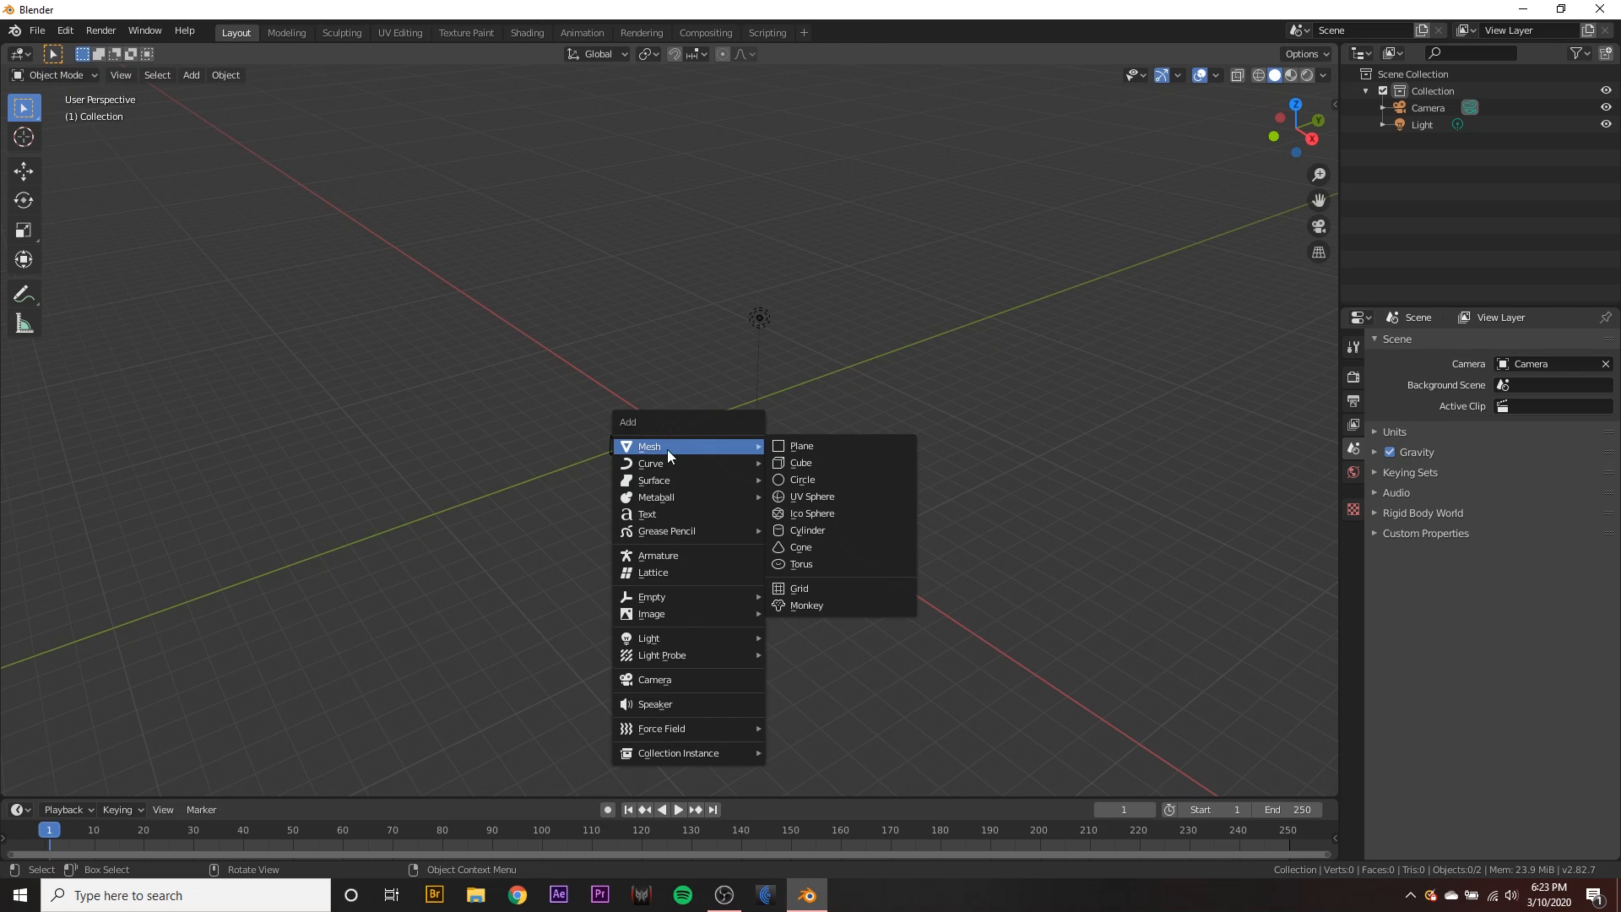
mouse_move(838, 503)
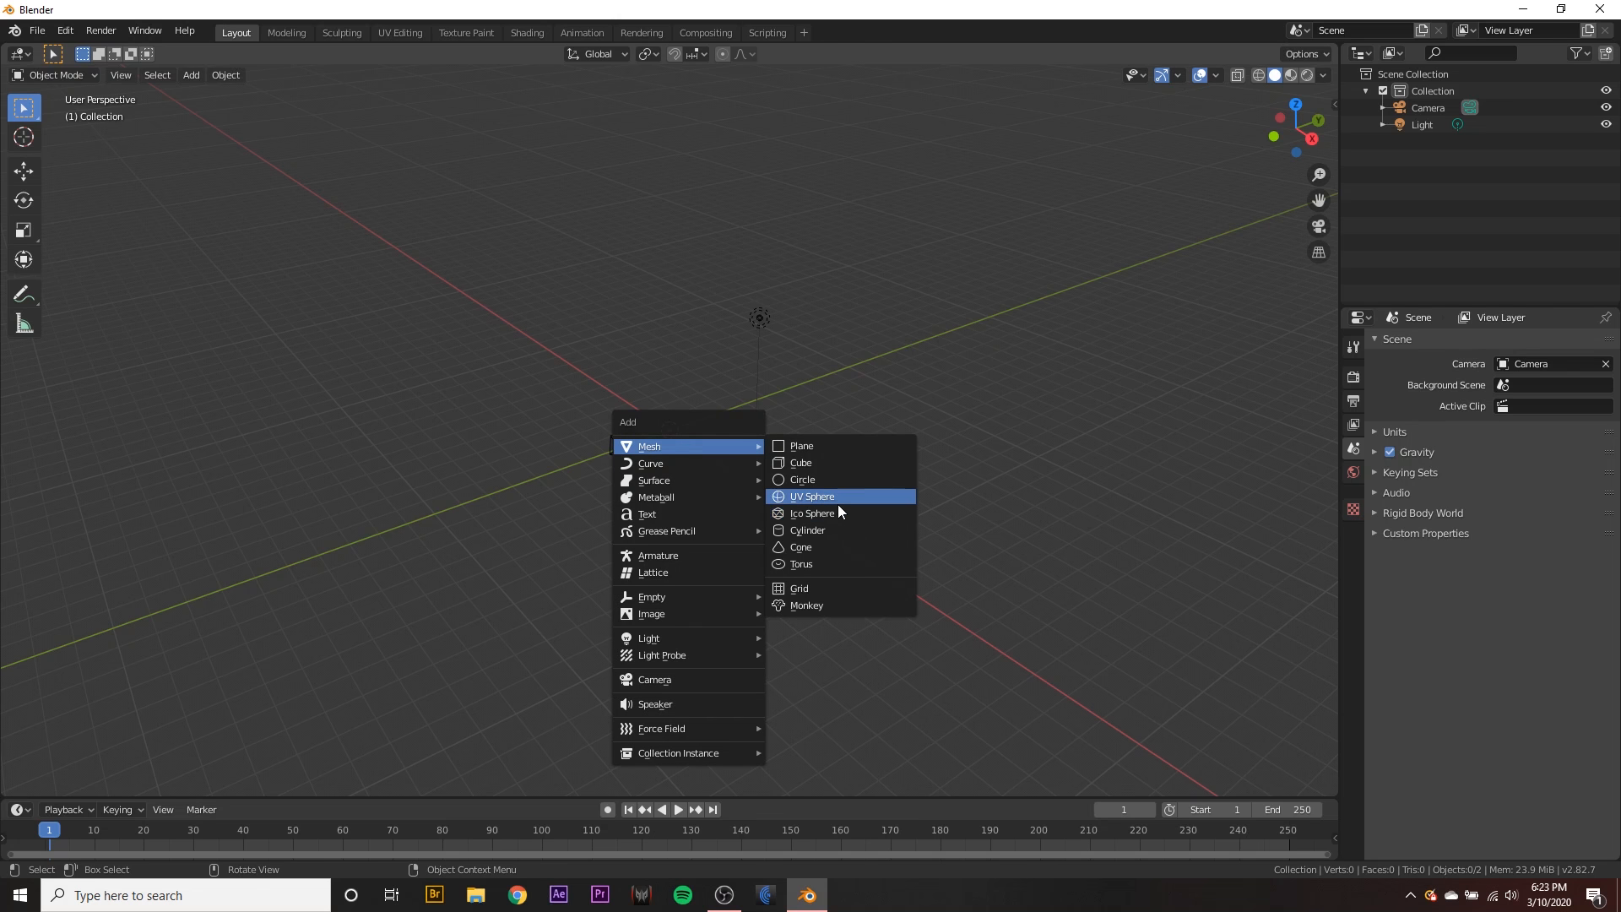
- Add an icosphere and smooth it with an applied Subdivision Surface modifier
click(812, 512)
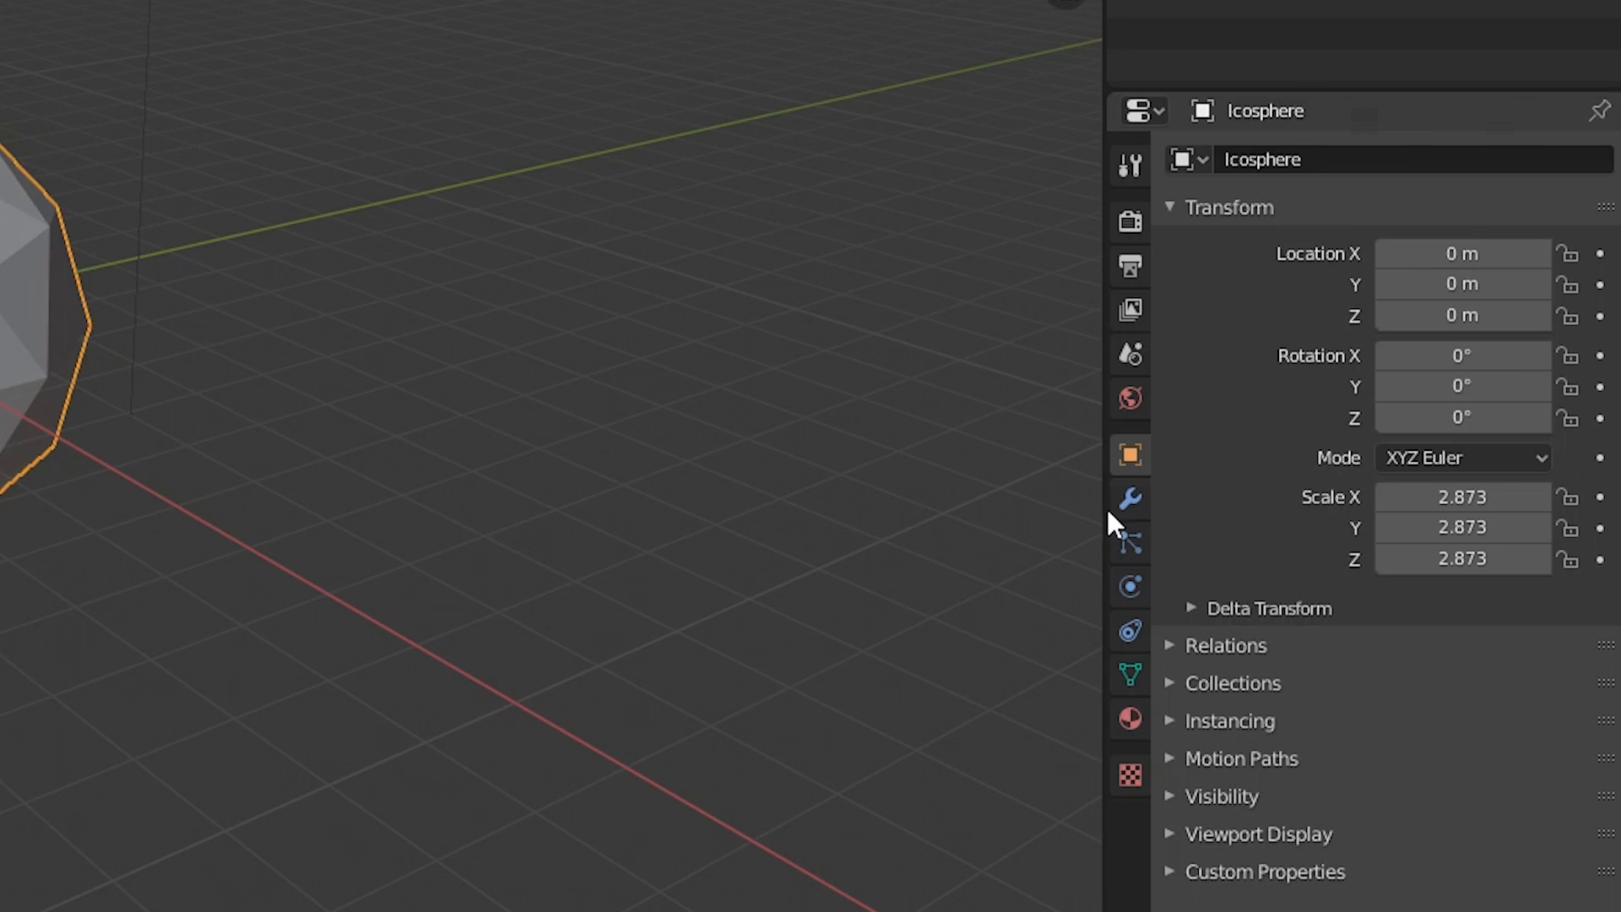
click(1128, 498)
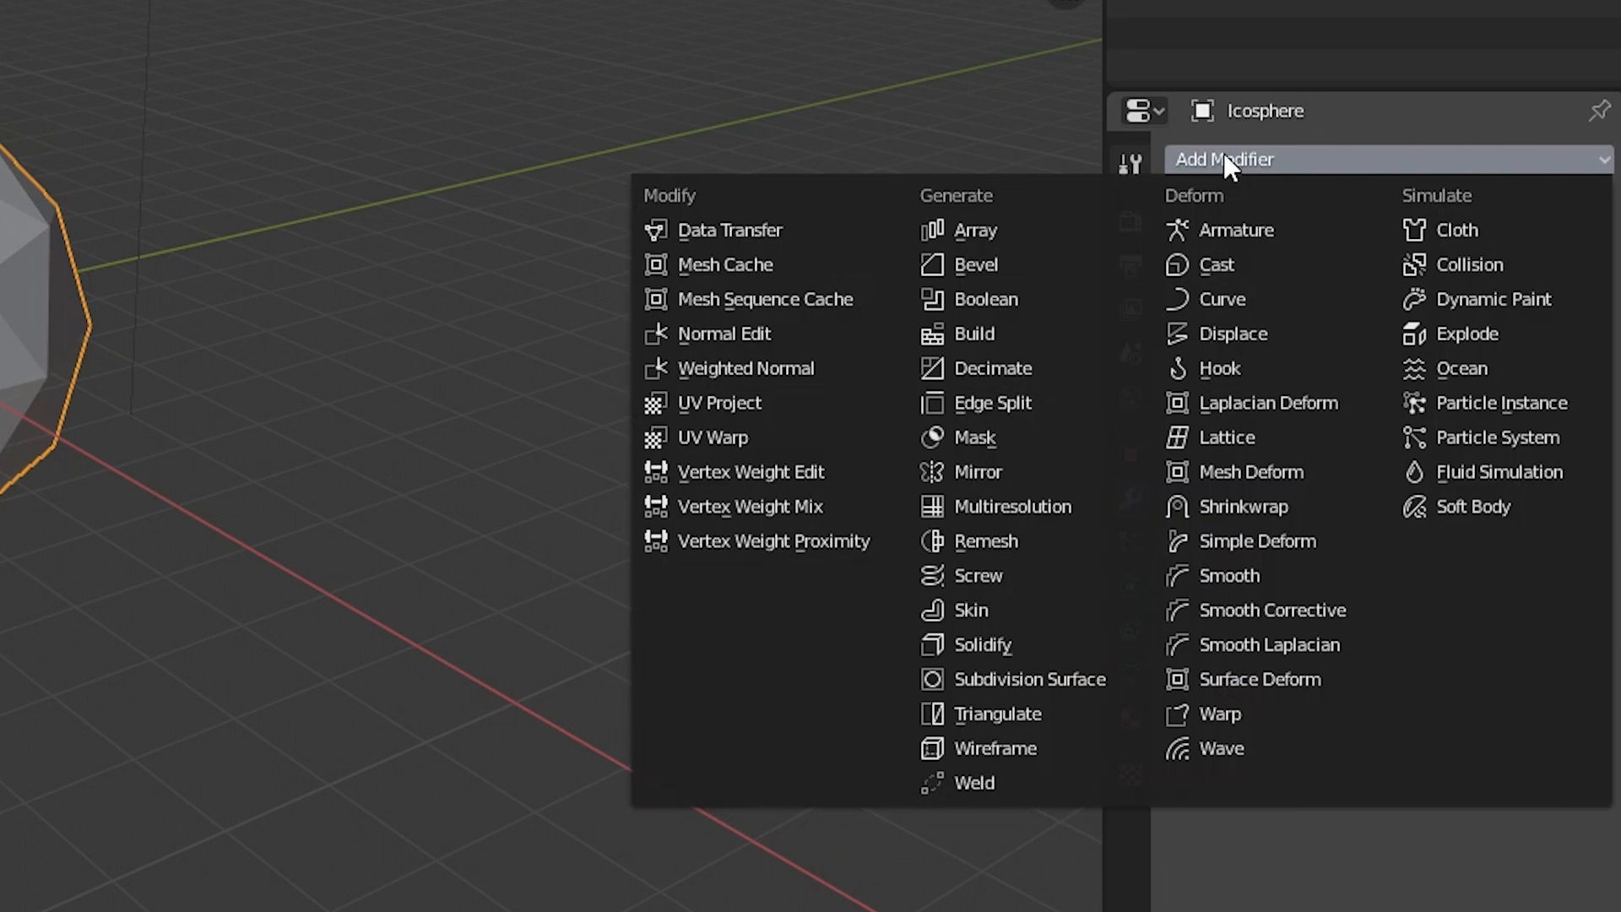
click(1030, 679)
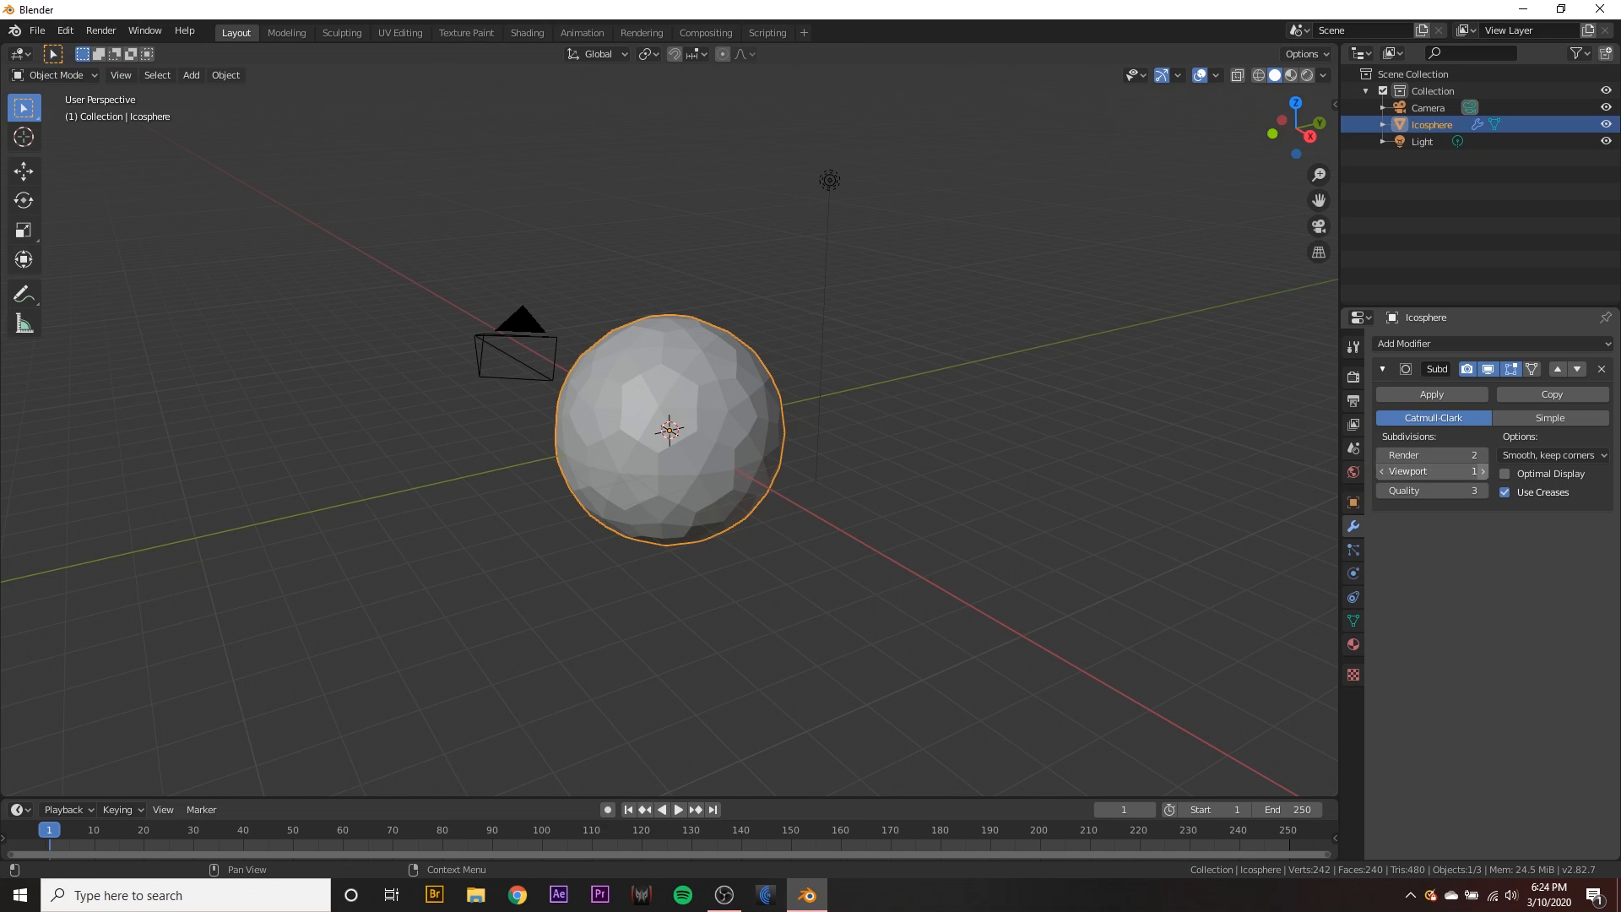
click(1482, 471)
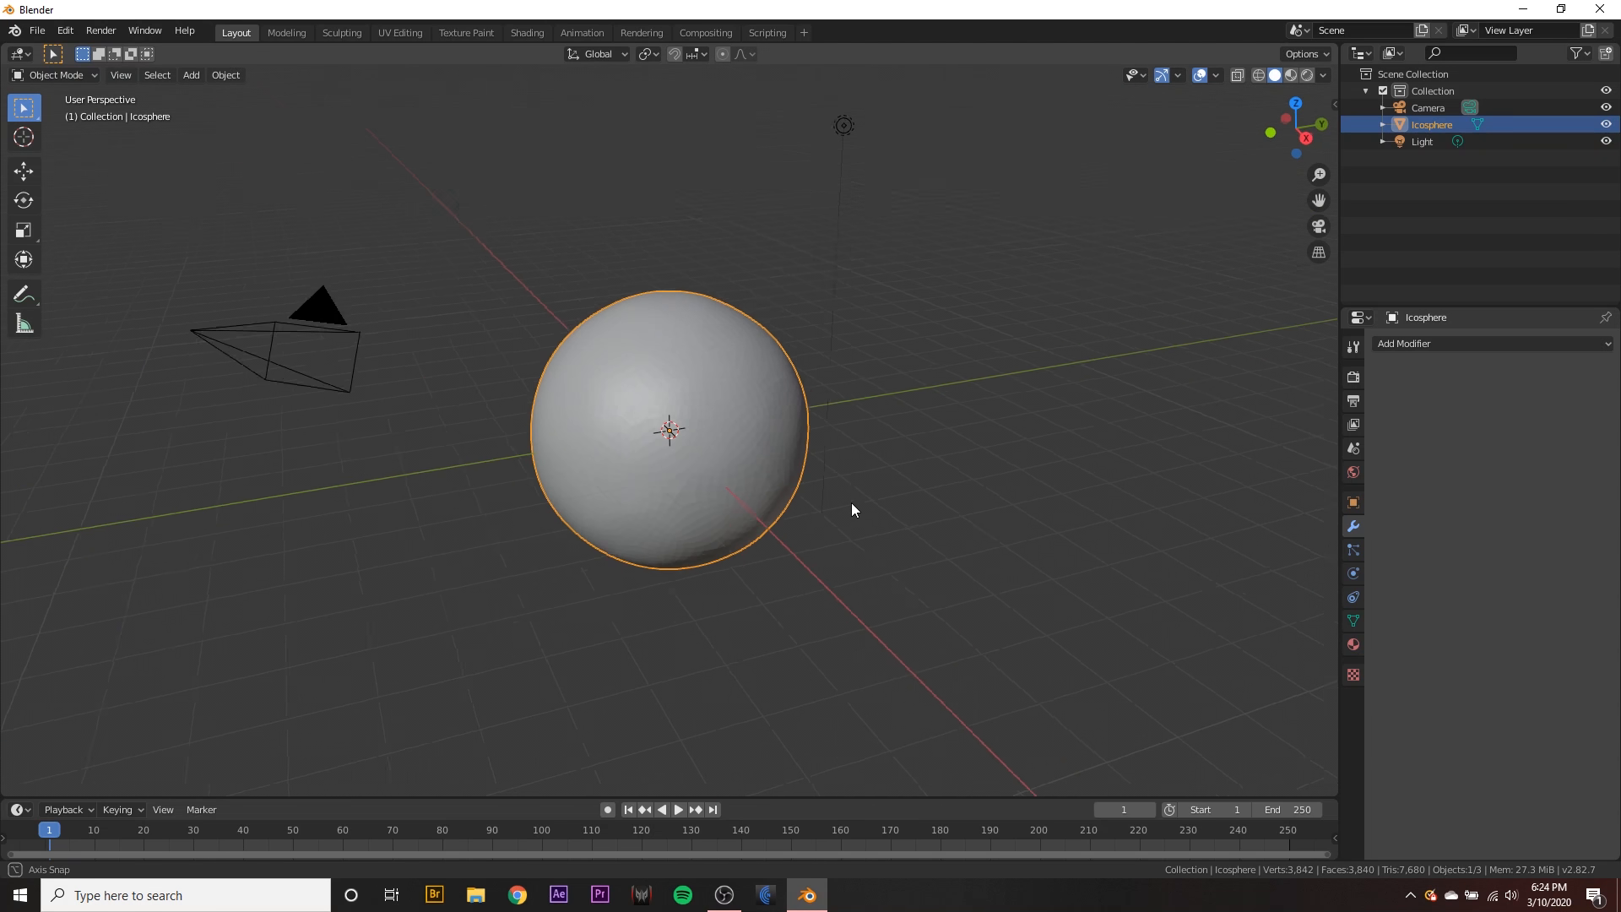
- In Edit Mode, use Select Random with Percent set to 5
key(Tab)
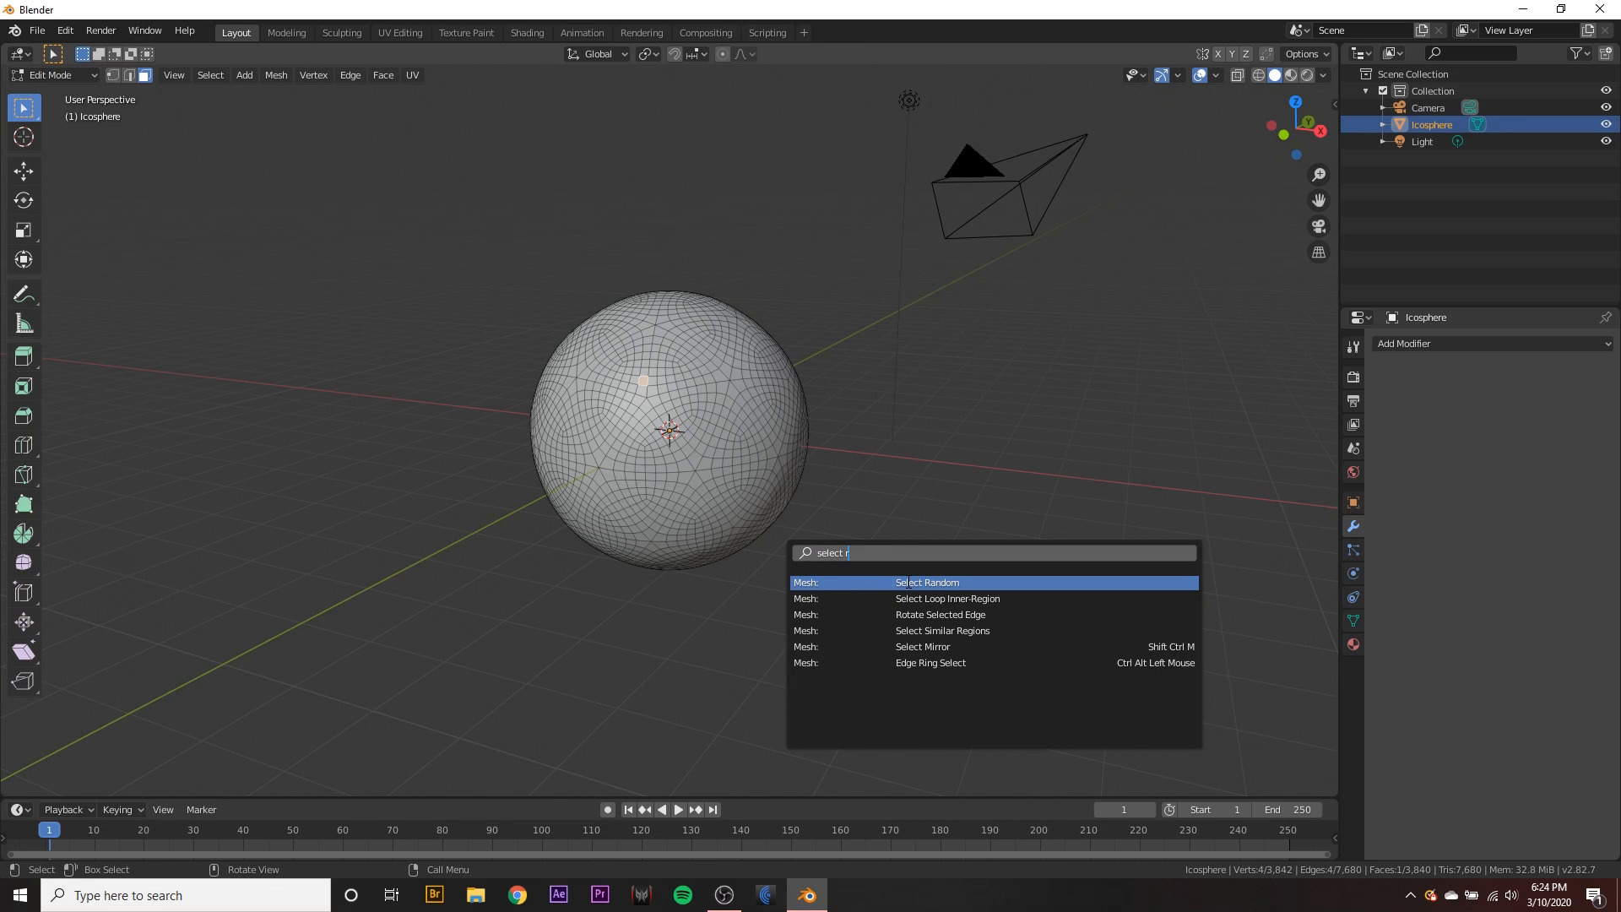
click(926, 581)
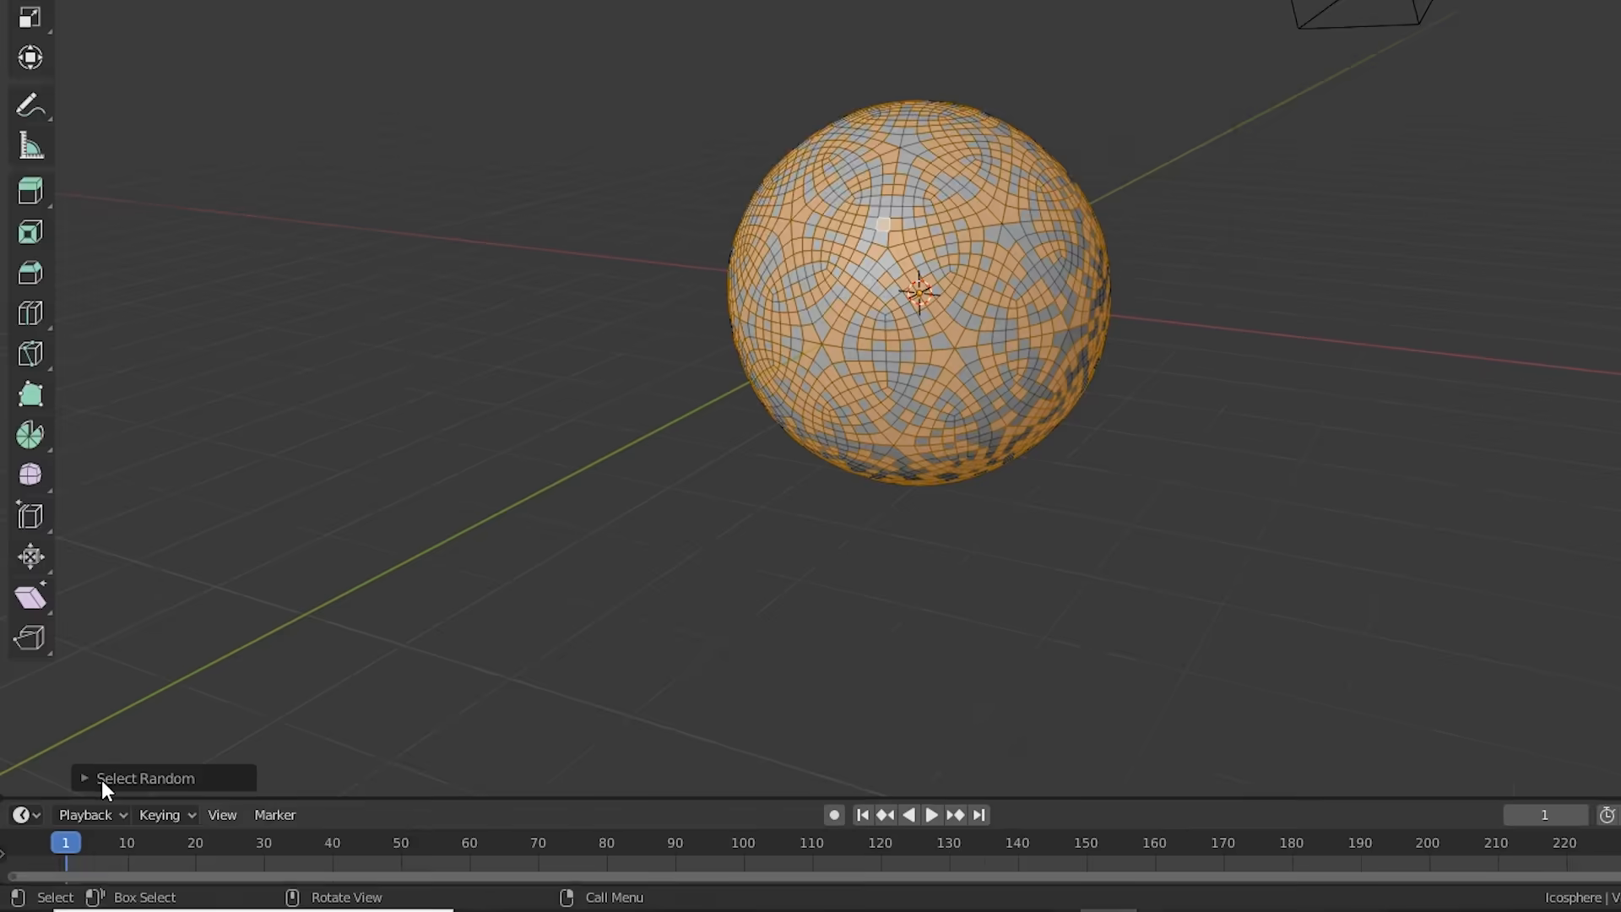
click(83, 778)
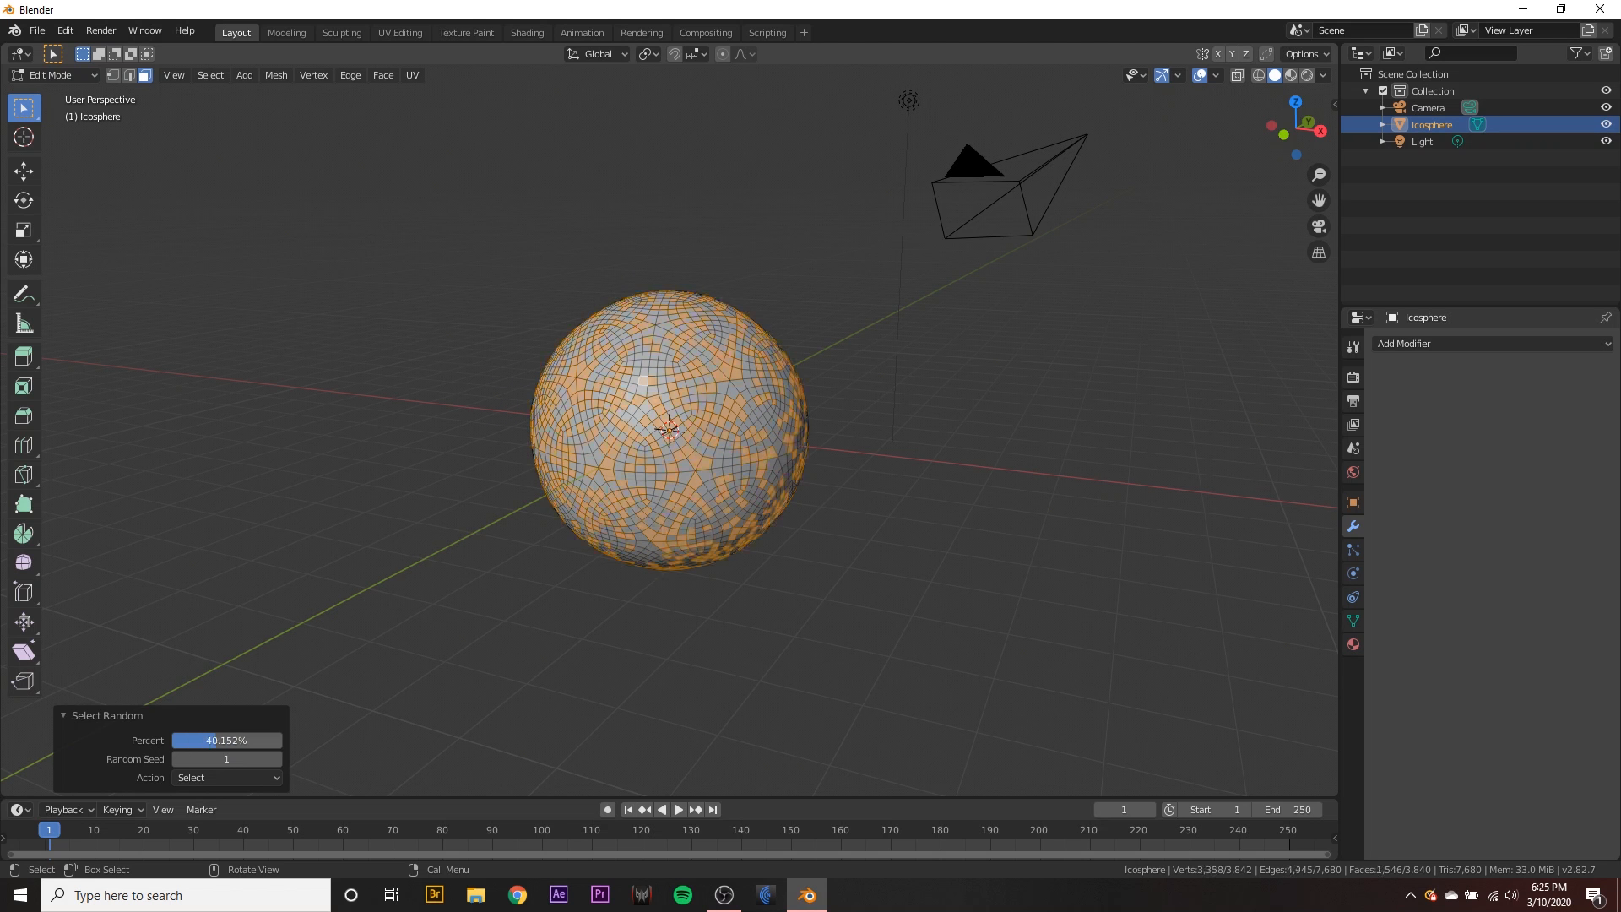
drag(186, 741, 238, 741)
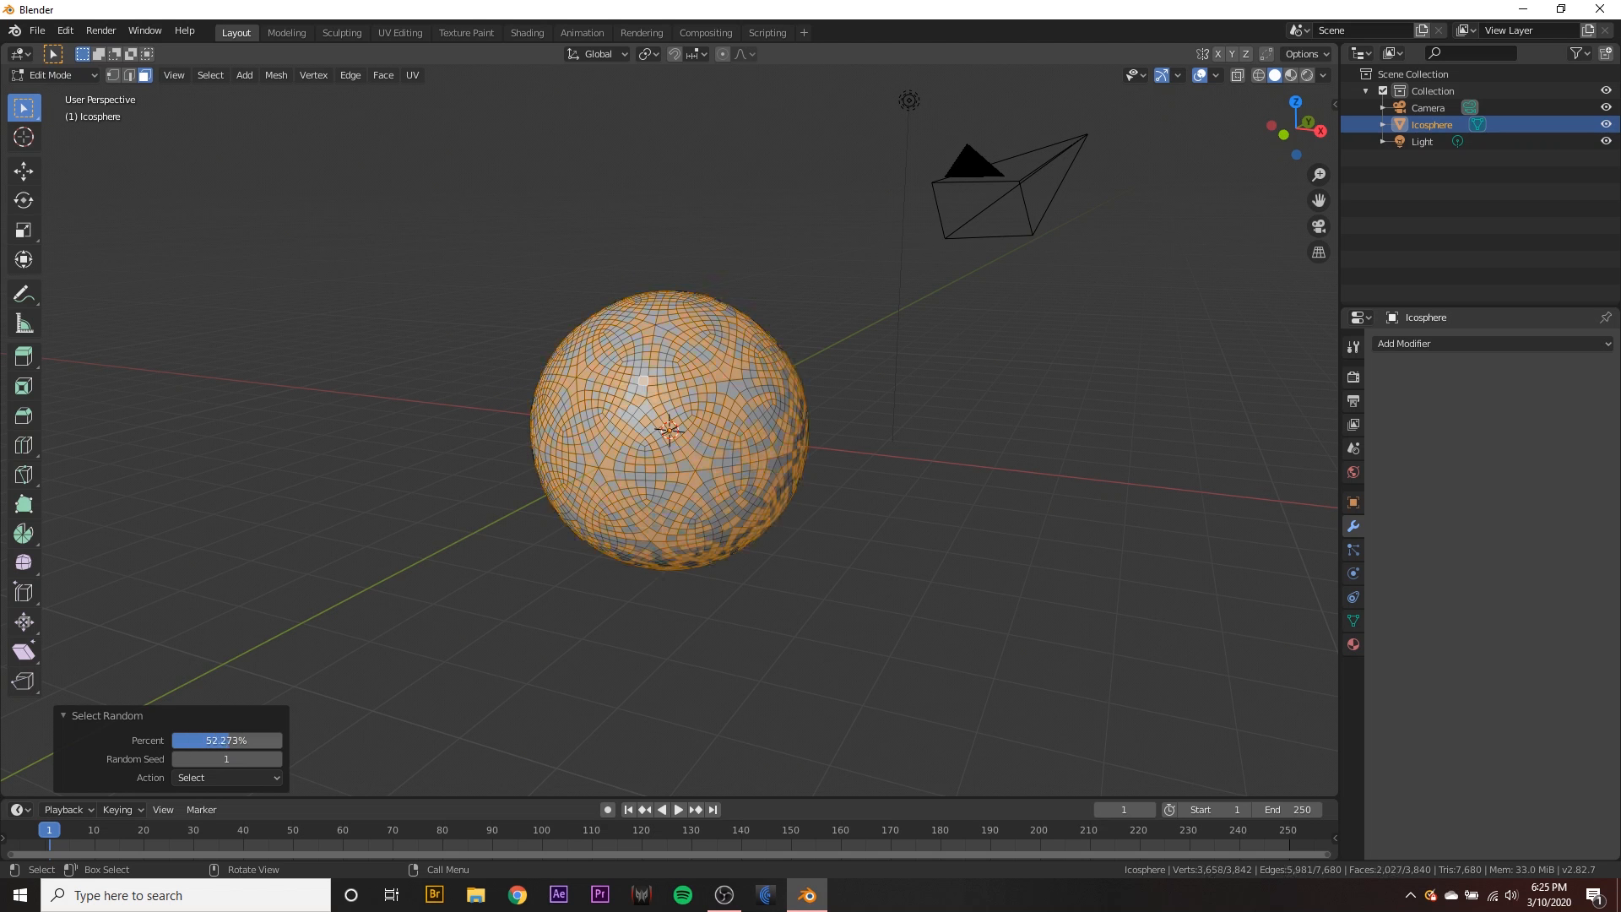
drag(248, 740, 181, 740)
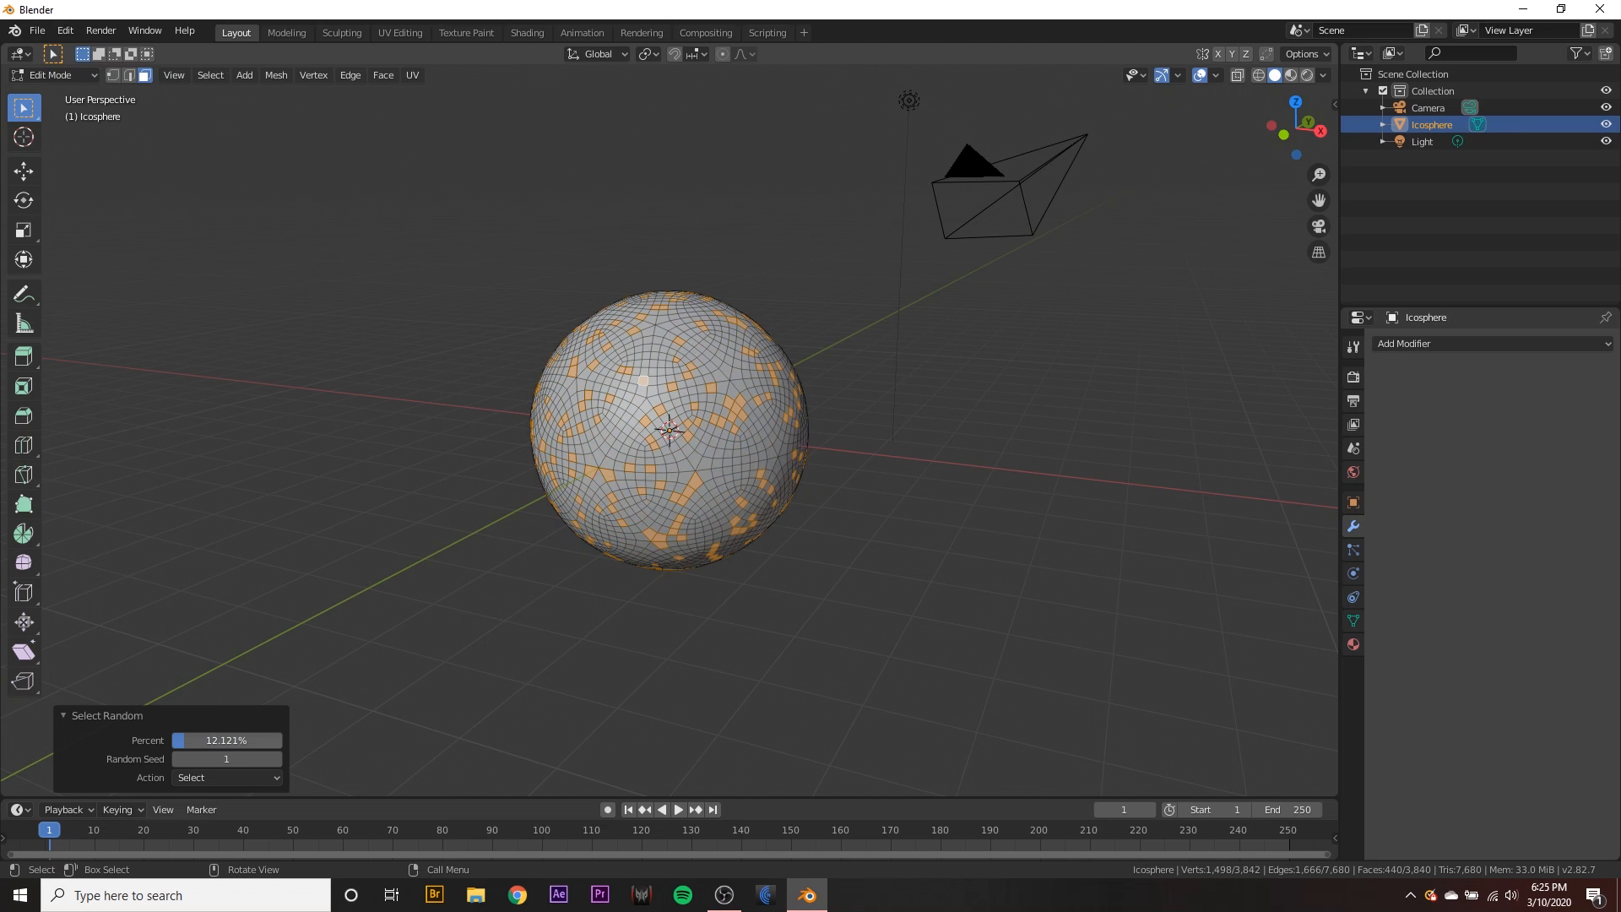
drag(268, 740, 176, 741)
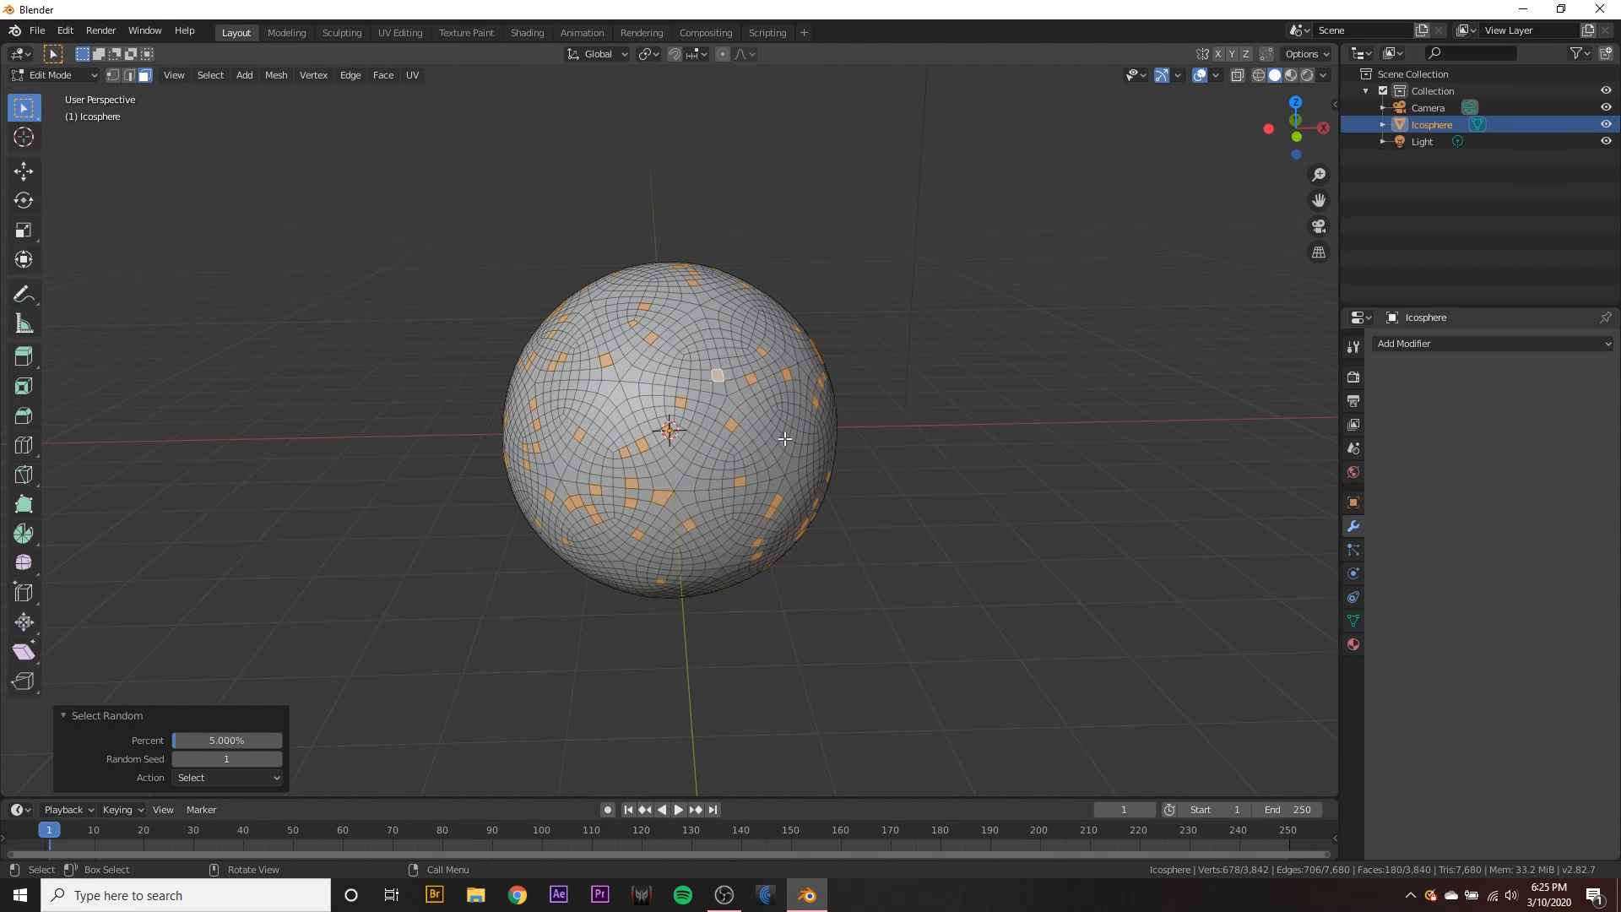
- Extrude the selected faces individually into spikes and scale tips around Individual Origins
right_click(783, 439)
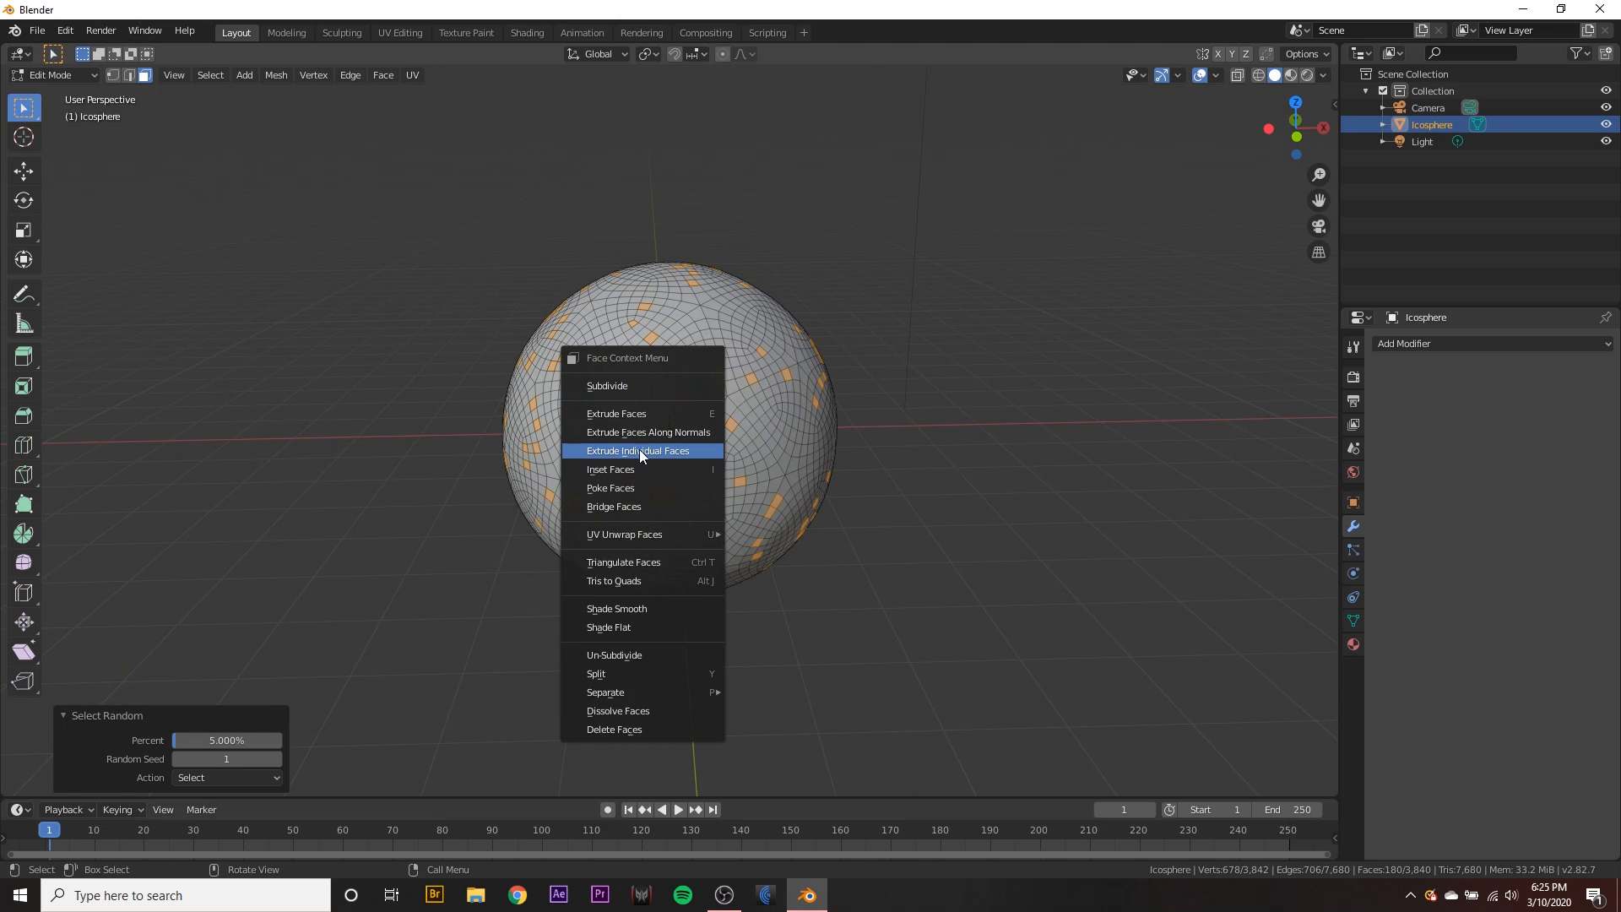
click(639, 451)
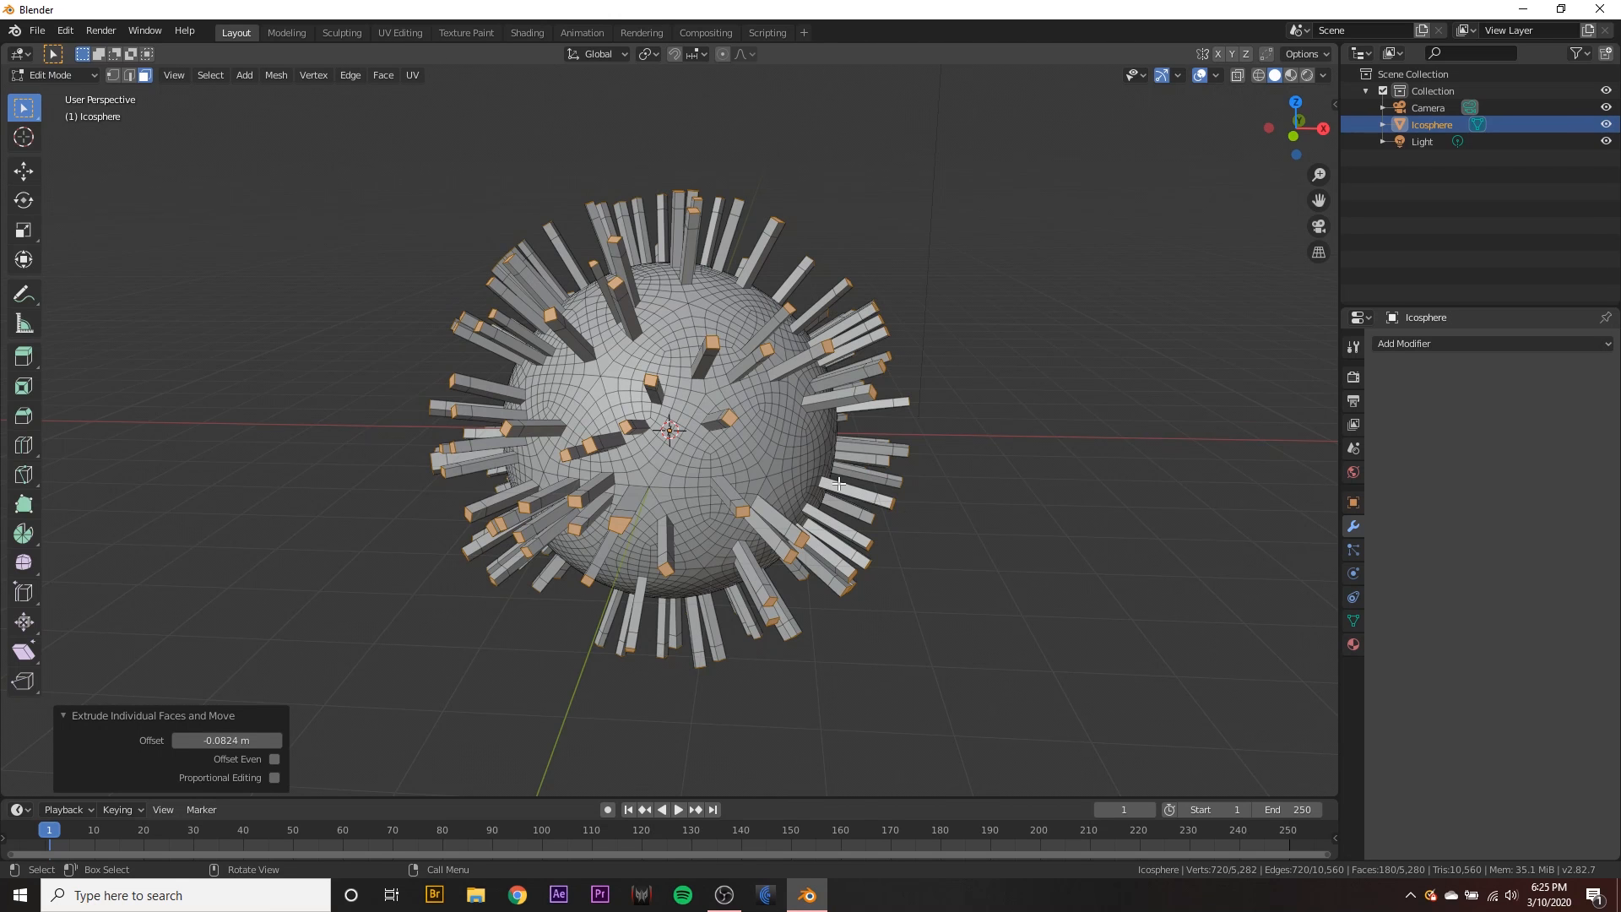
mouse_move(793, 526)
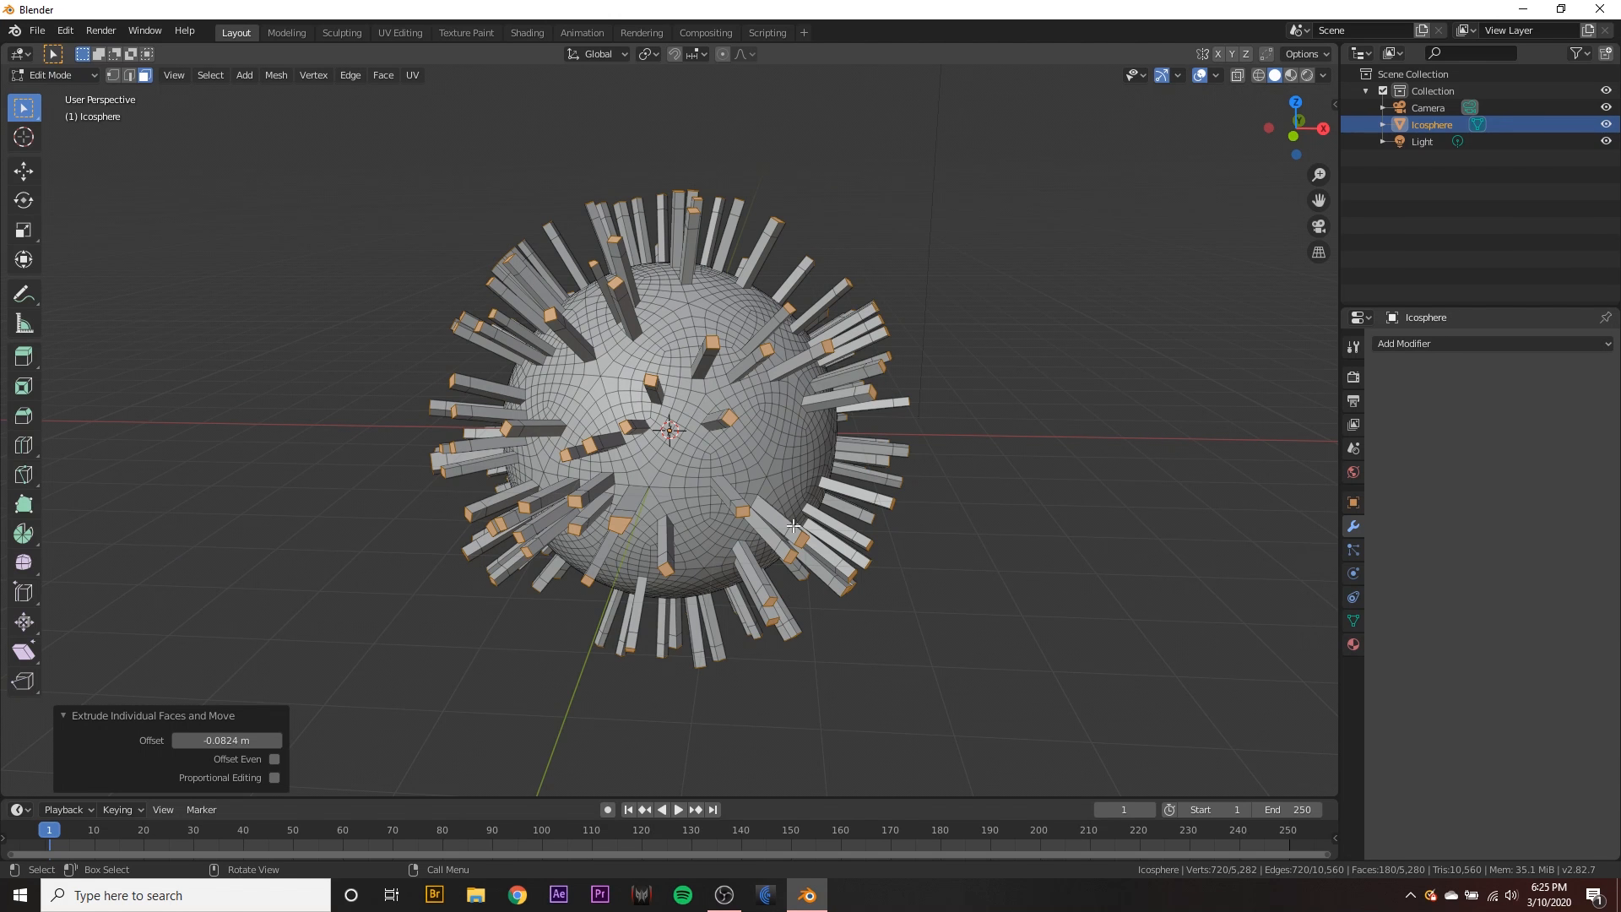
key(s)
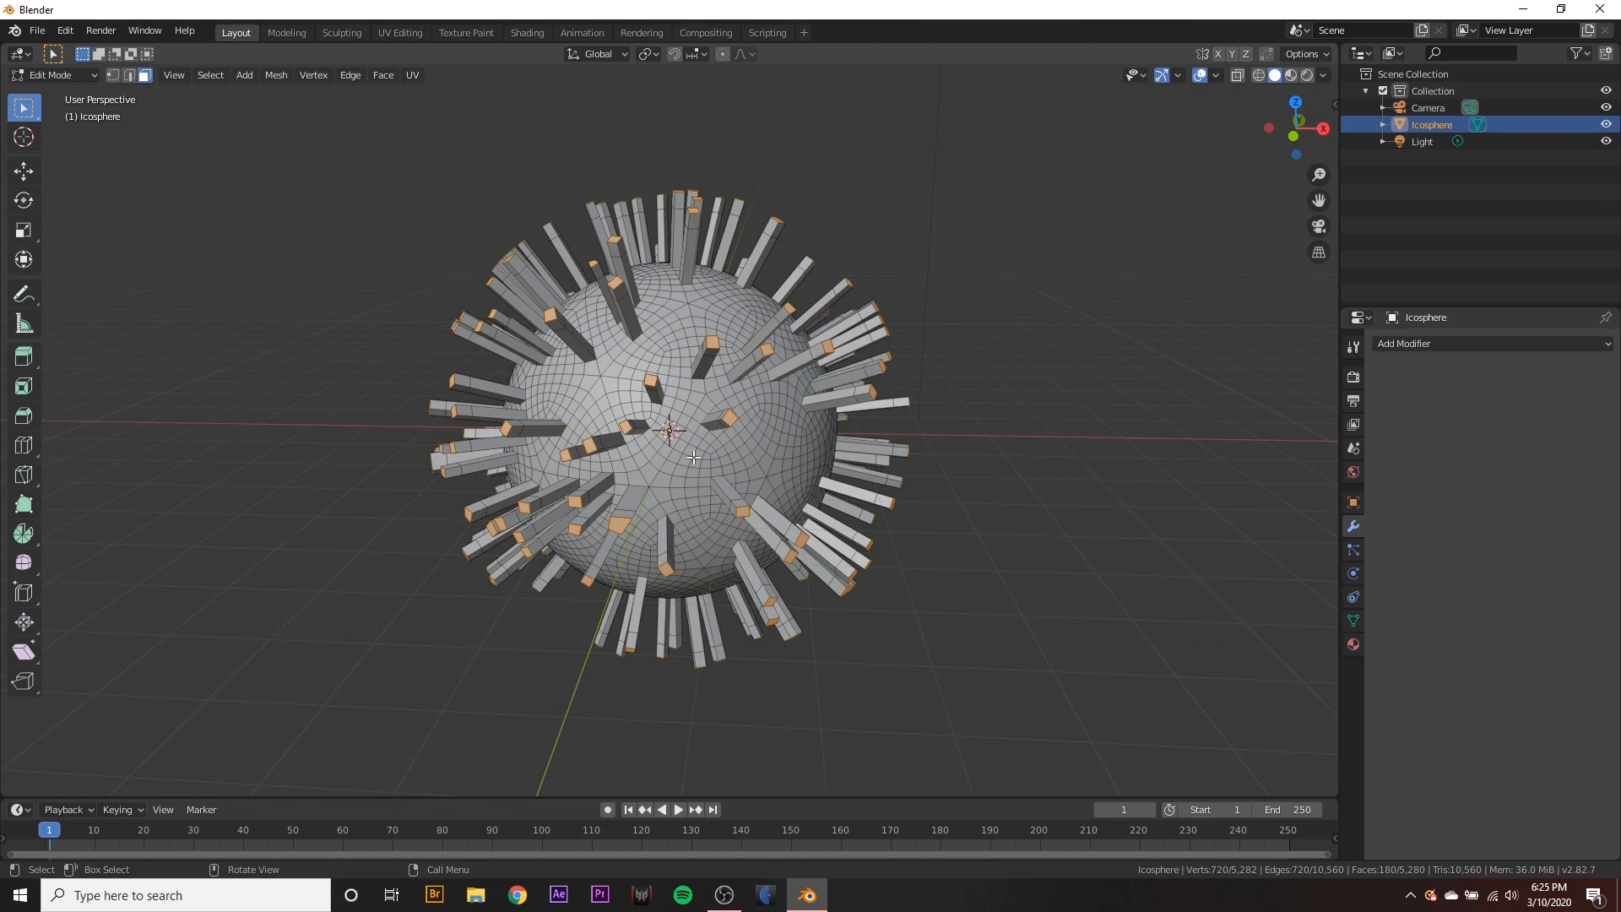
mouse_move(556, 445)
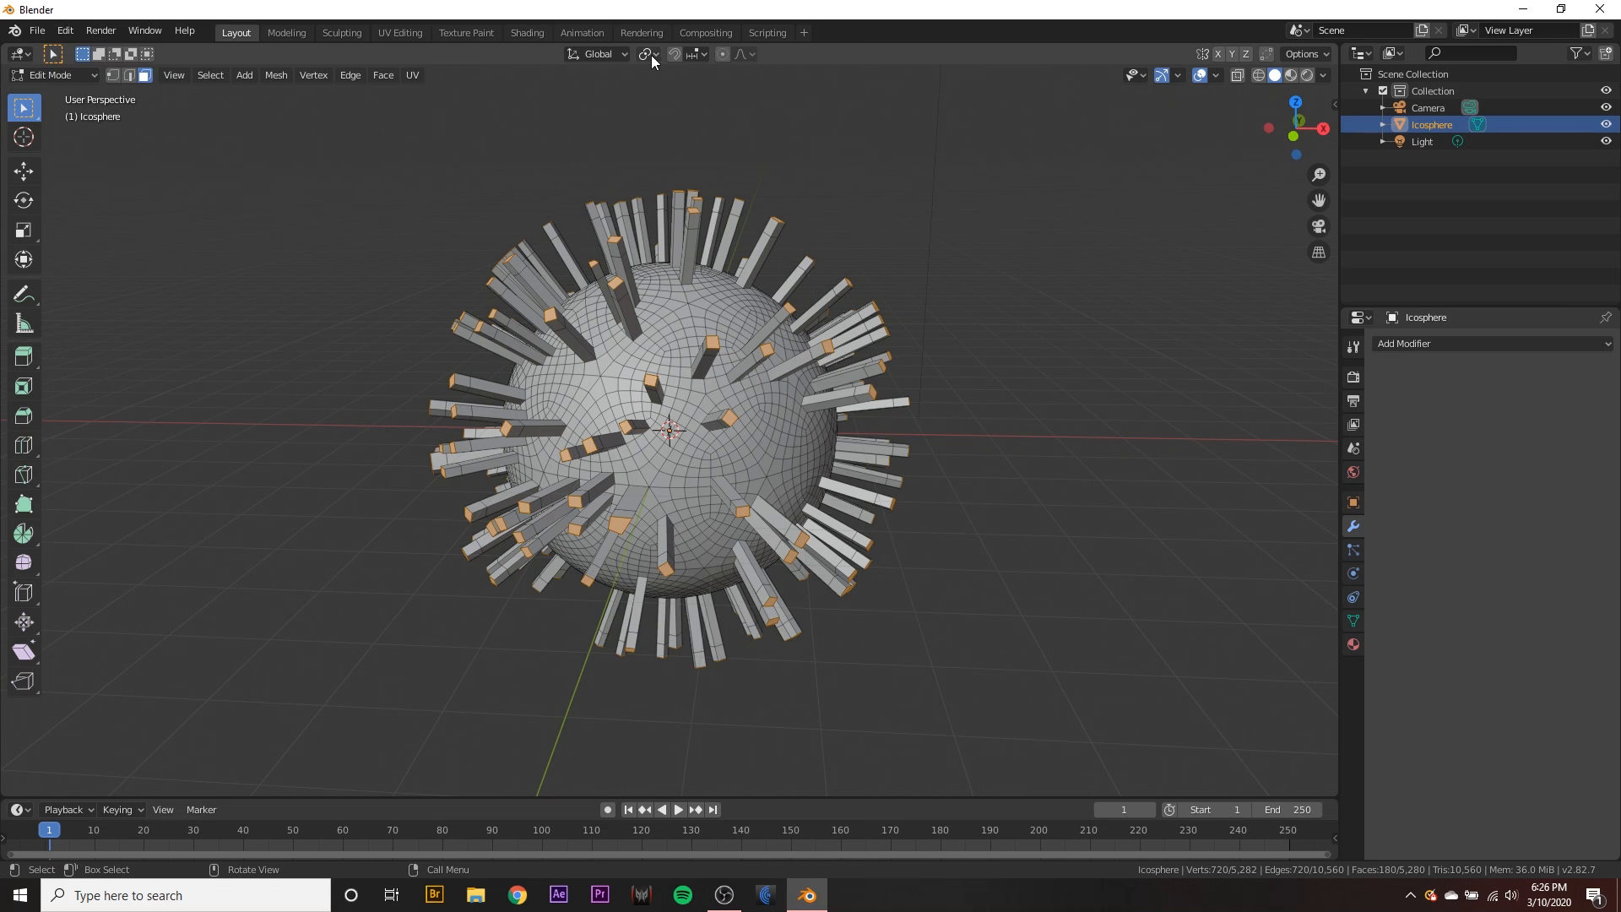
click(647, 54)
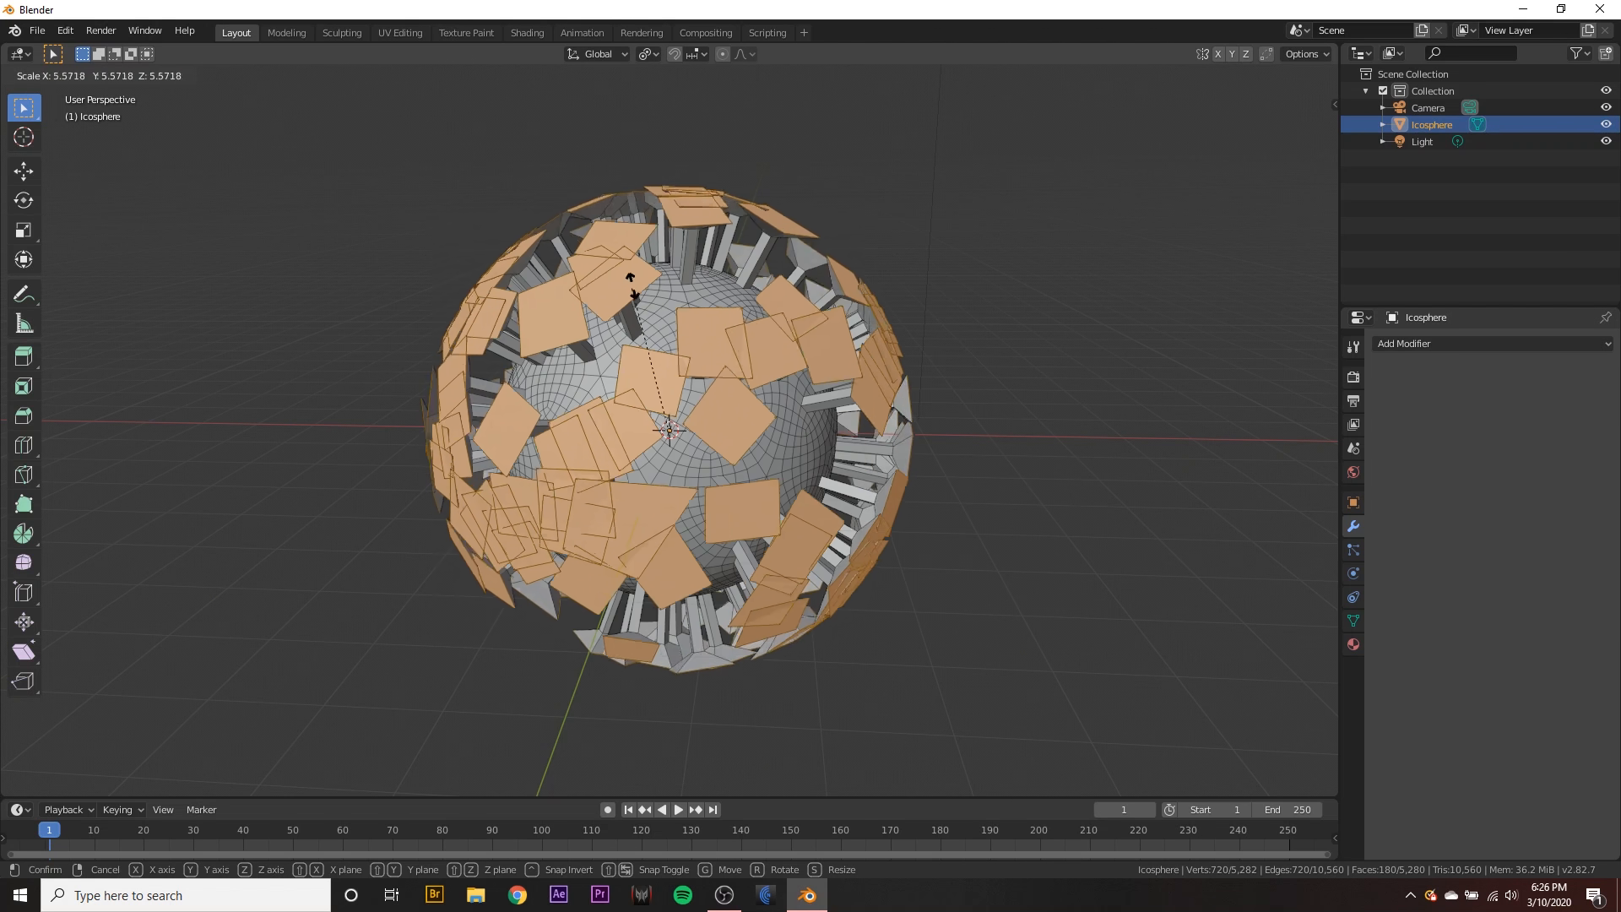
mouse_move(627, 279)
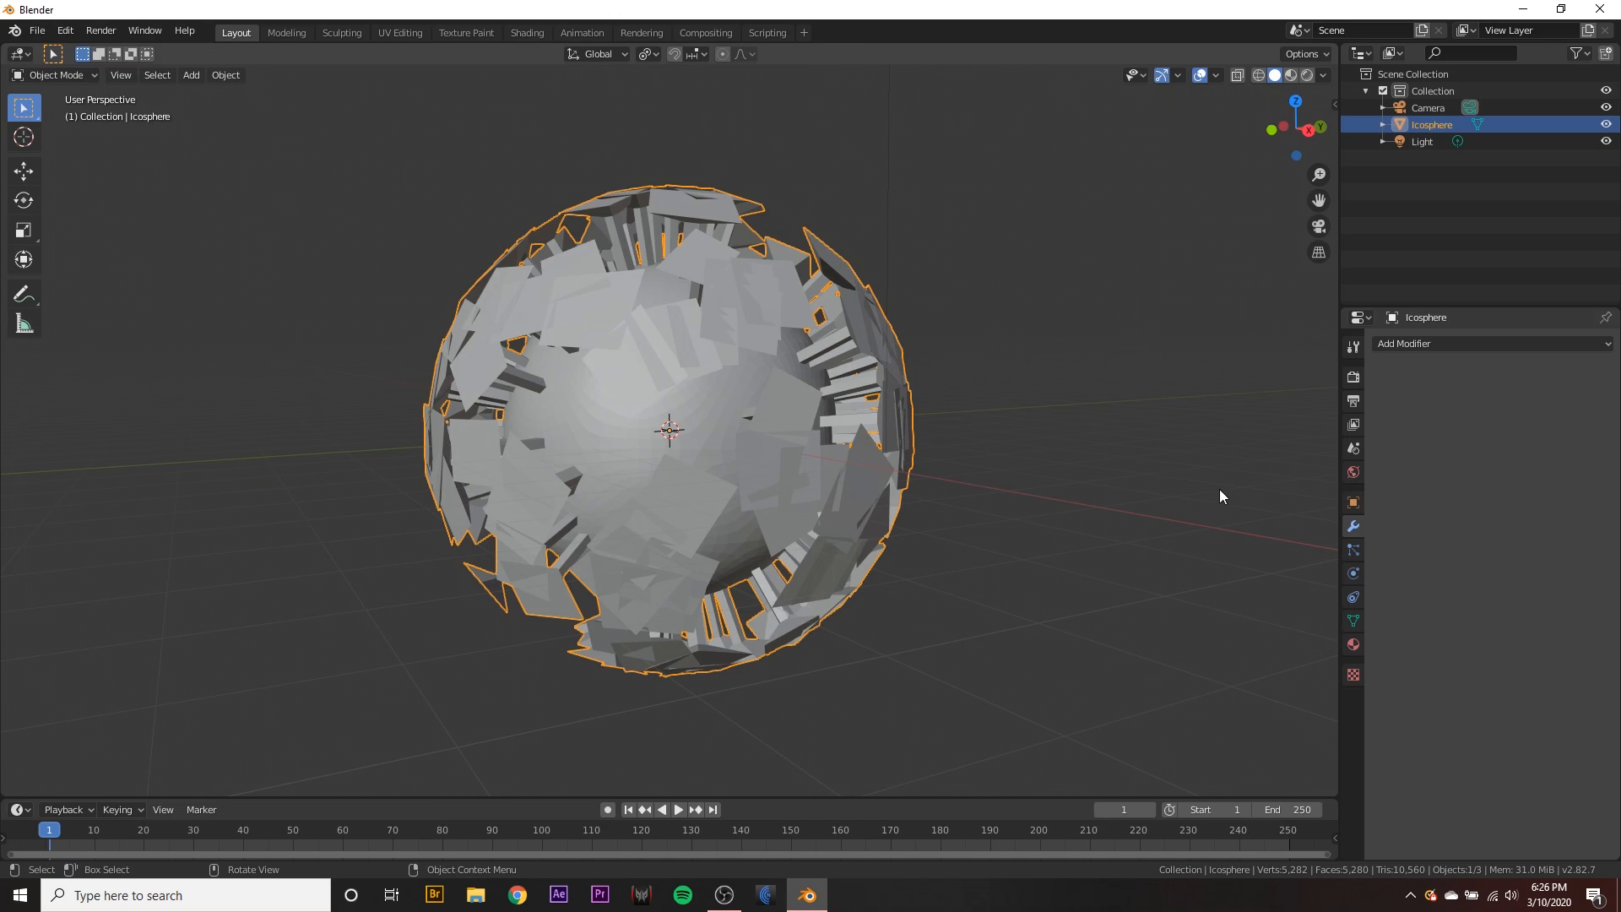
- Add and apply a Subdivision Surface modifier with a raised viewport level
click(1405, 344)
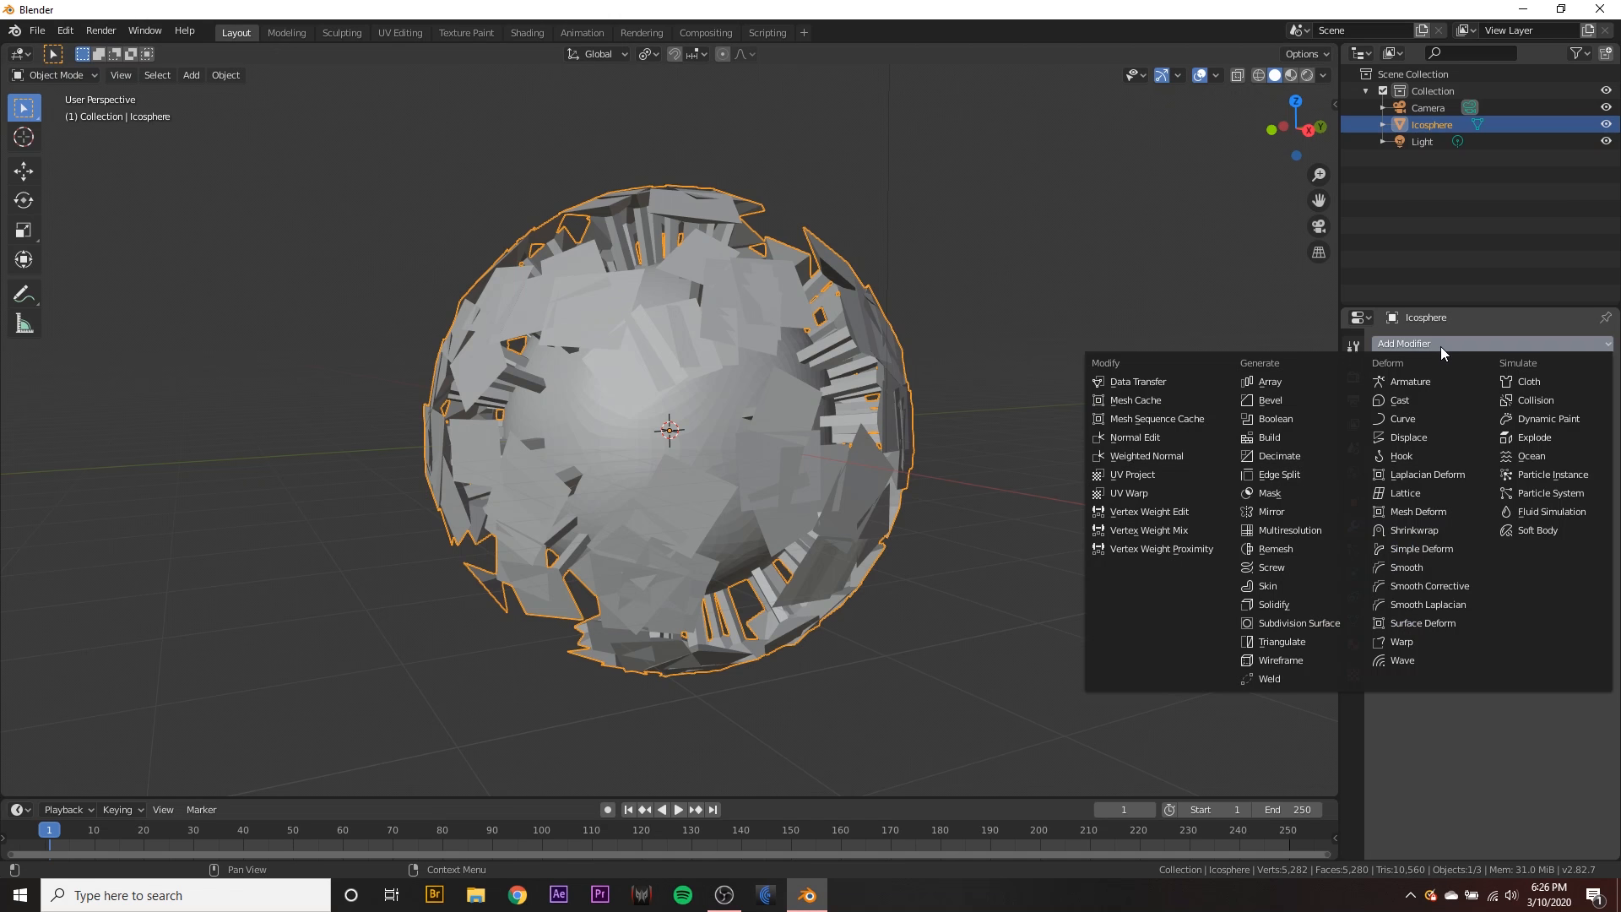
click(1299, 623)
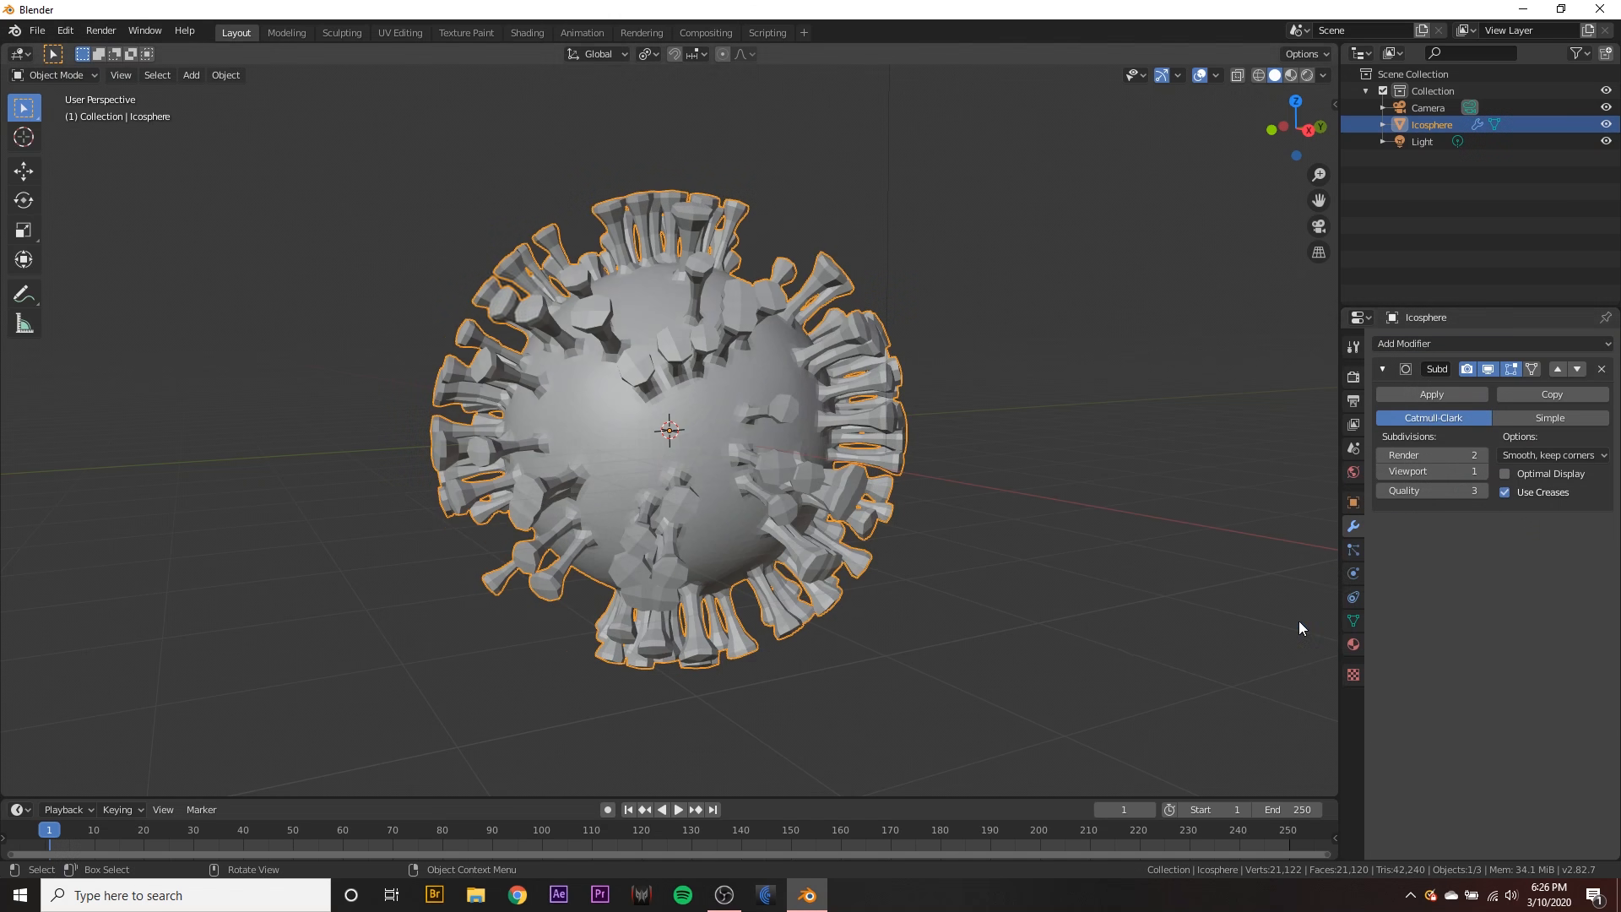
click(1474, 472)
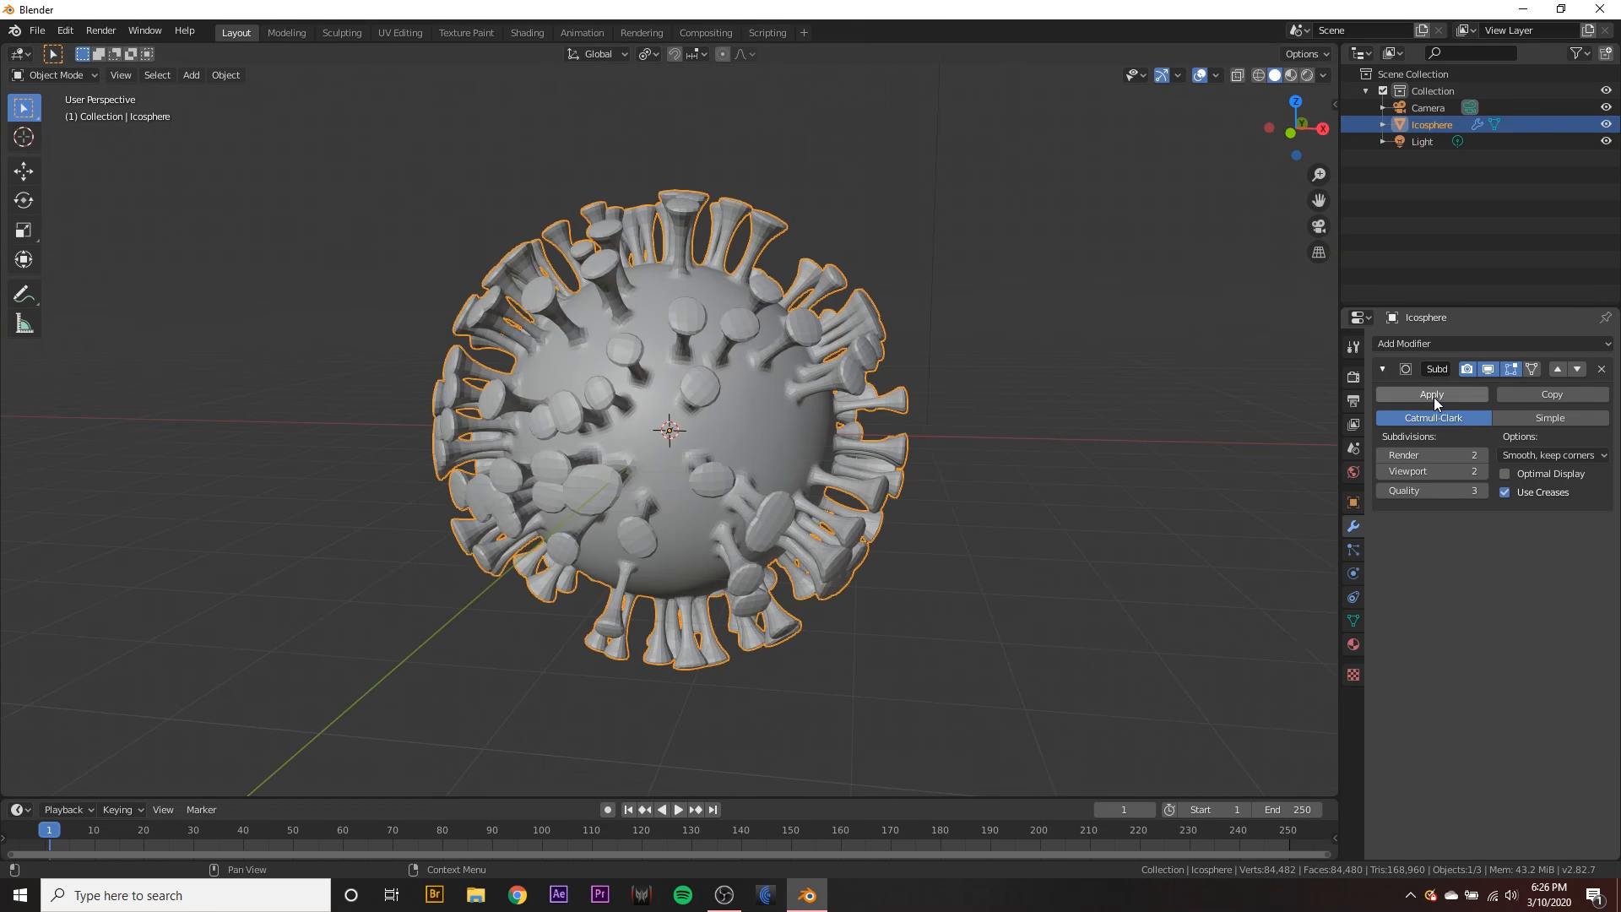
click(1430, 395)
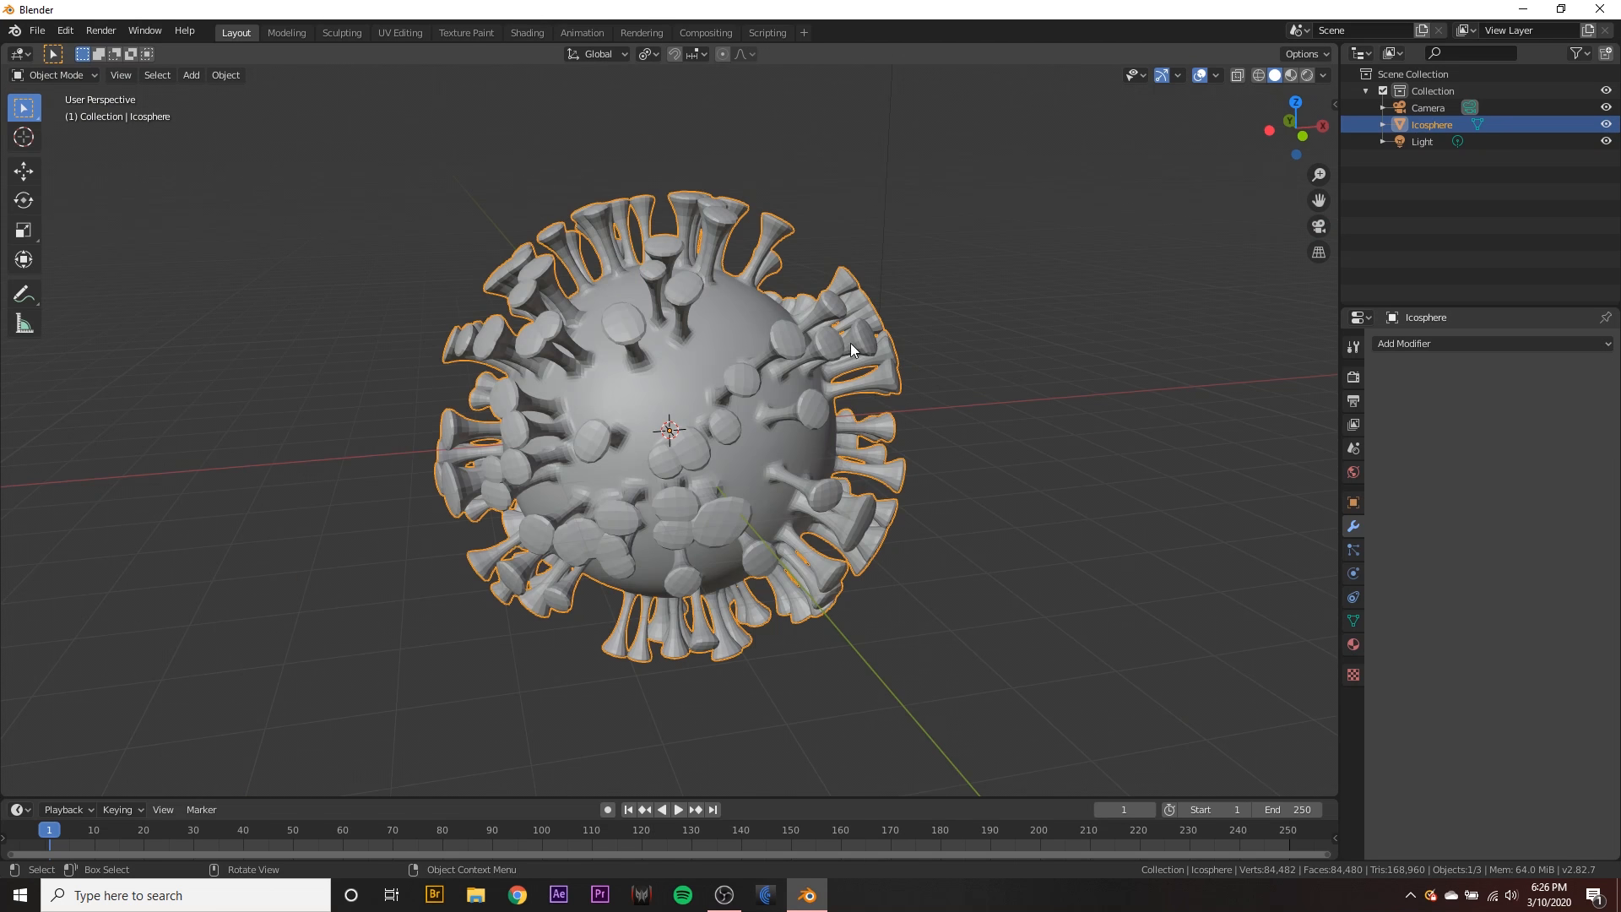
drag(848, 351, 719, 445)
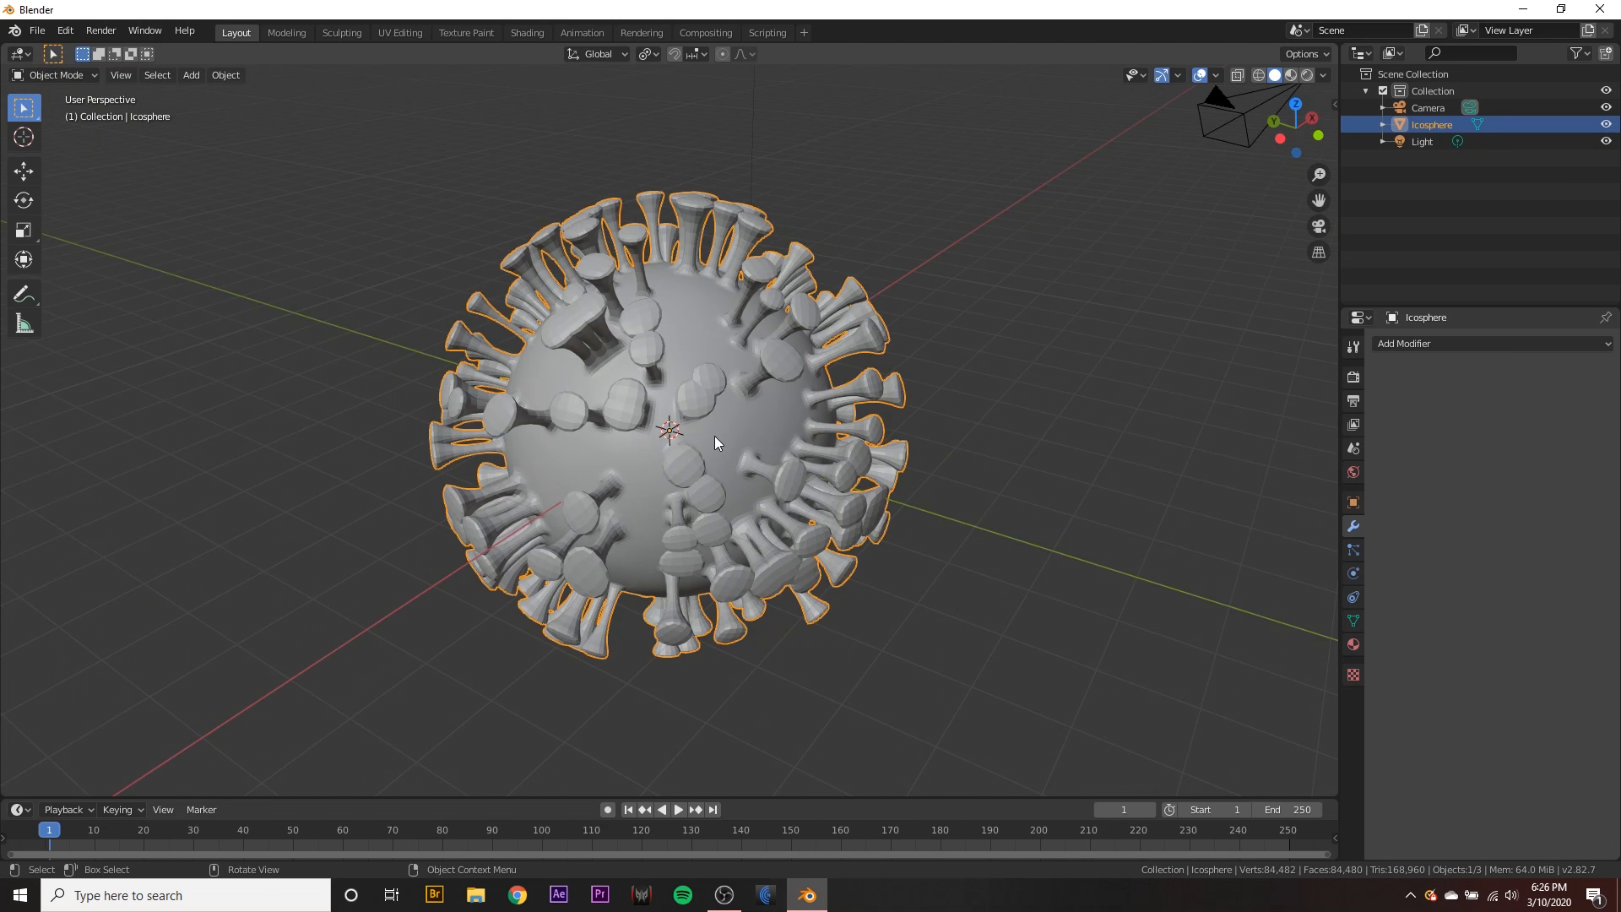
- Add a Displace modifier using a new Clouds texture at strength 0.1
click(1447, 343)
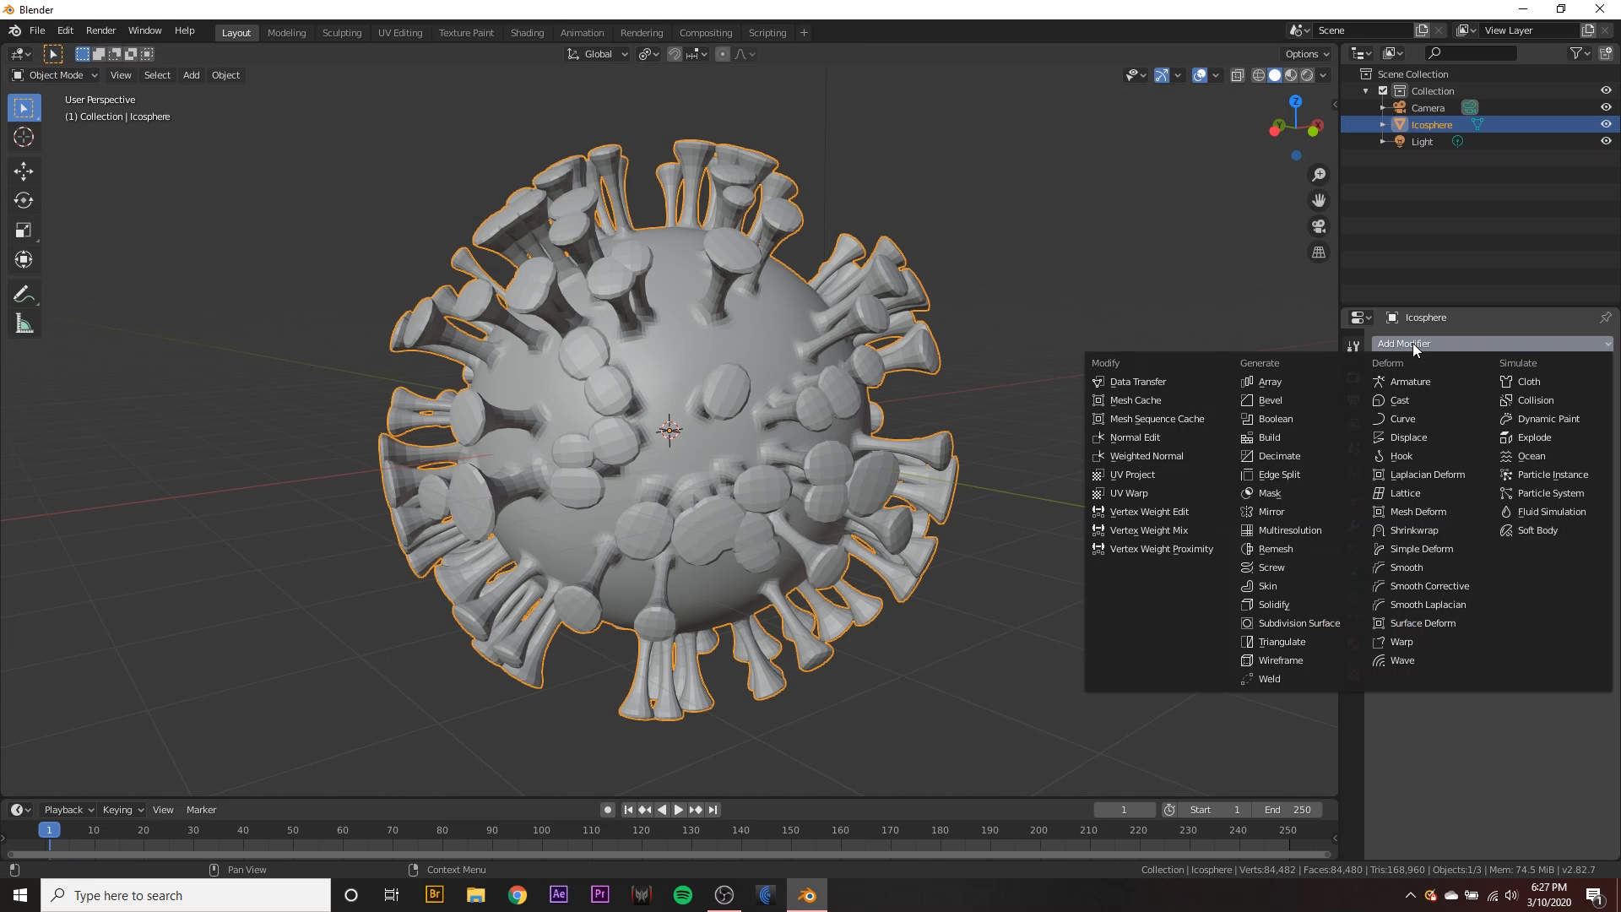
click(1409, 437)
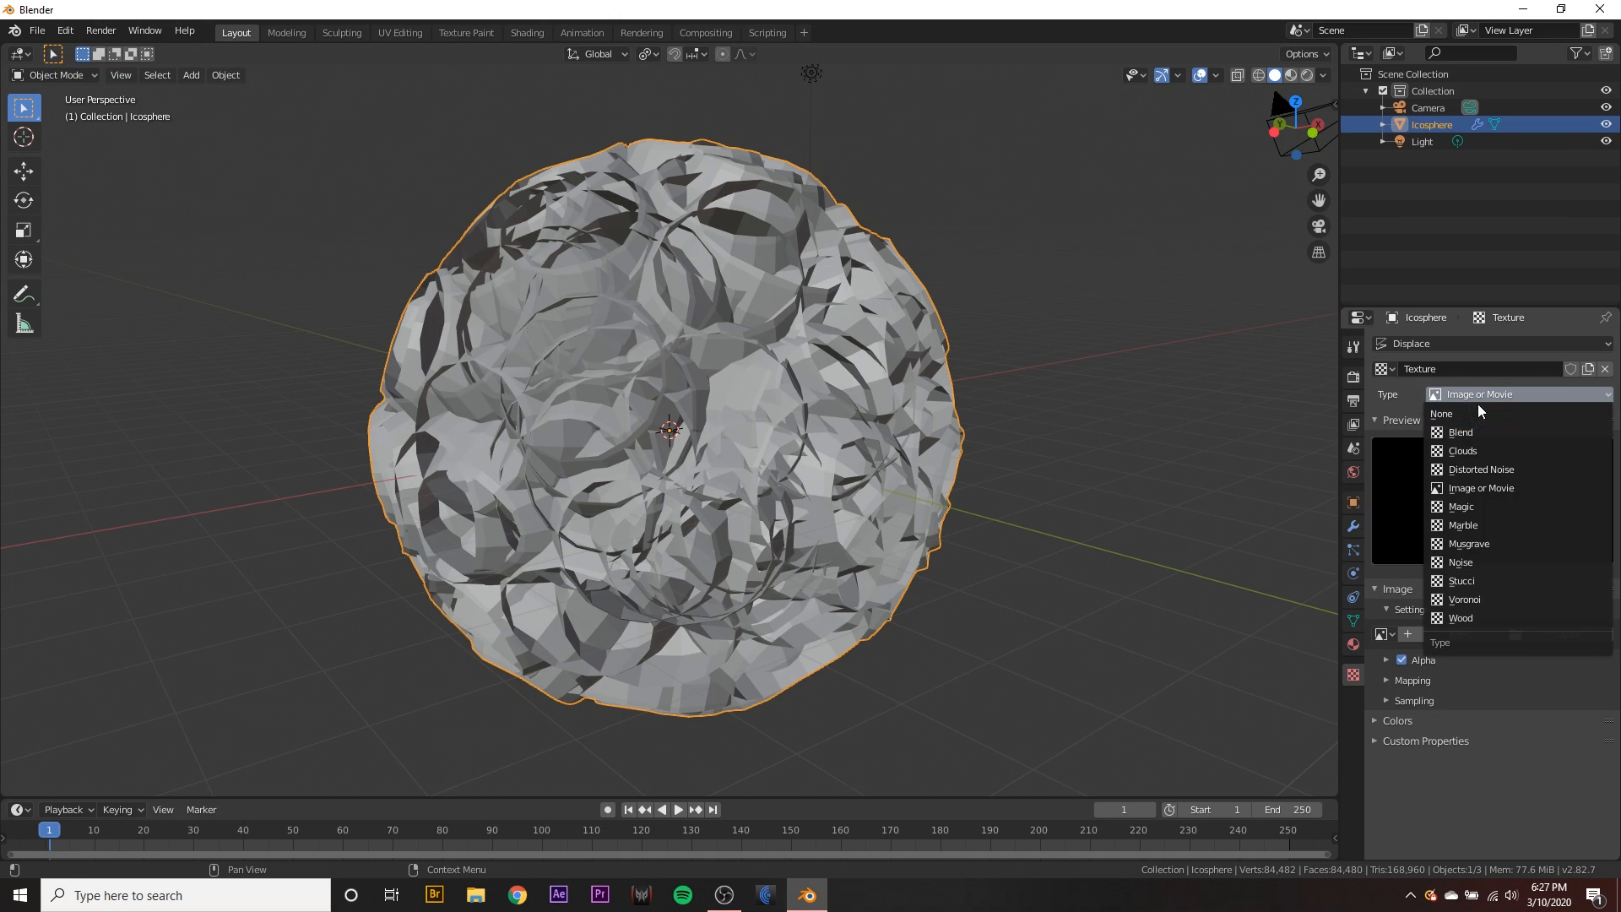
click(1461, 450)
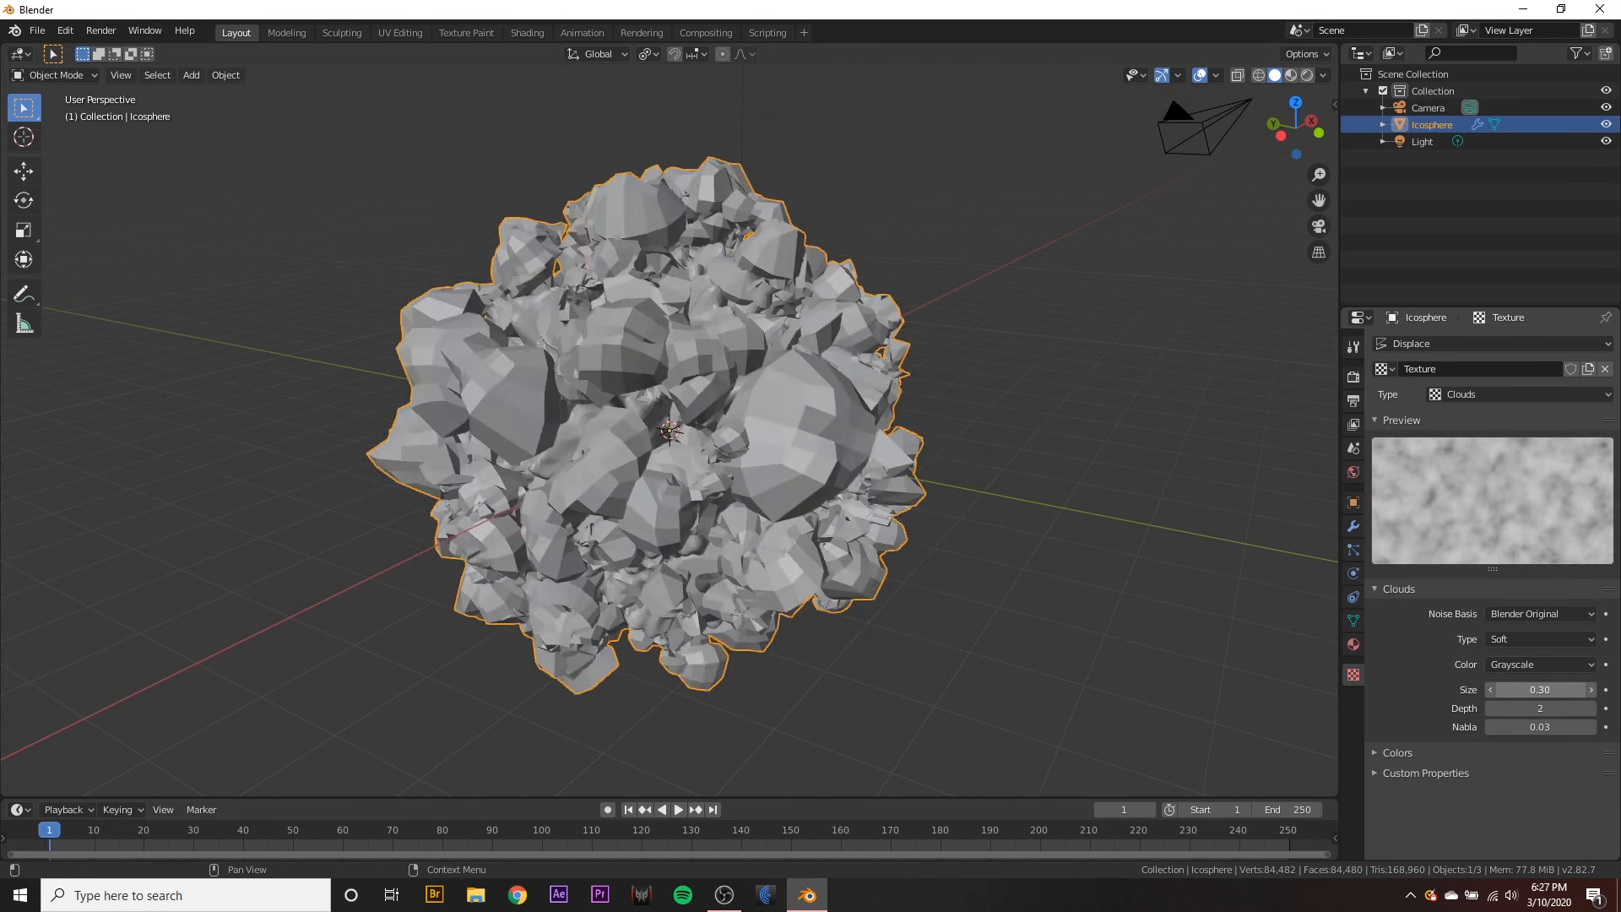
click(1539, 690)
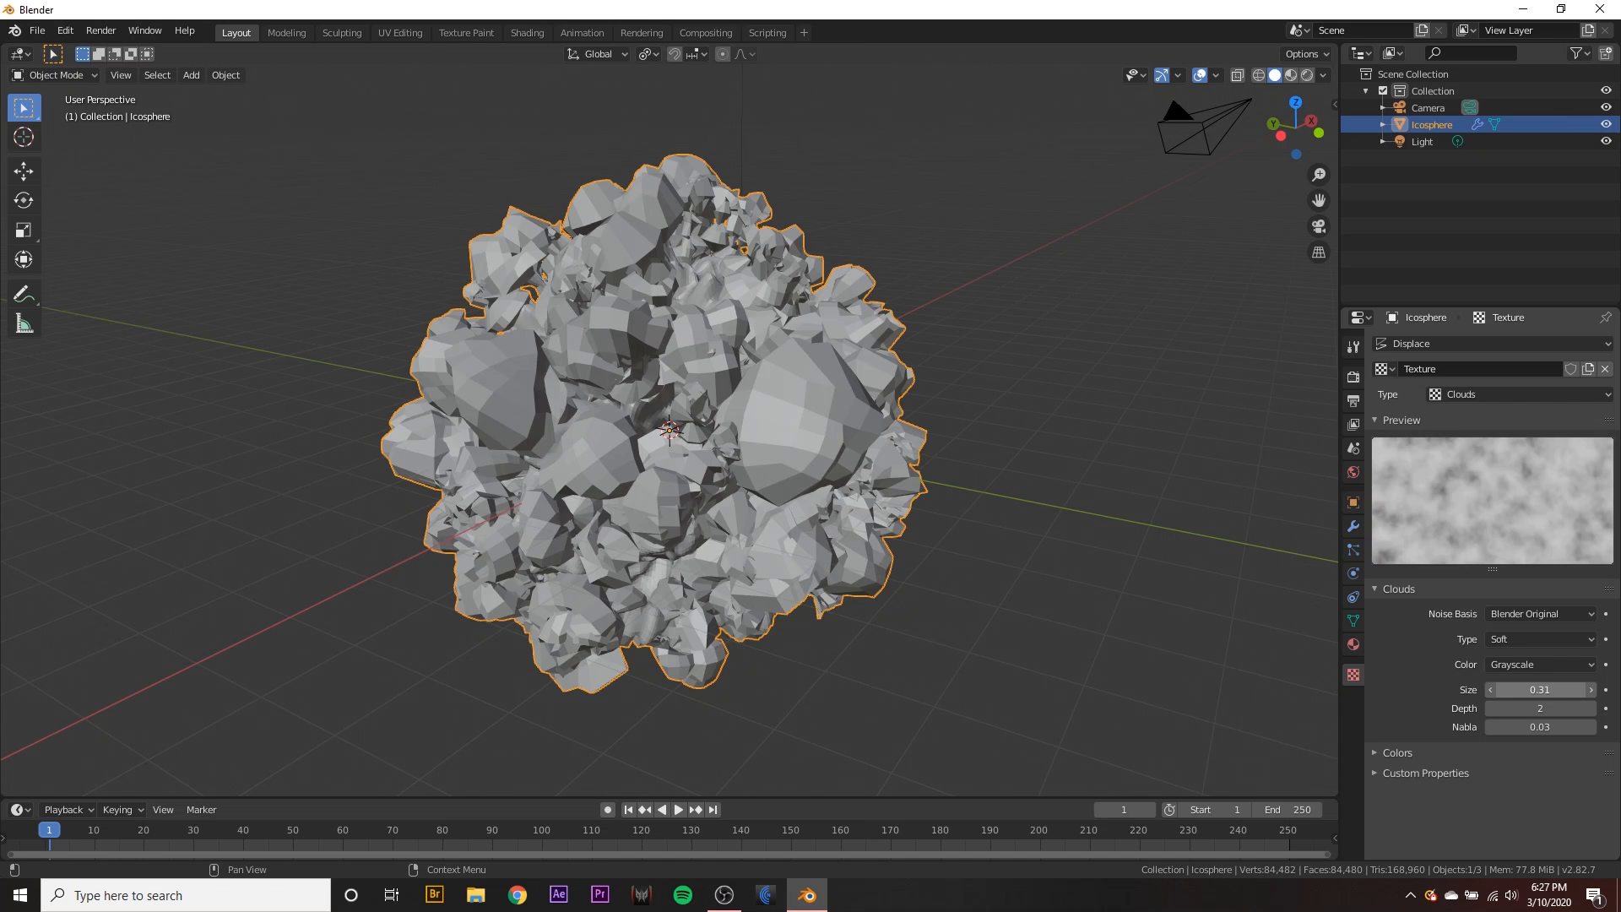
click(1352, 527)
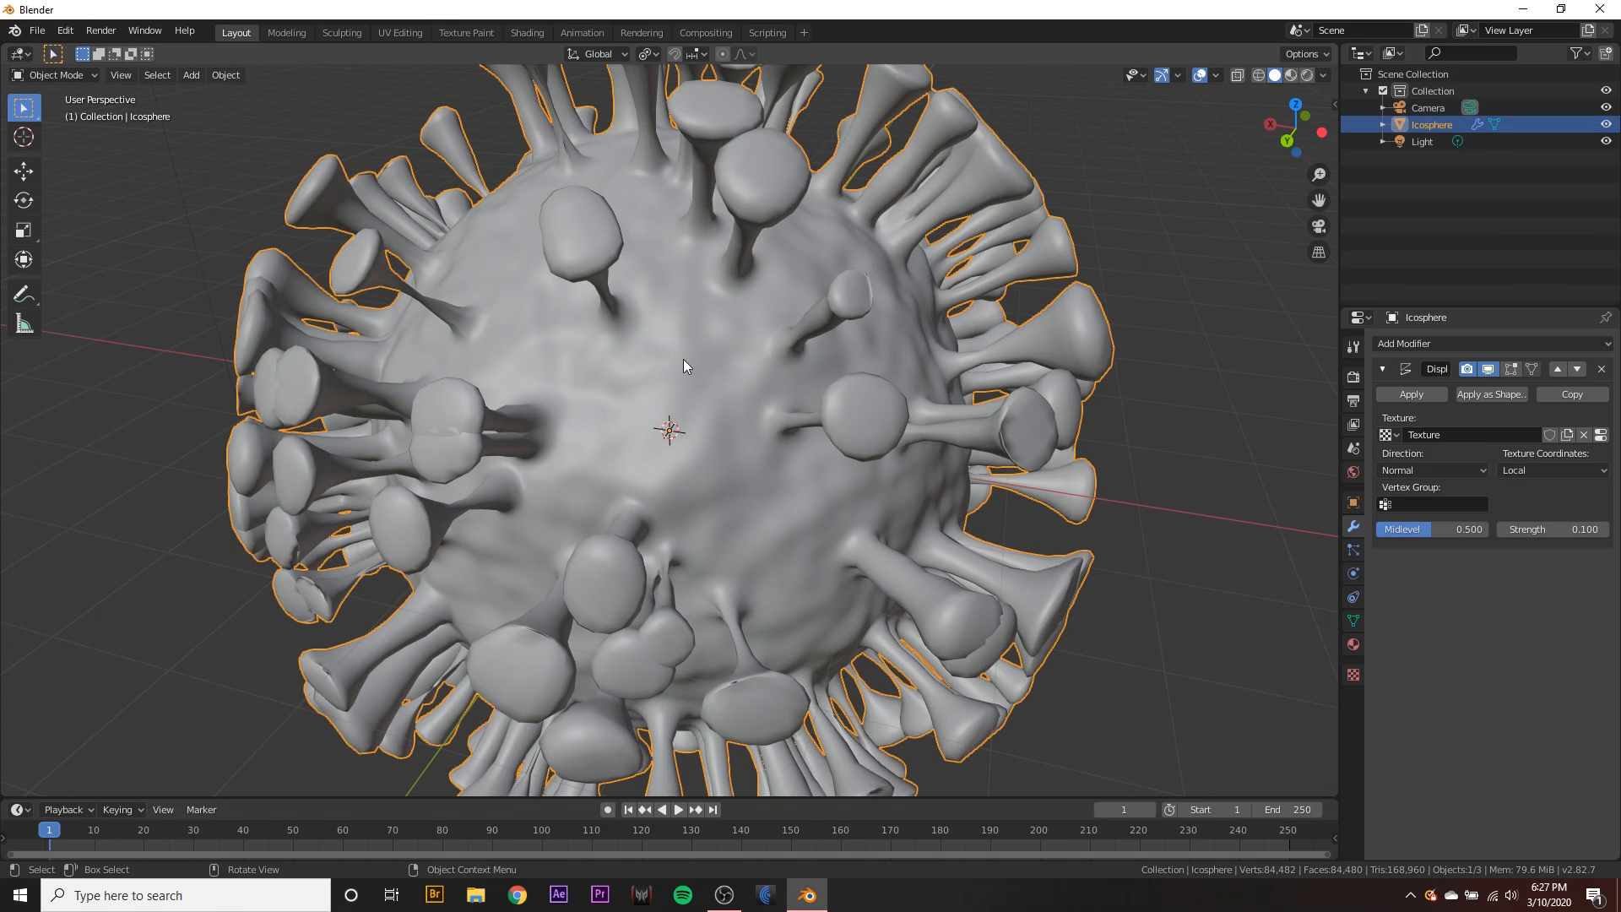
scroll(down, 3)
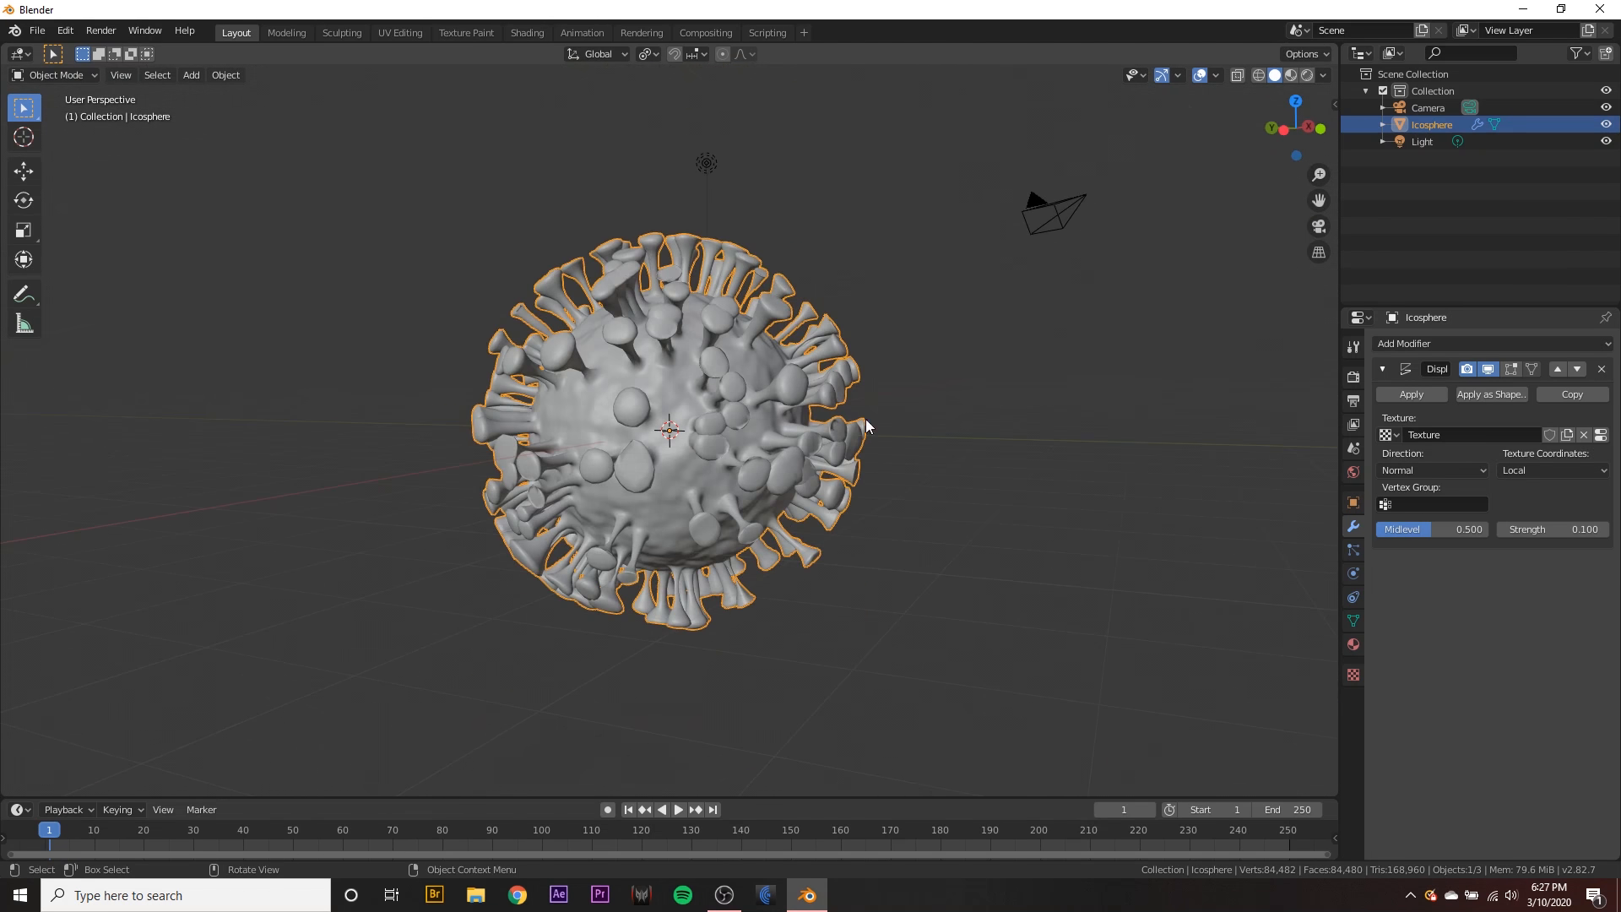
drag(869, 424, 741, 493)
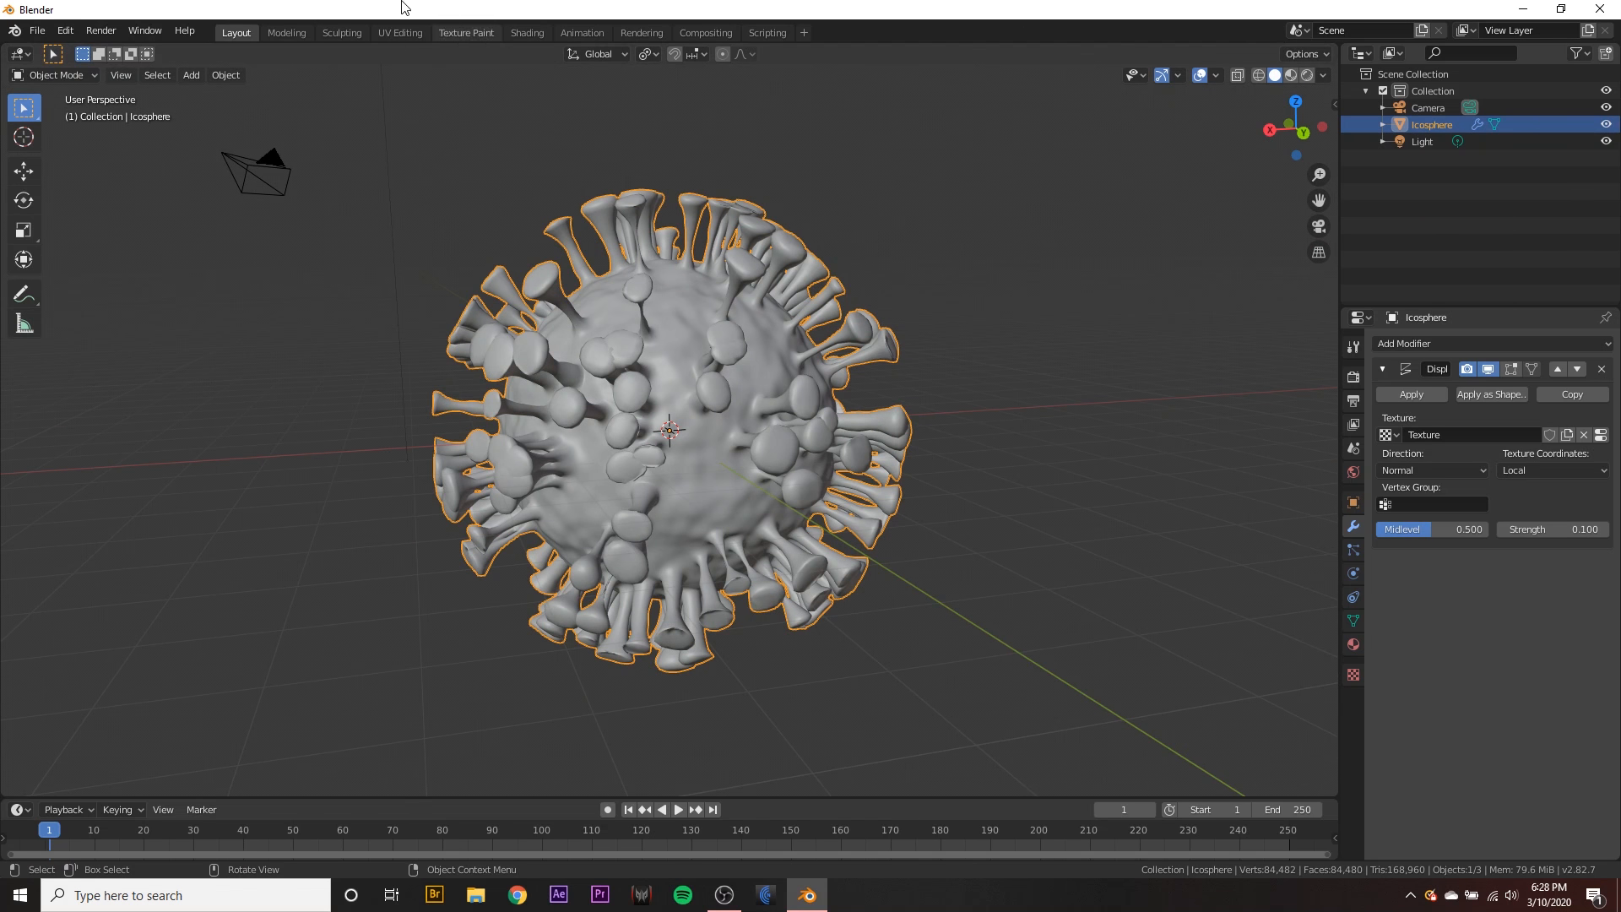
- In the Shading workspace, replace the material's Principled BSDF with a Glossy BSDF
click(526, 32)
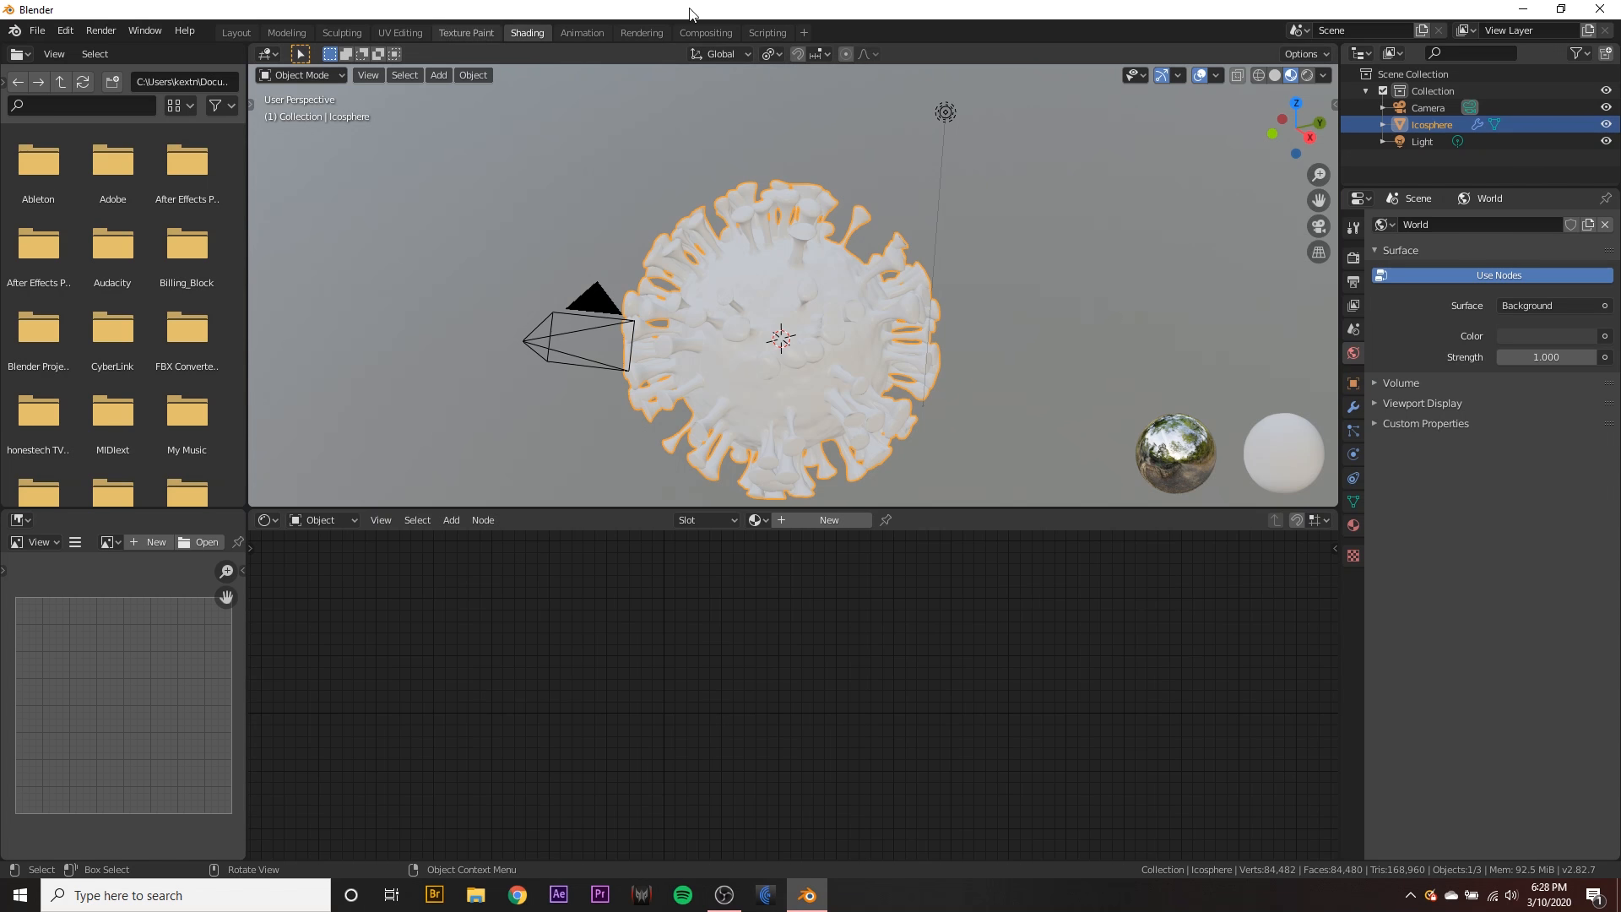
click(803, 38)
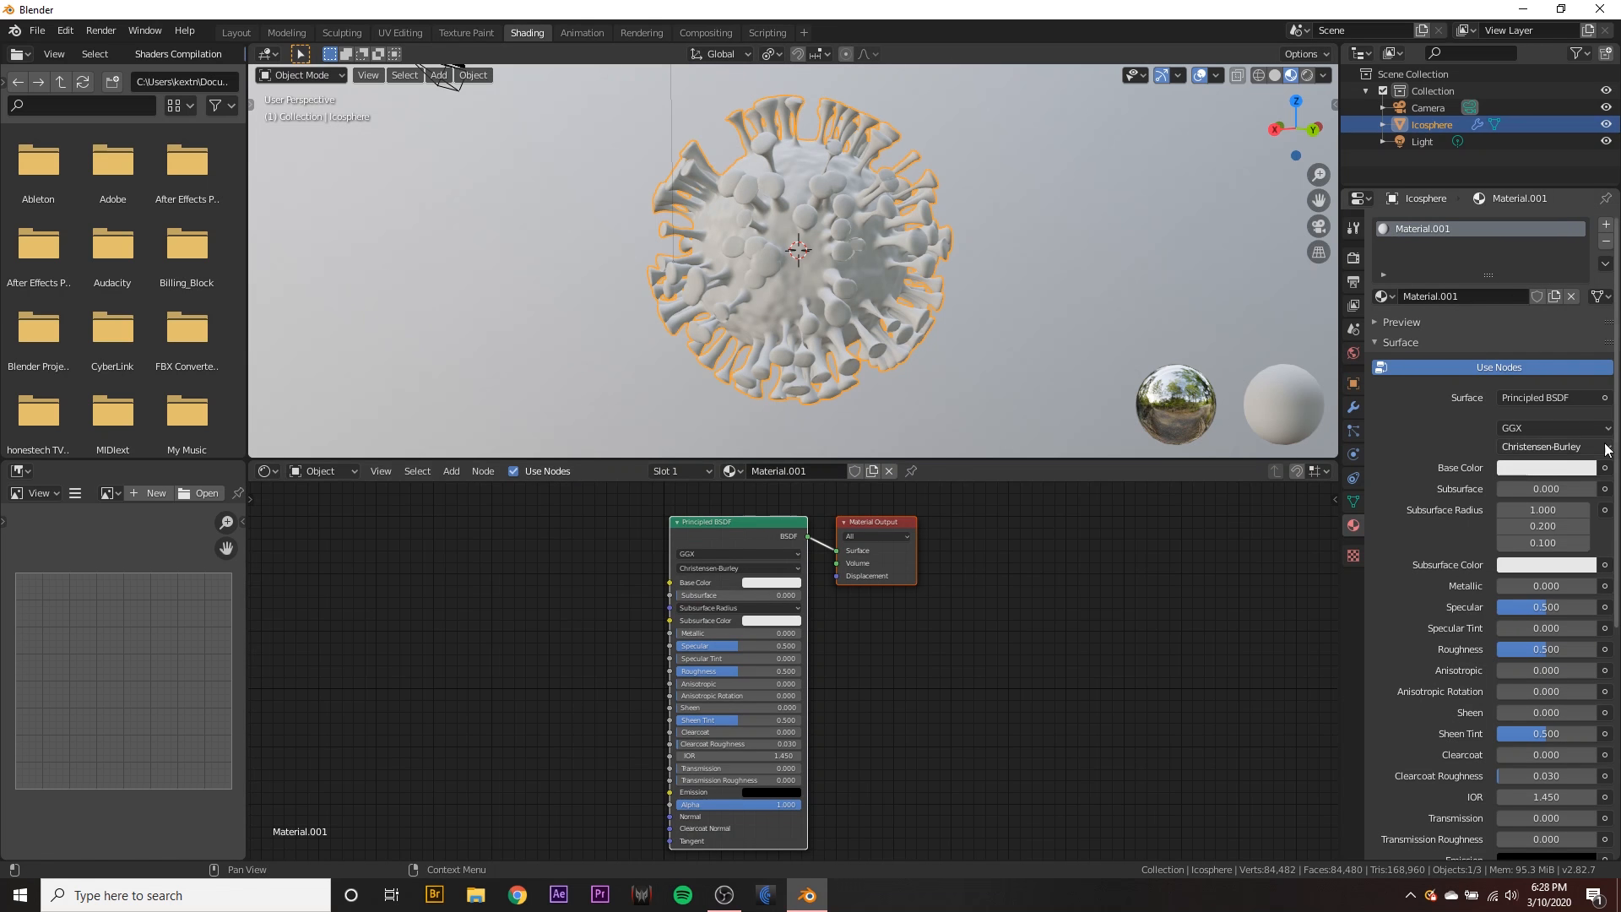
click(1540, 397)
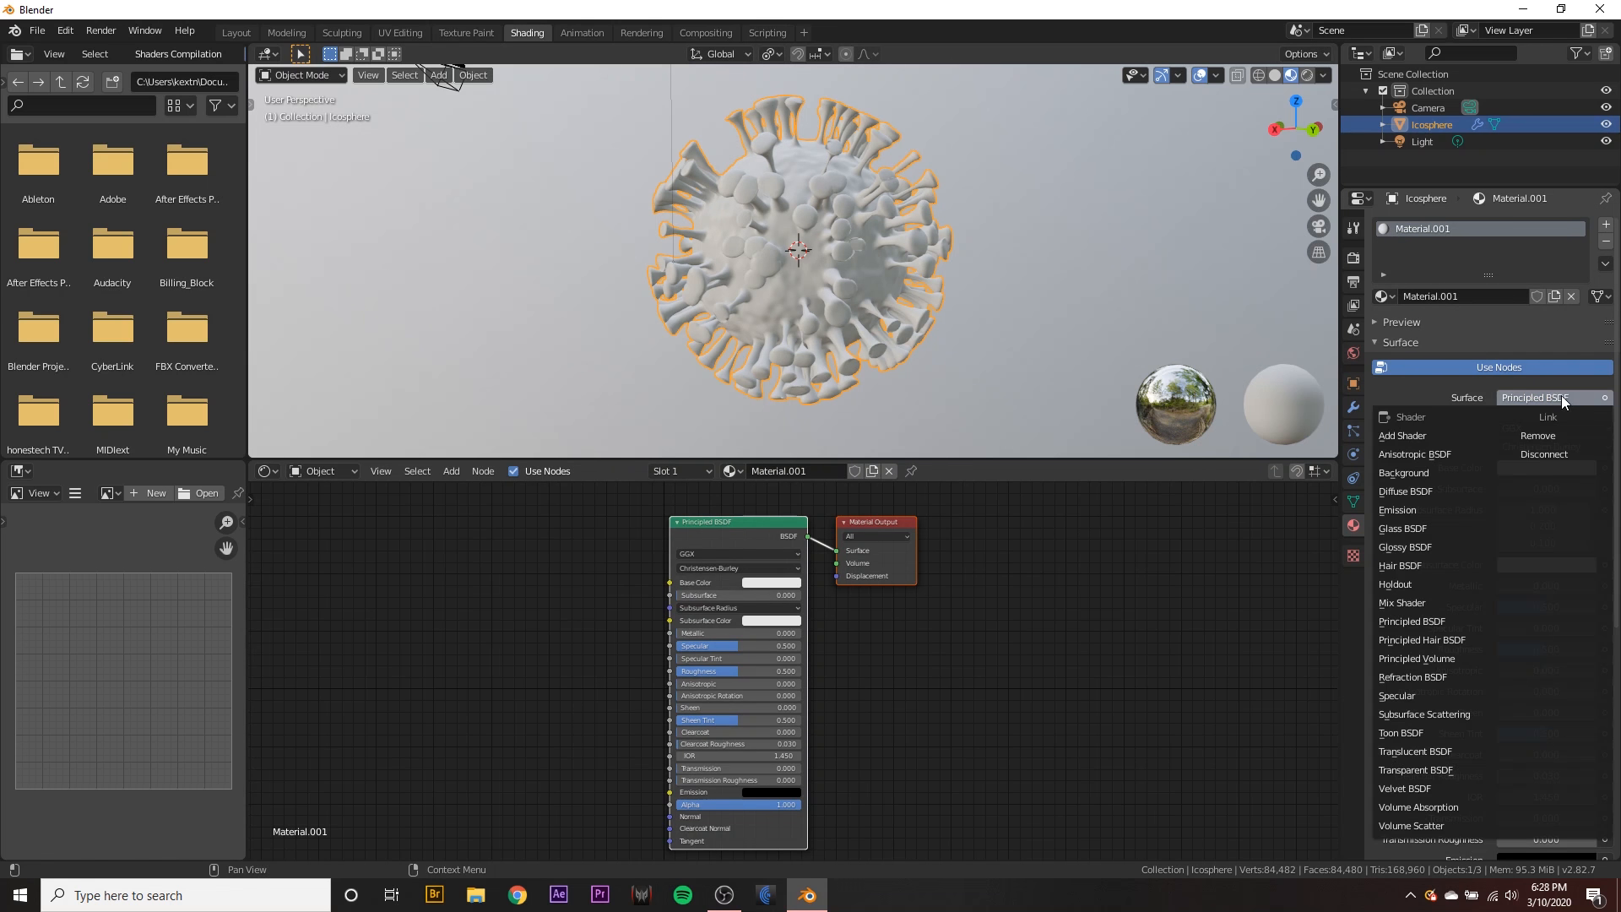
click(1401, 547)
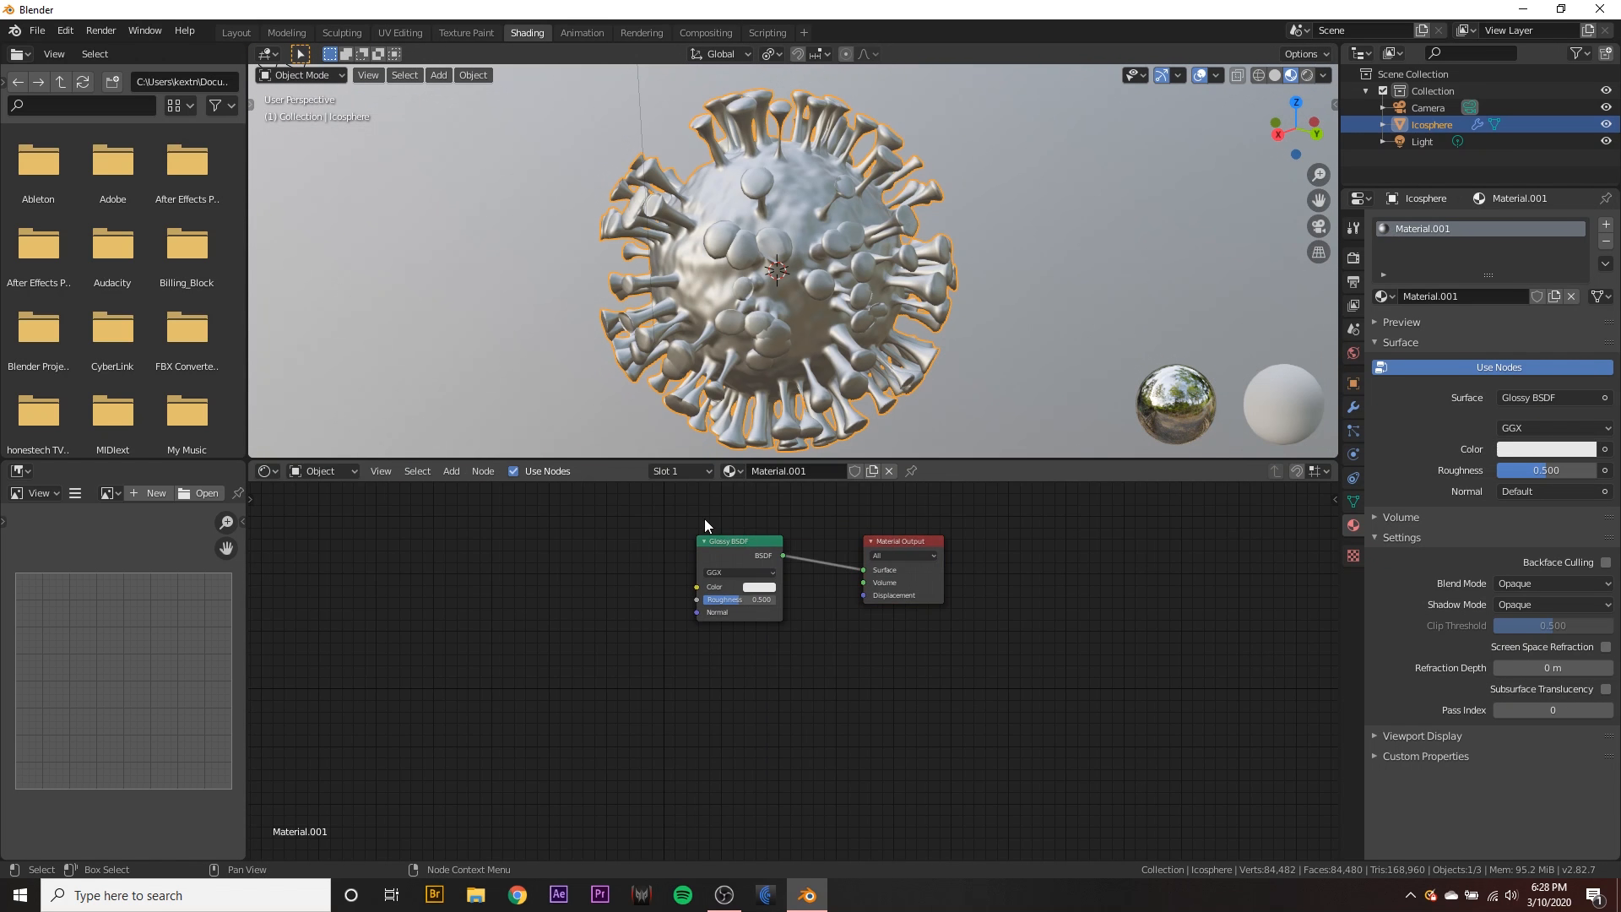
- Add Emission and Mix Shader nodes and wire the Emission into the Mix Shader
drag(740, 540, 603, 555)
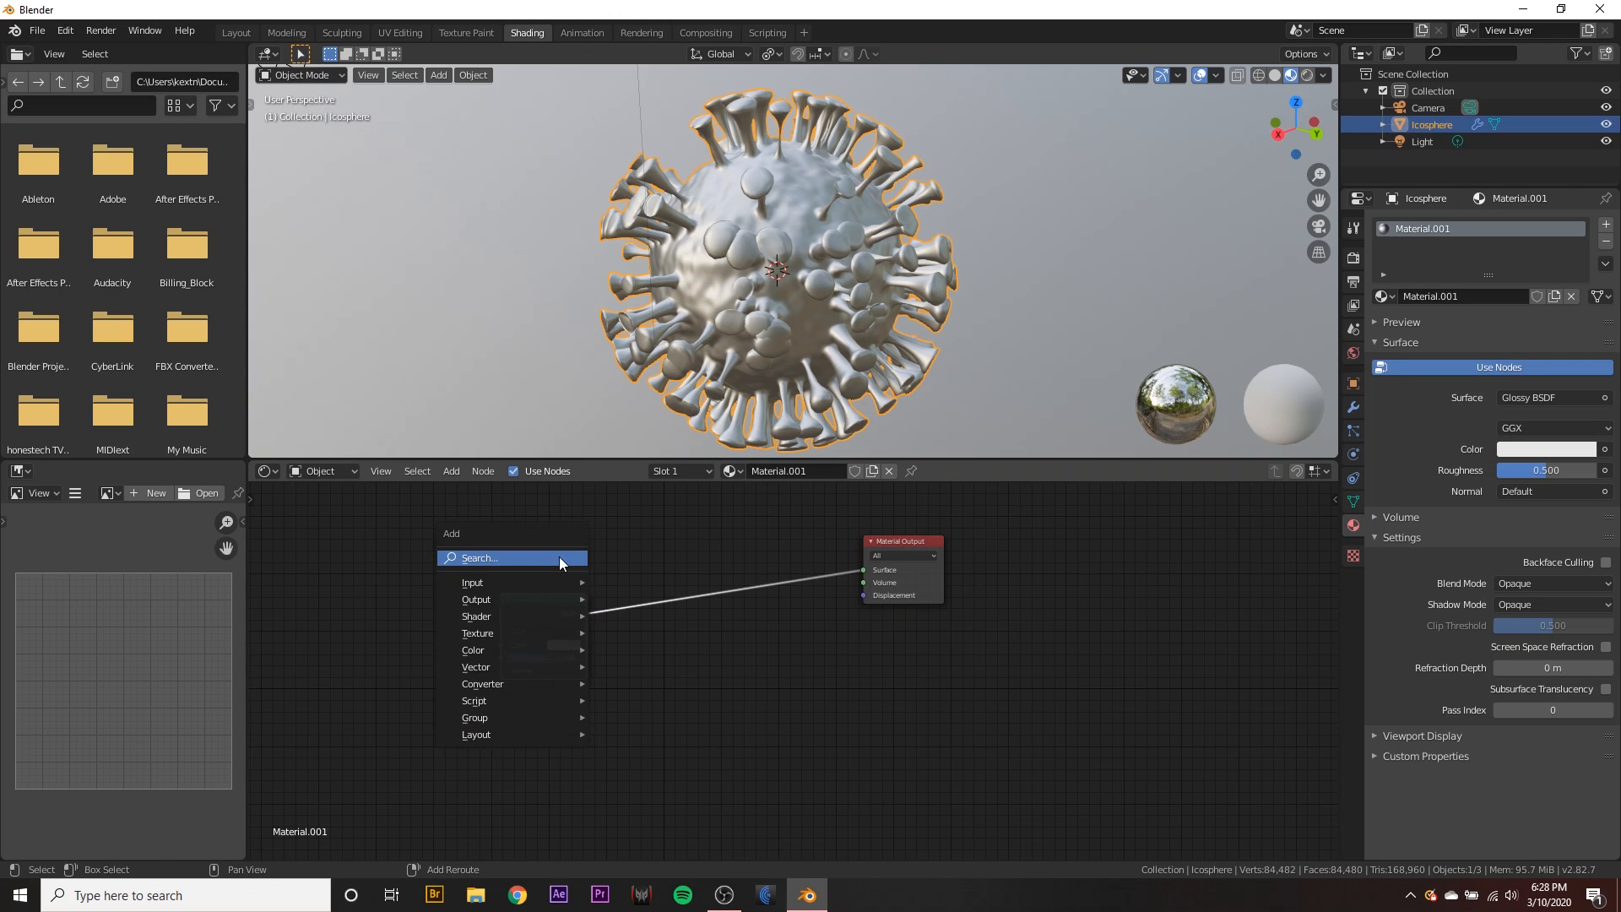
text(em)
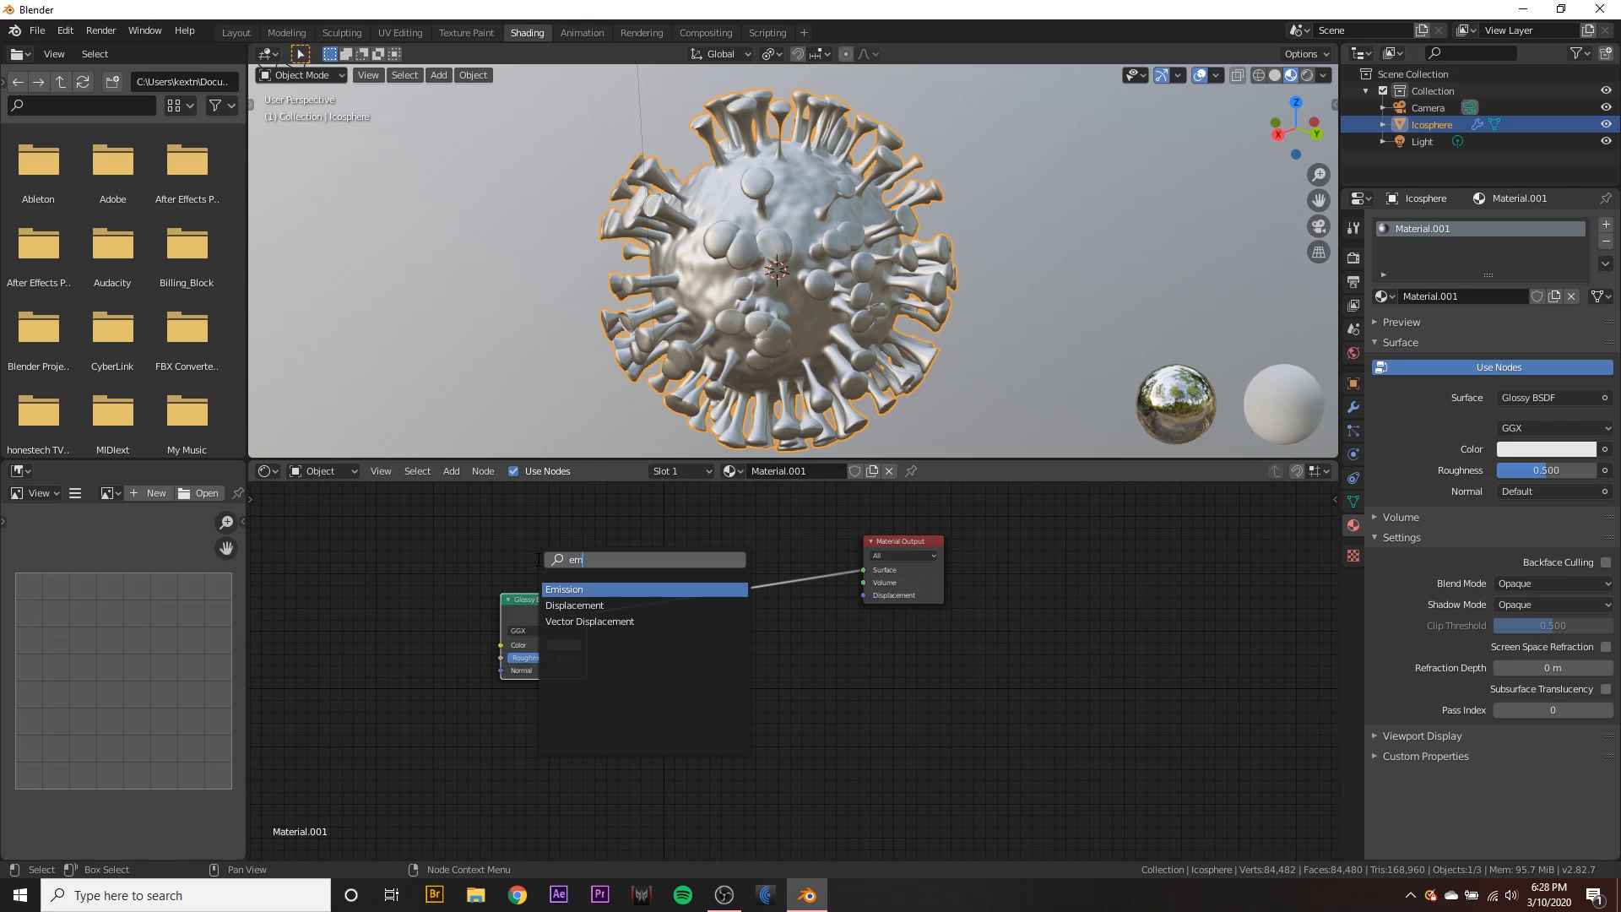
click(563, 589)
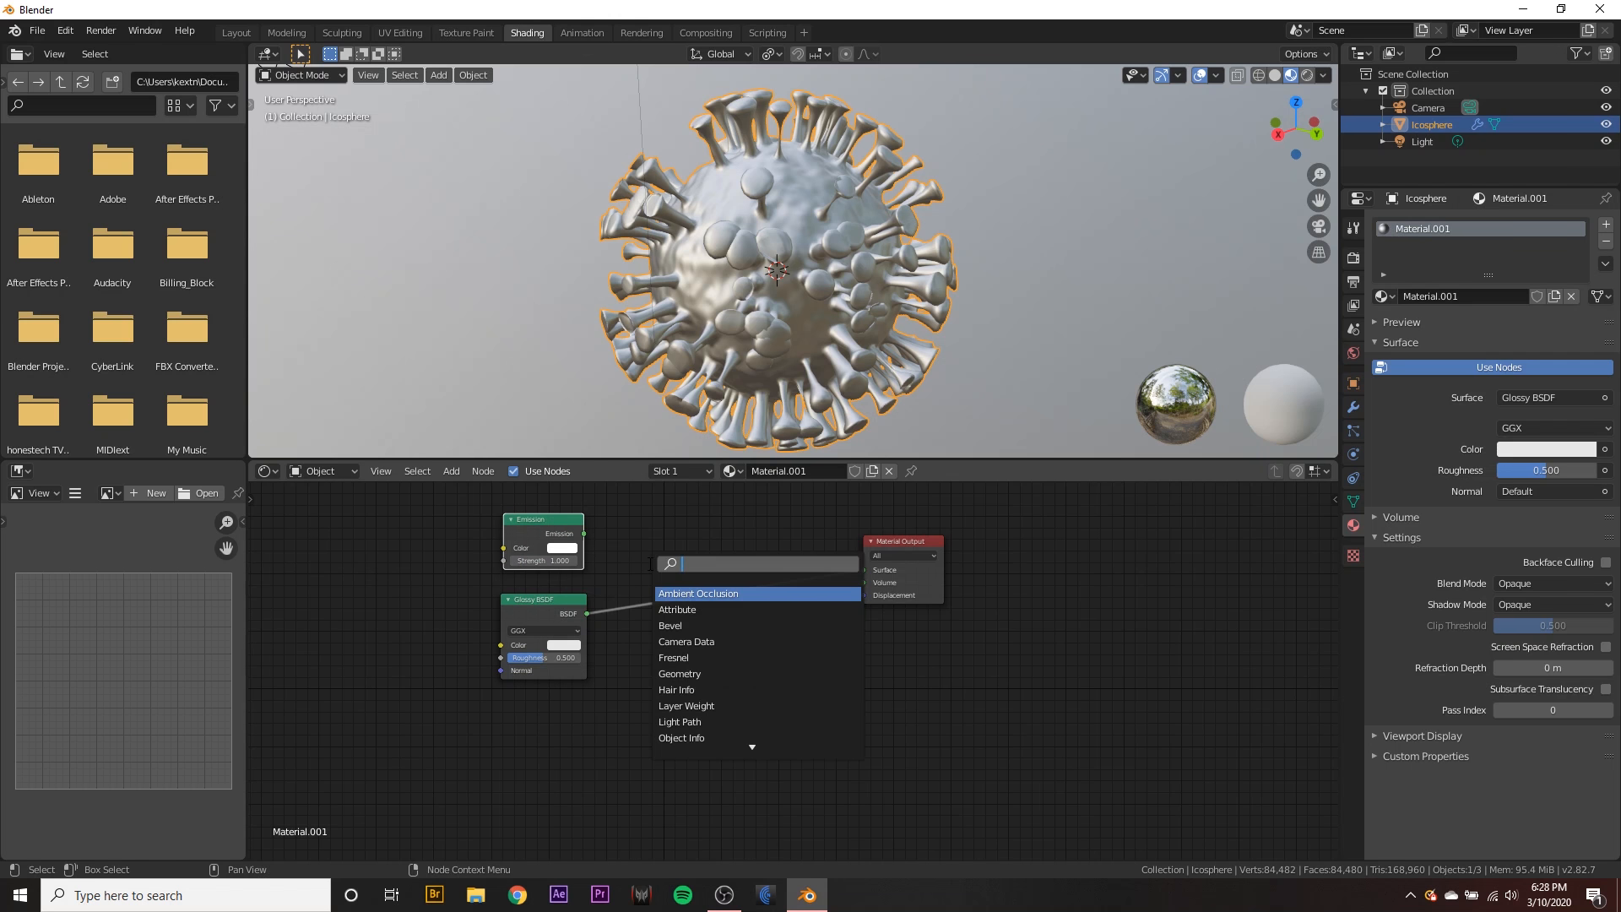
text(mix)
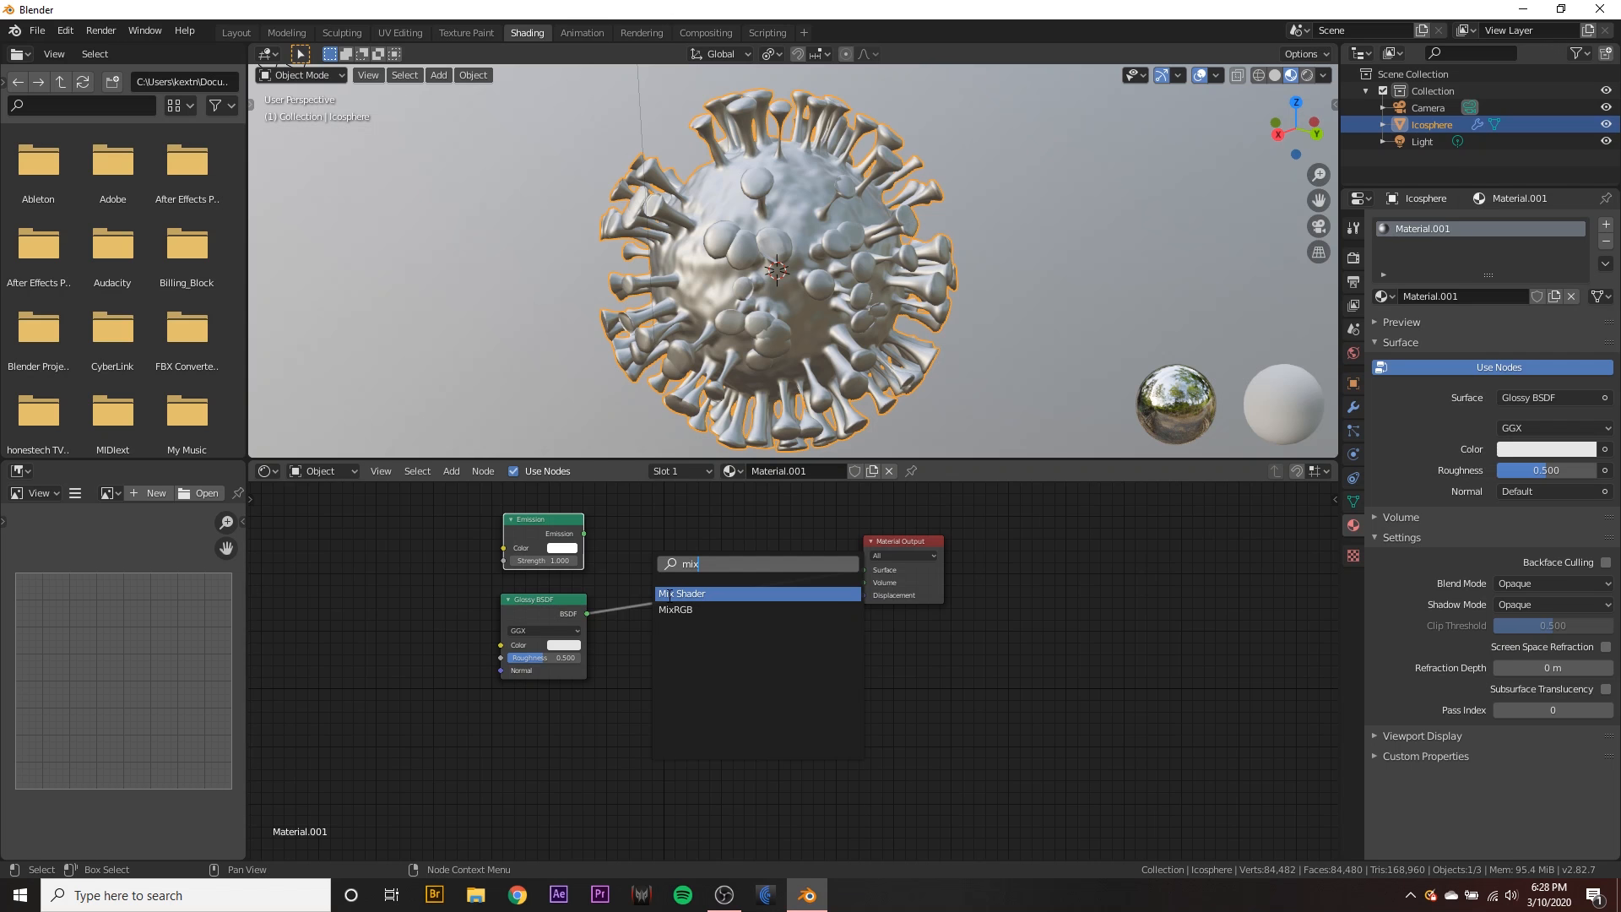
click(682, 593)
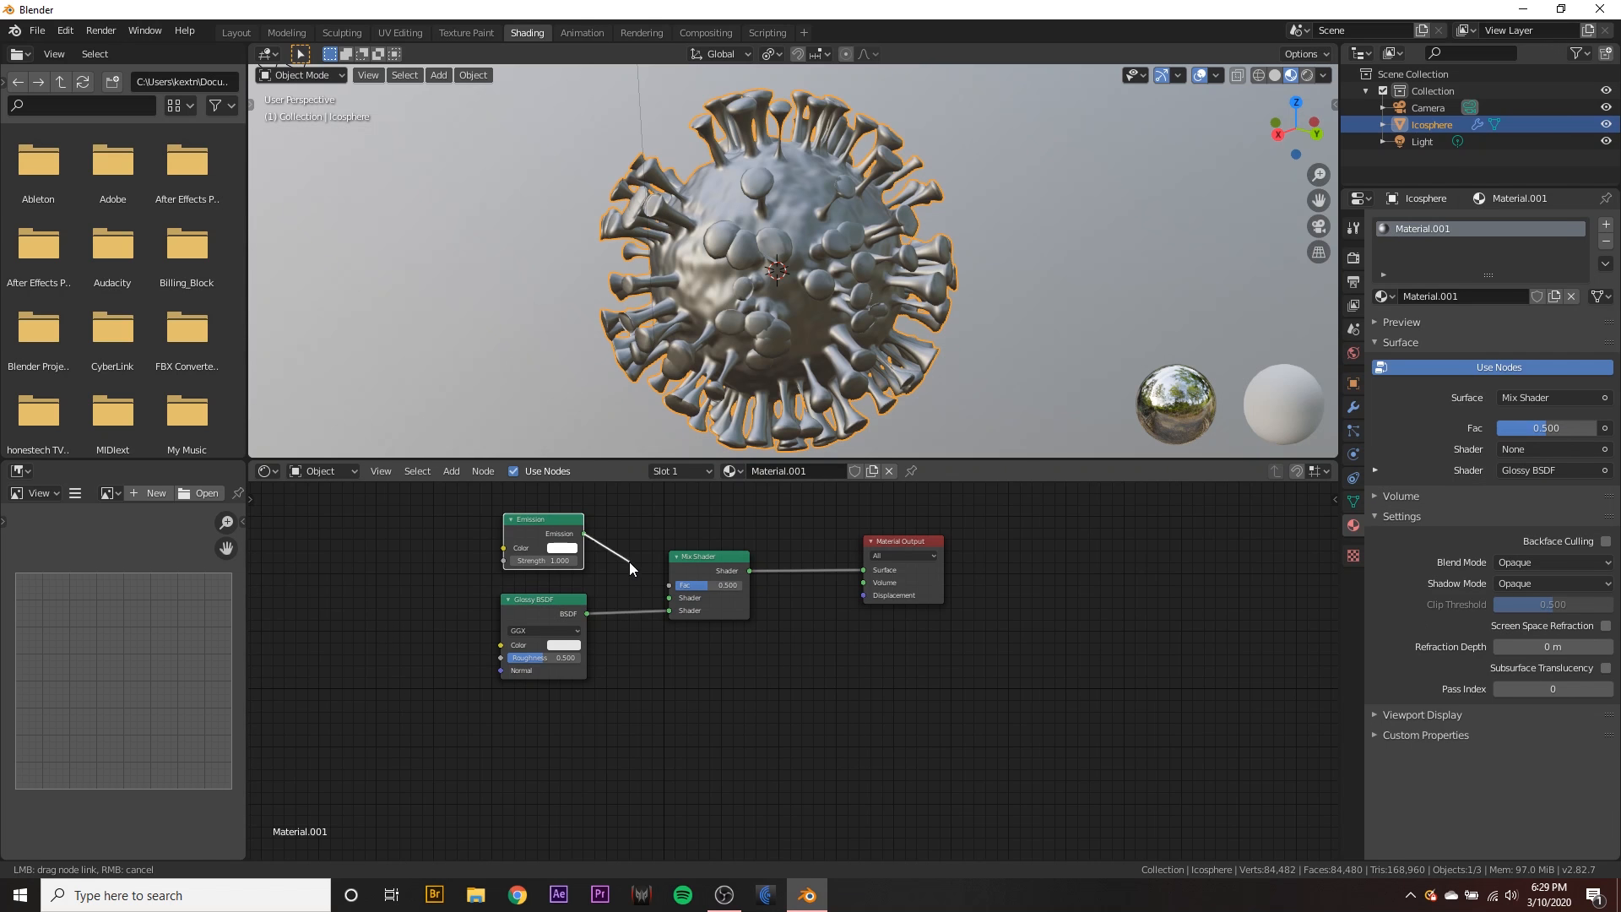
drag(580, 546, 669, 597)
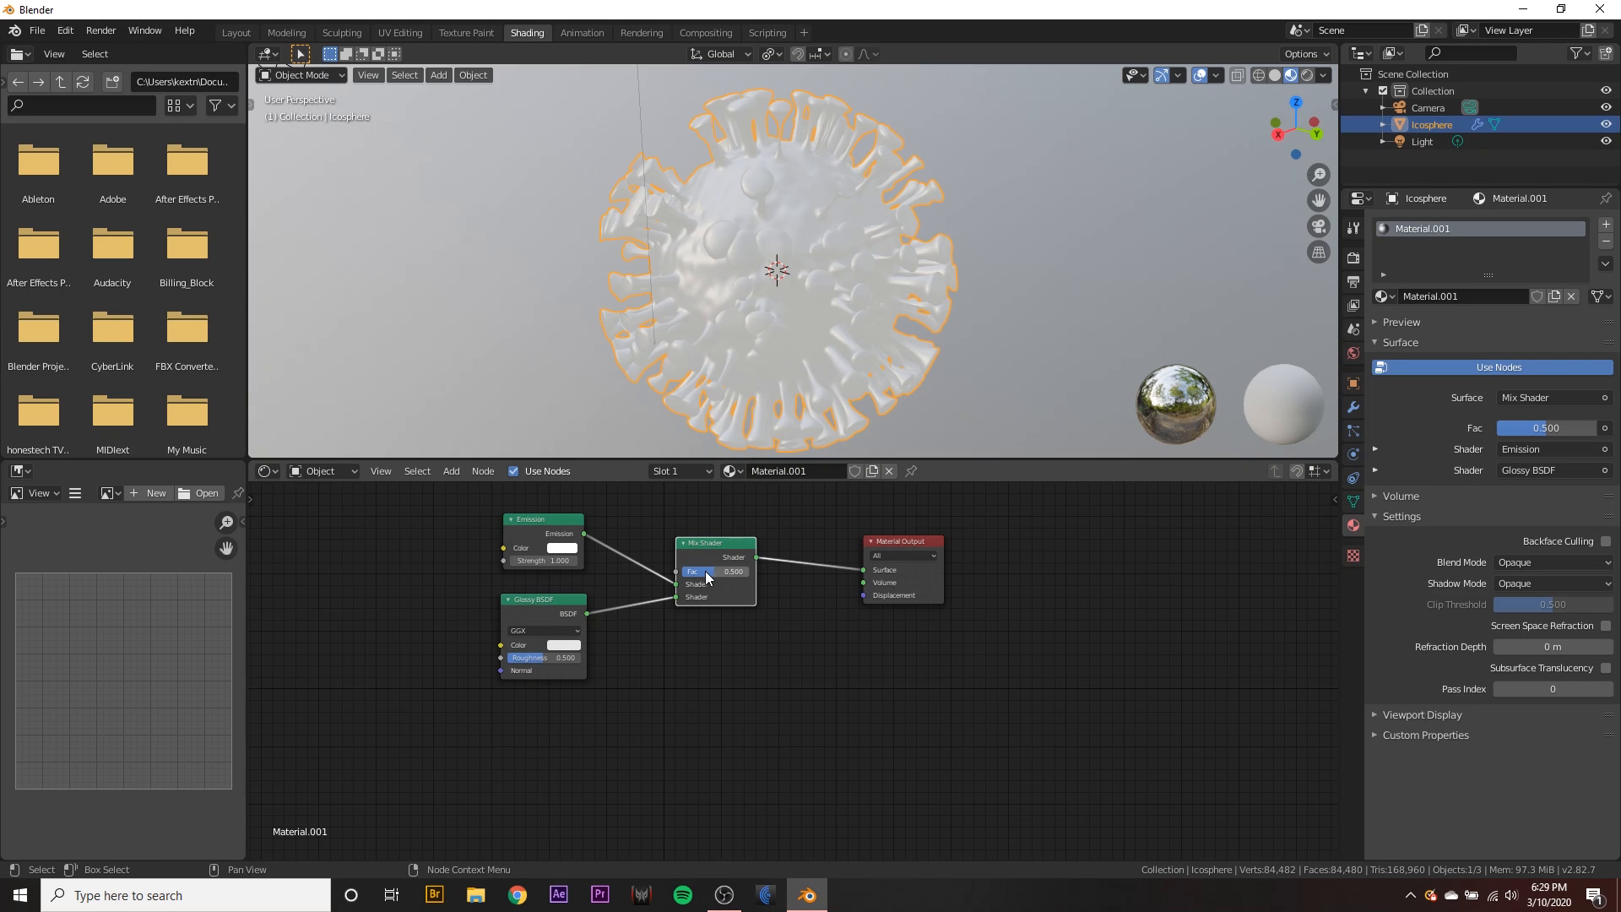
drag(709, 572, 732, 572)
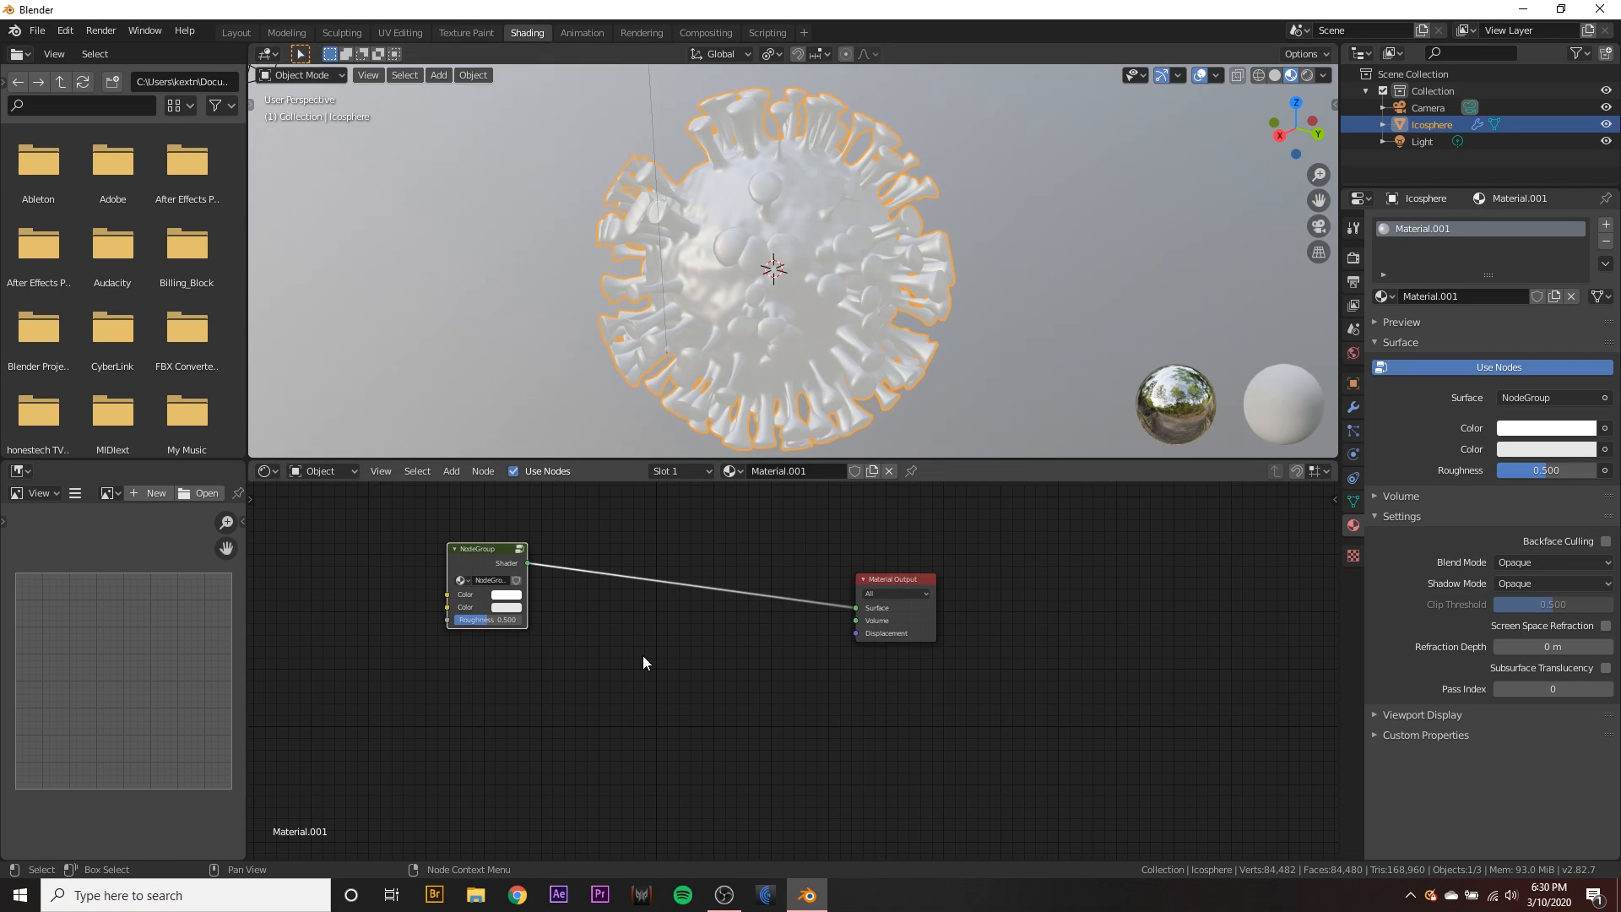
mouse_move(696, 609)
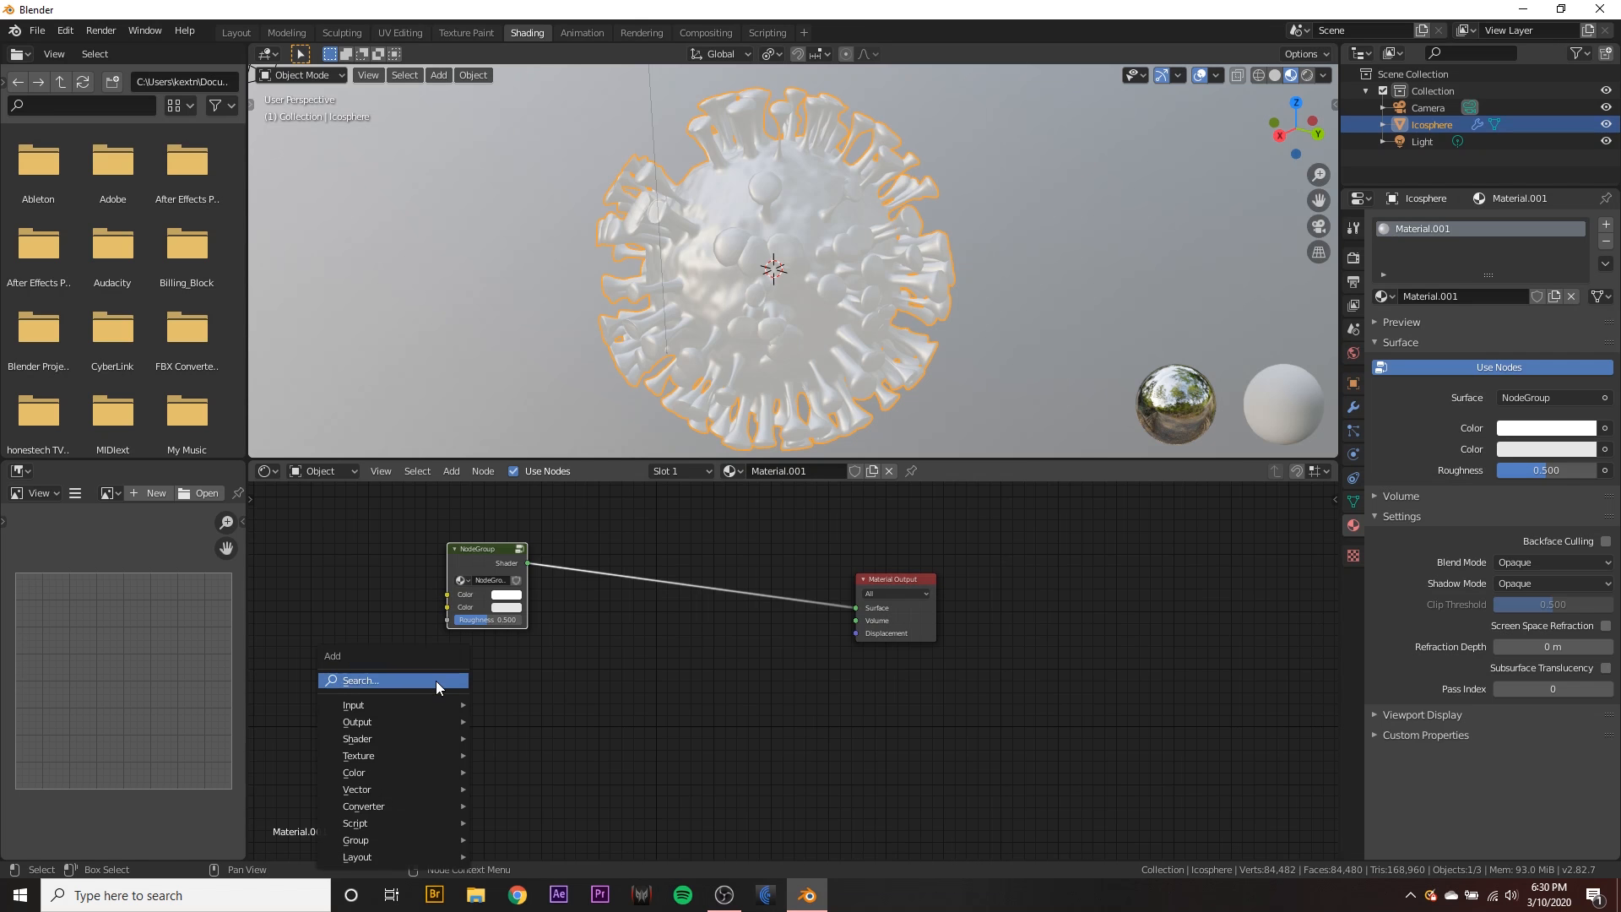
- Add Layer Weight and ColorRamp nodes, linking Fresnel to Fac and Color to Surface
text(lay)
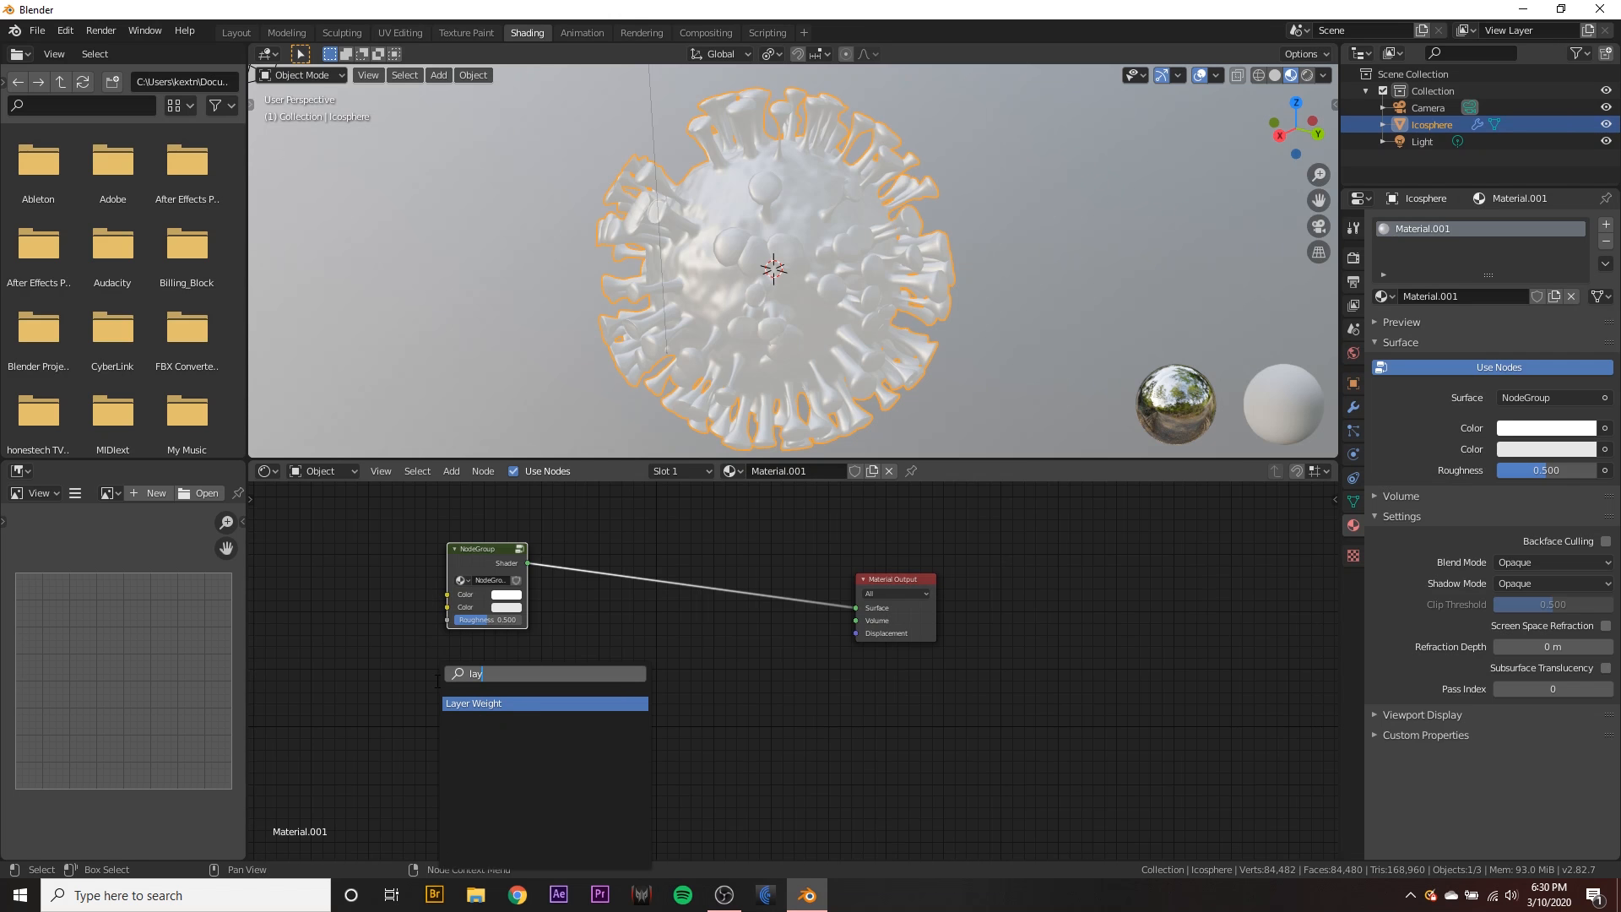
click(473, 703)
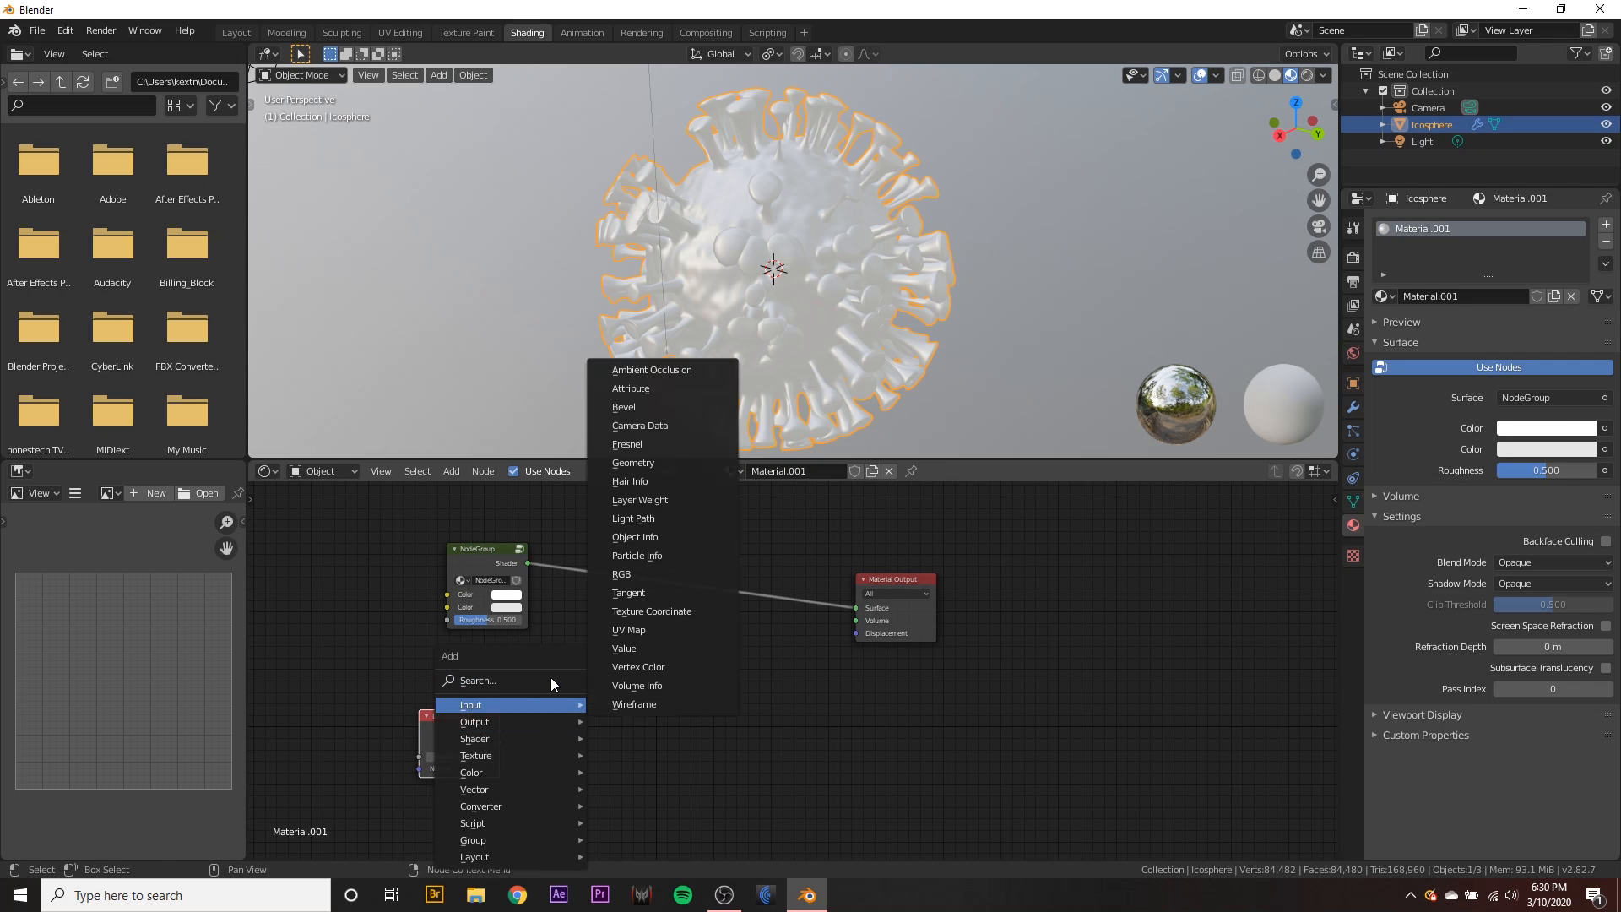
text(colo)
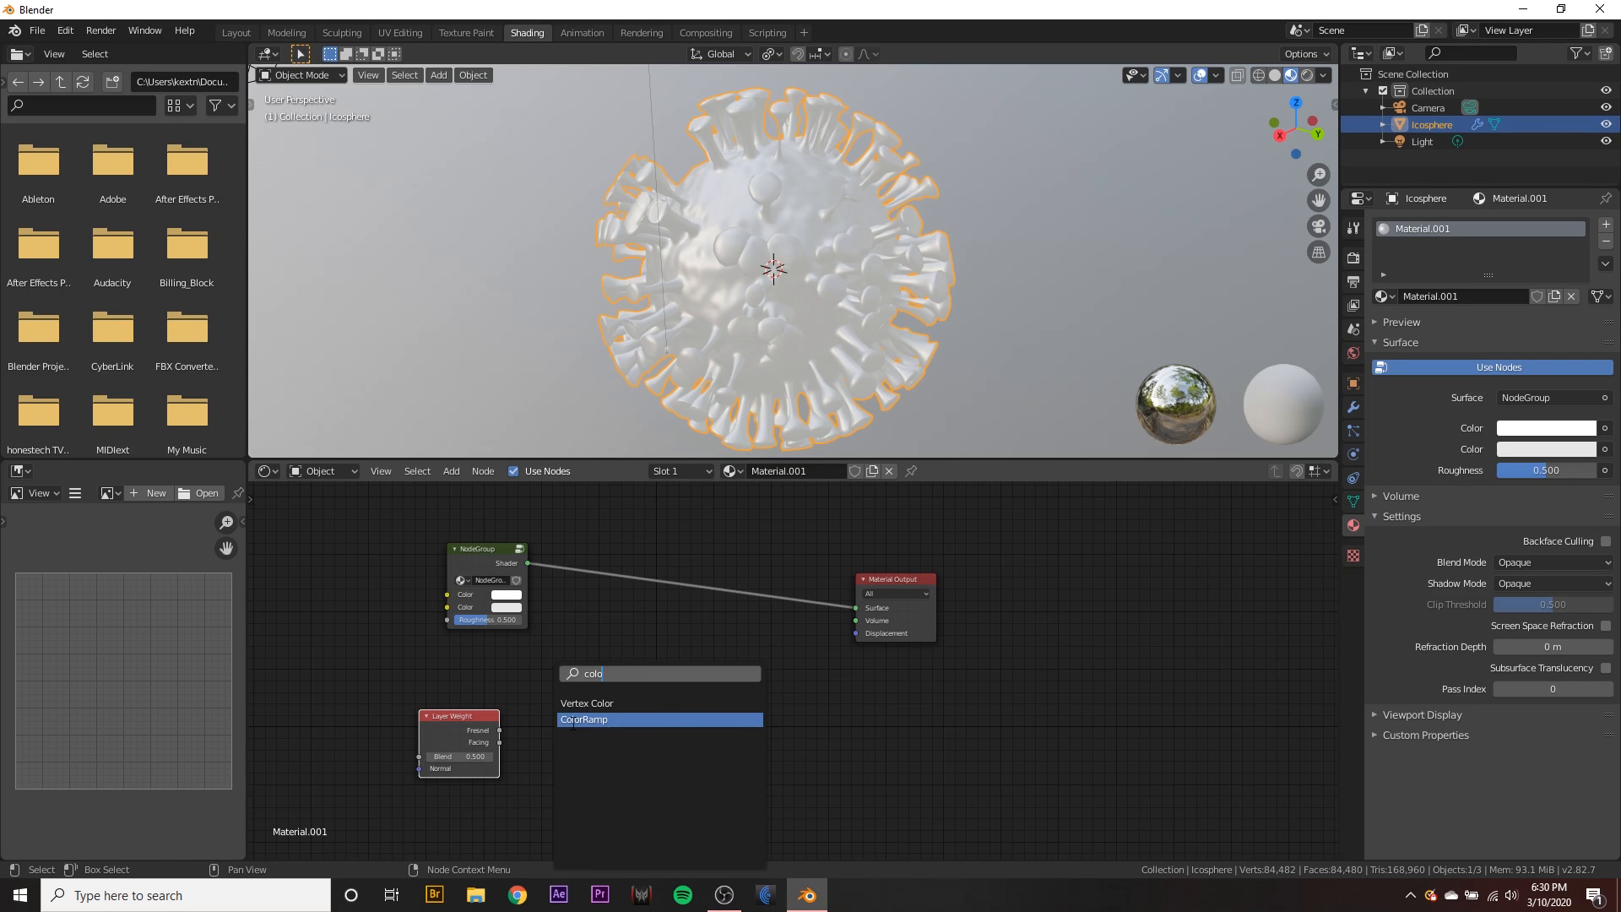
click(584, 719)
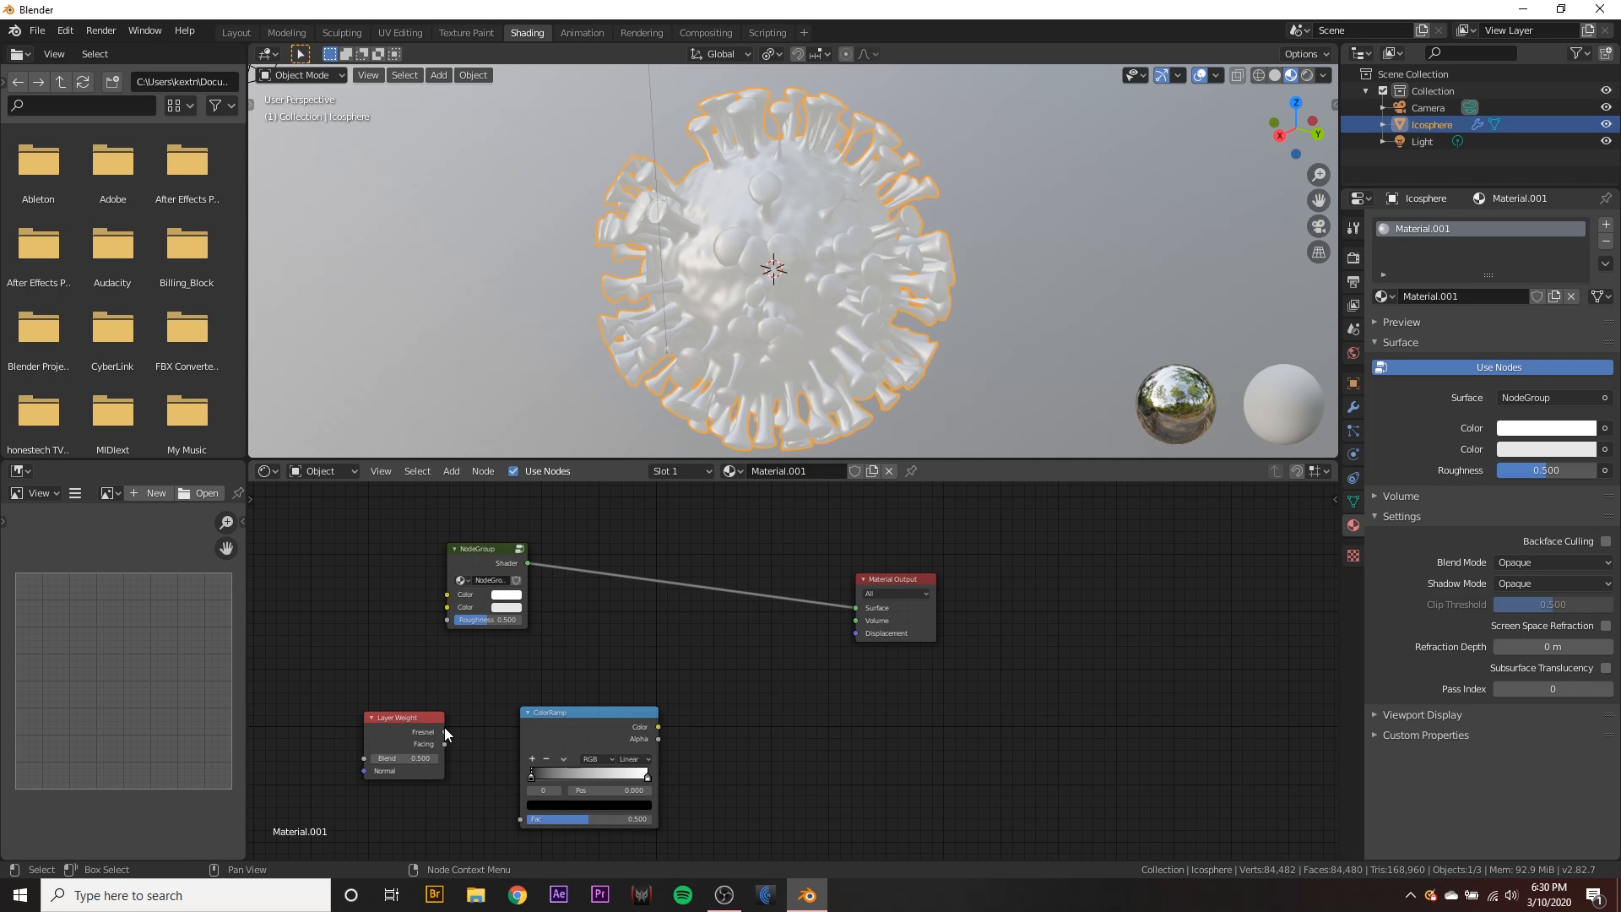
drag(445, 745, 517, 821)
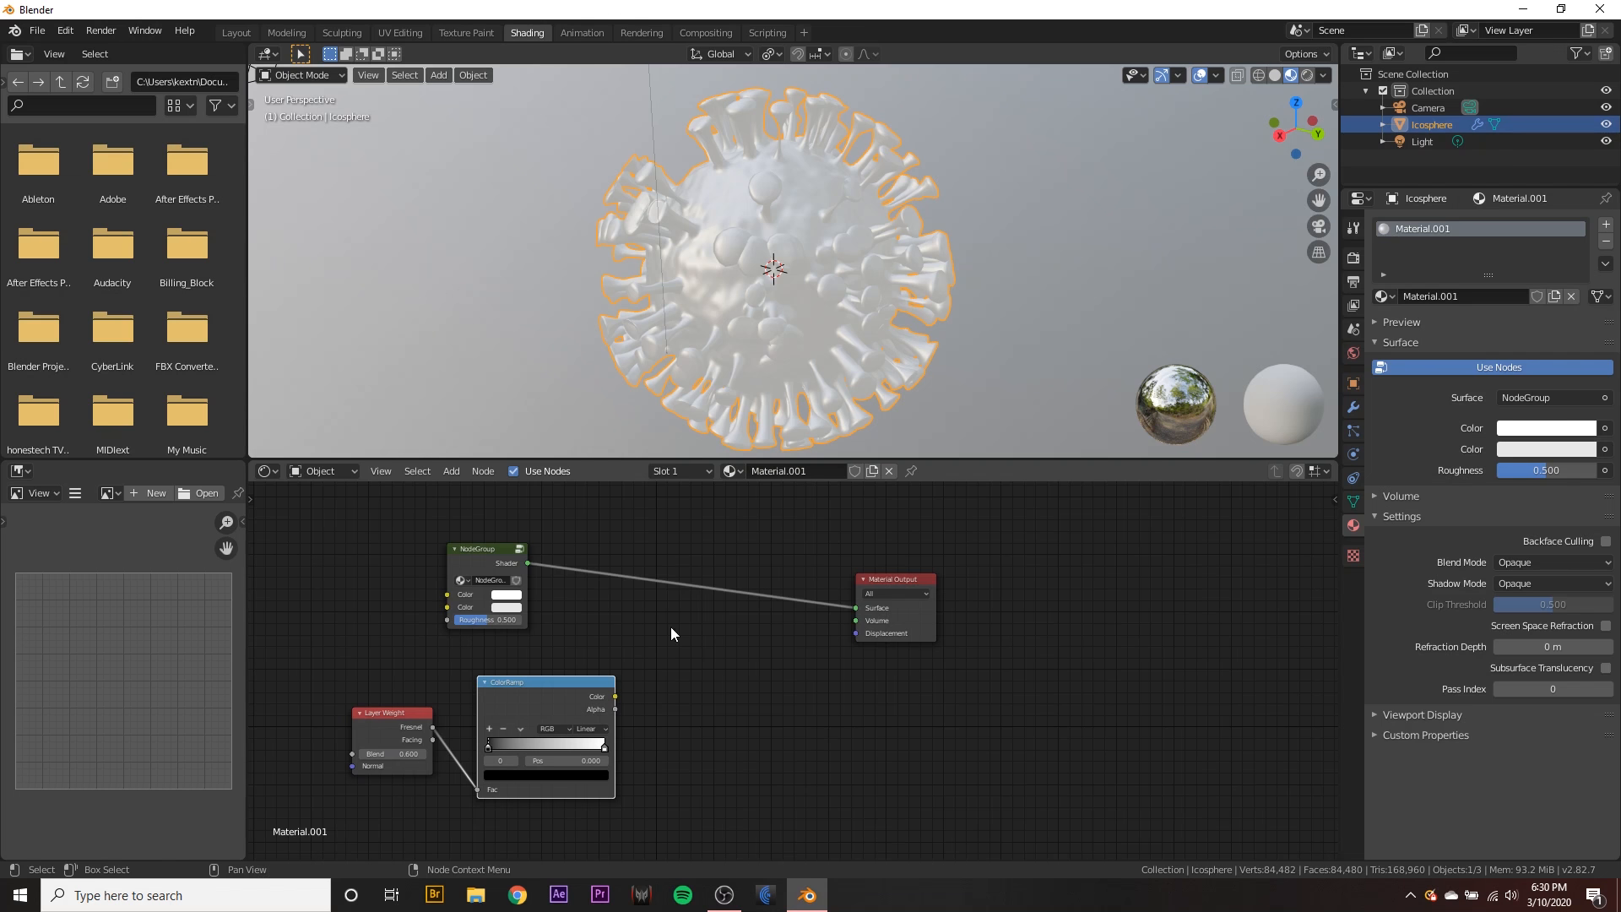
drag(614, 696, 755, 652)
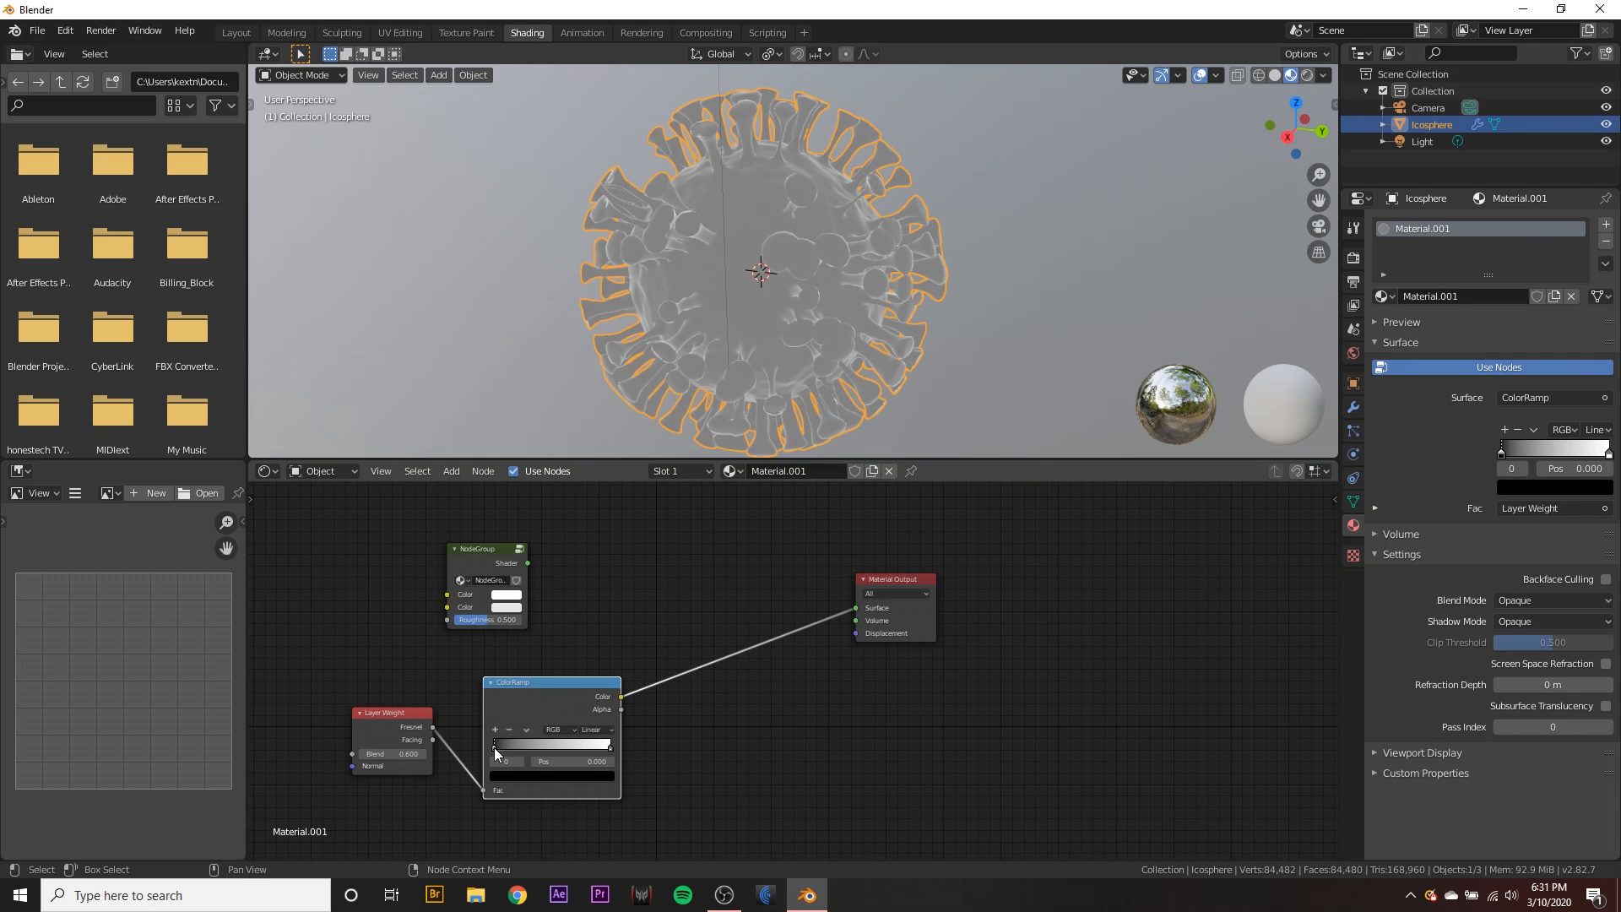
- Slide the ramp's black stop toward the middle and make the light stop orange
drag(494, 745, 613, 744)
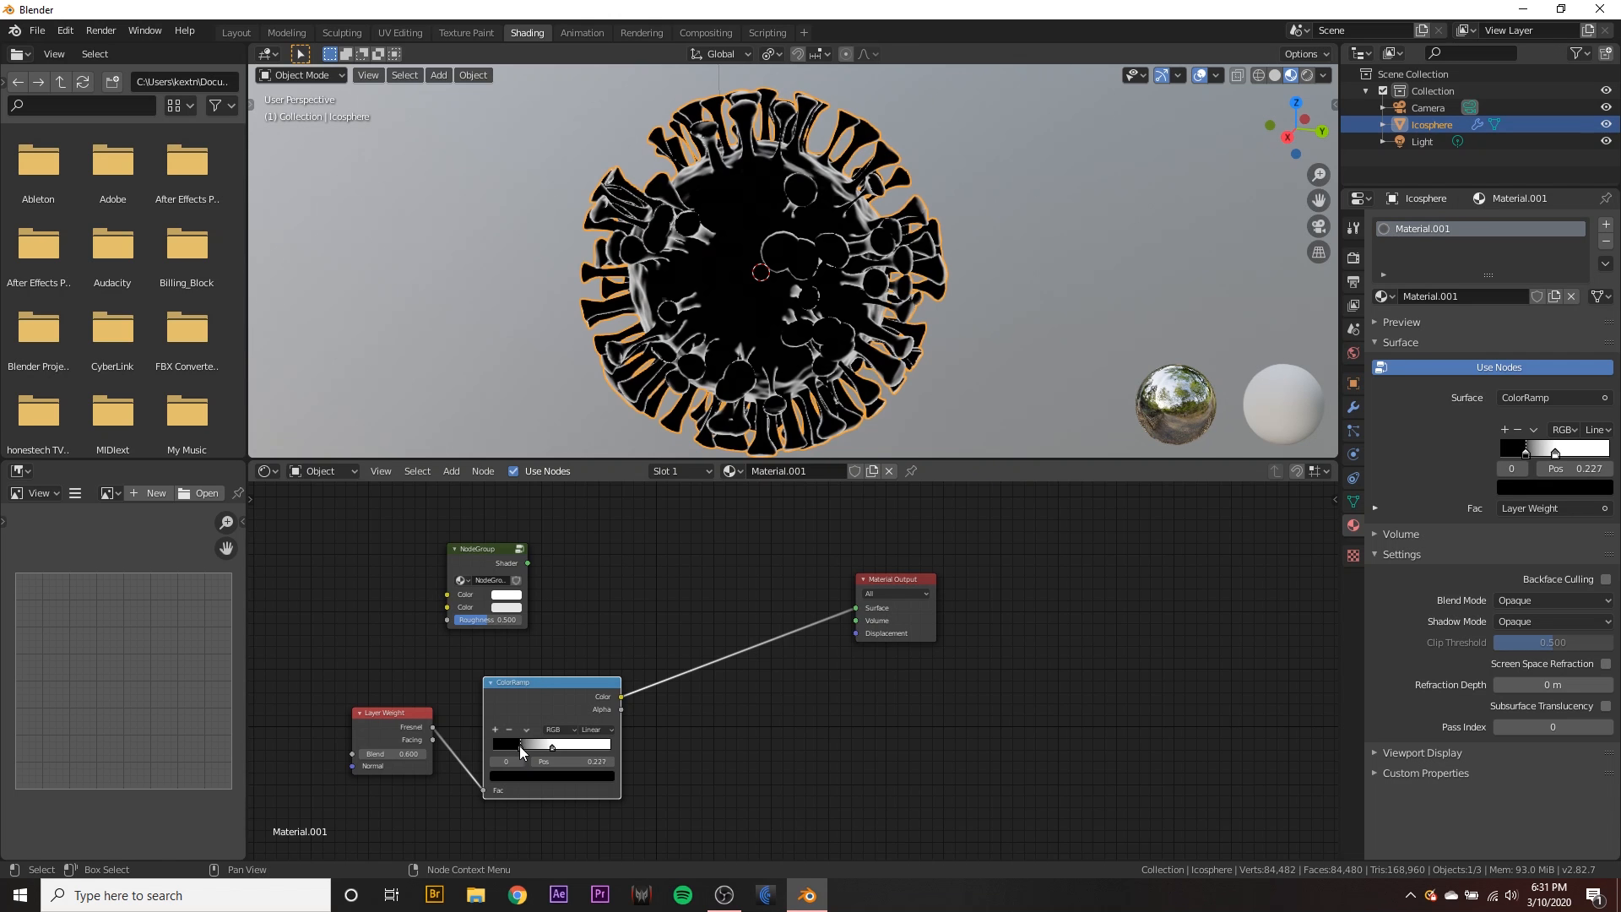
drag(553, 745, 517, 745)
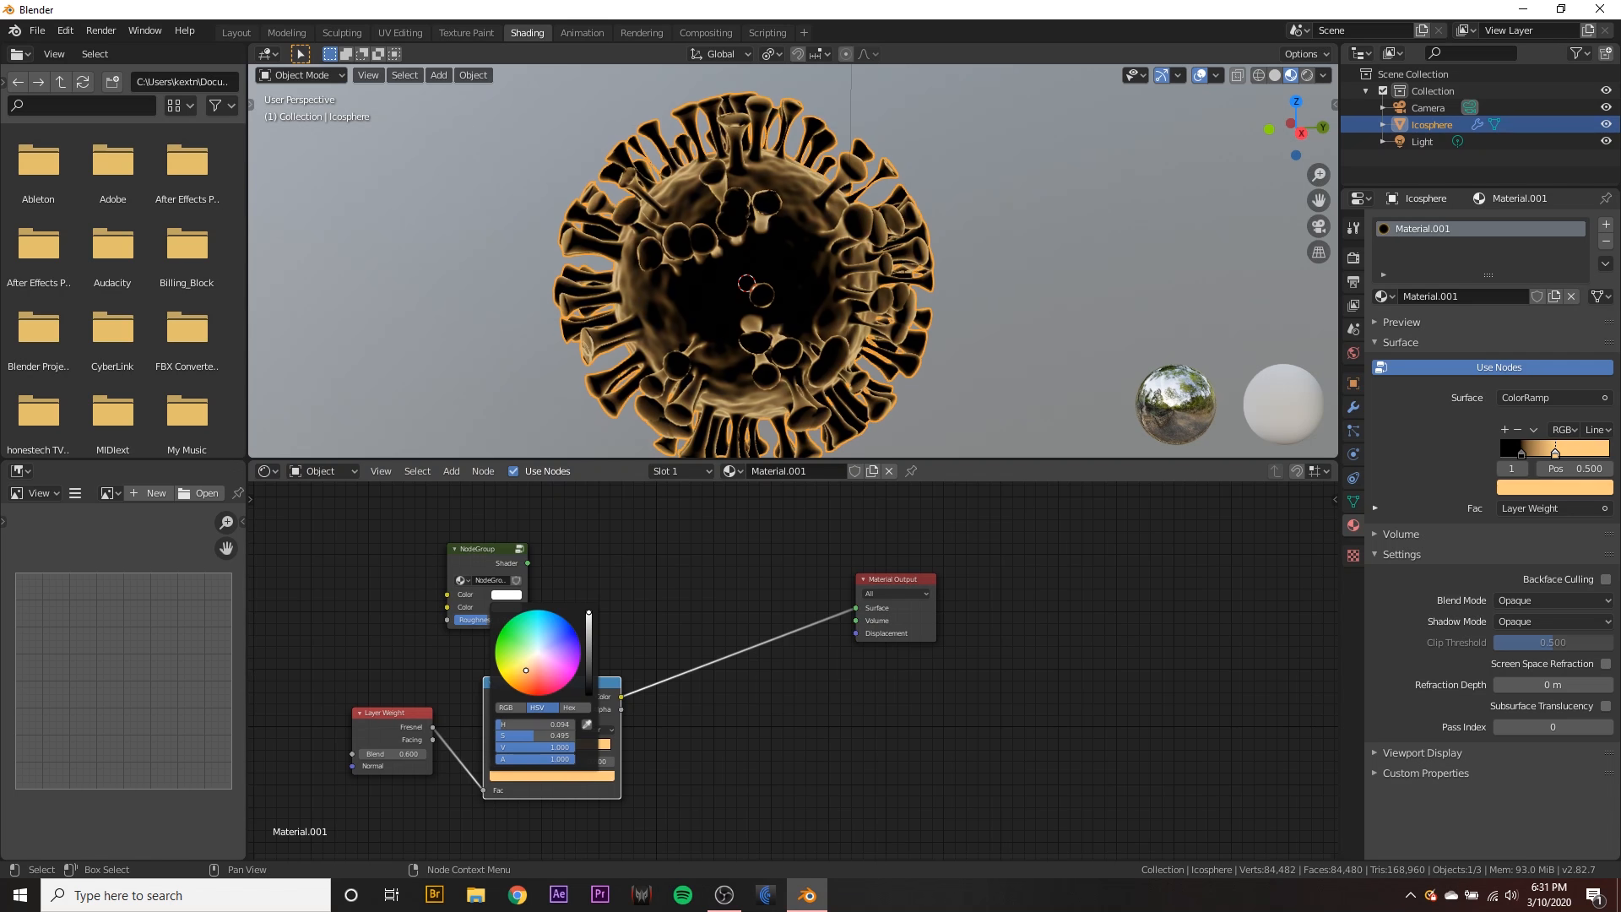
click(695, 743)
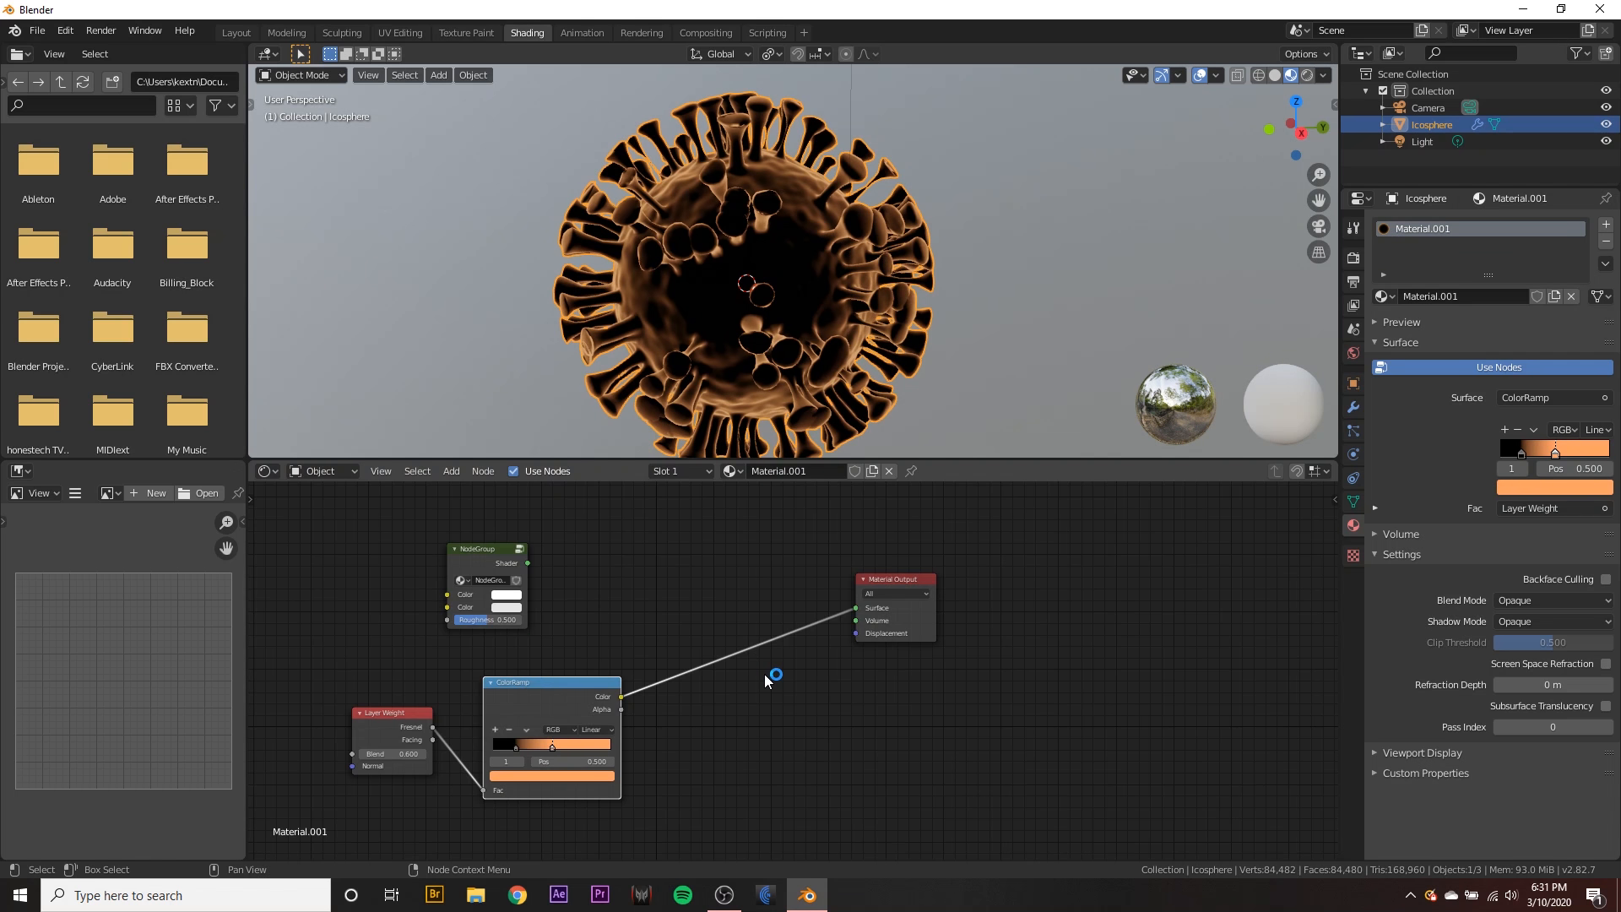
- Route the ColorRamp through a new Emission node into the output and shift the dark stop left
click(774, 677)
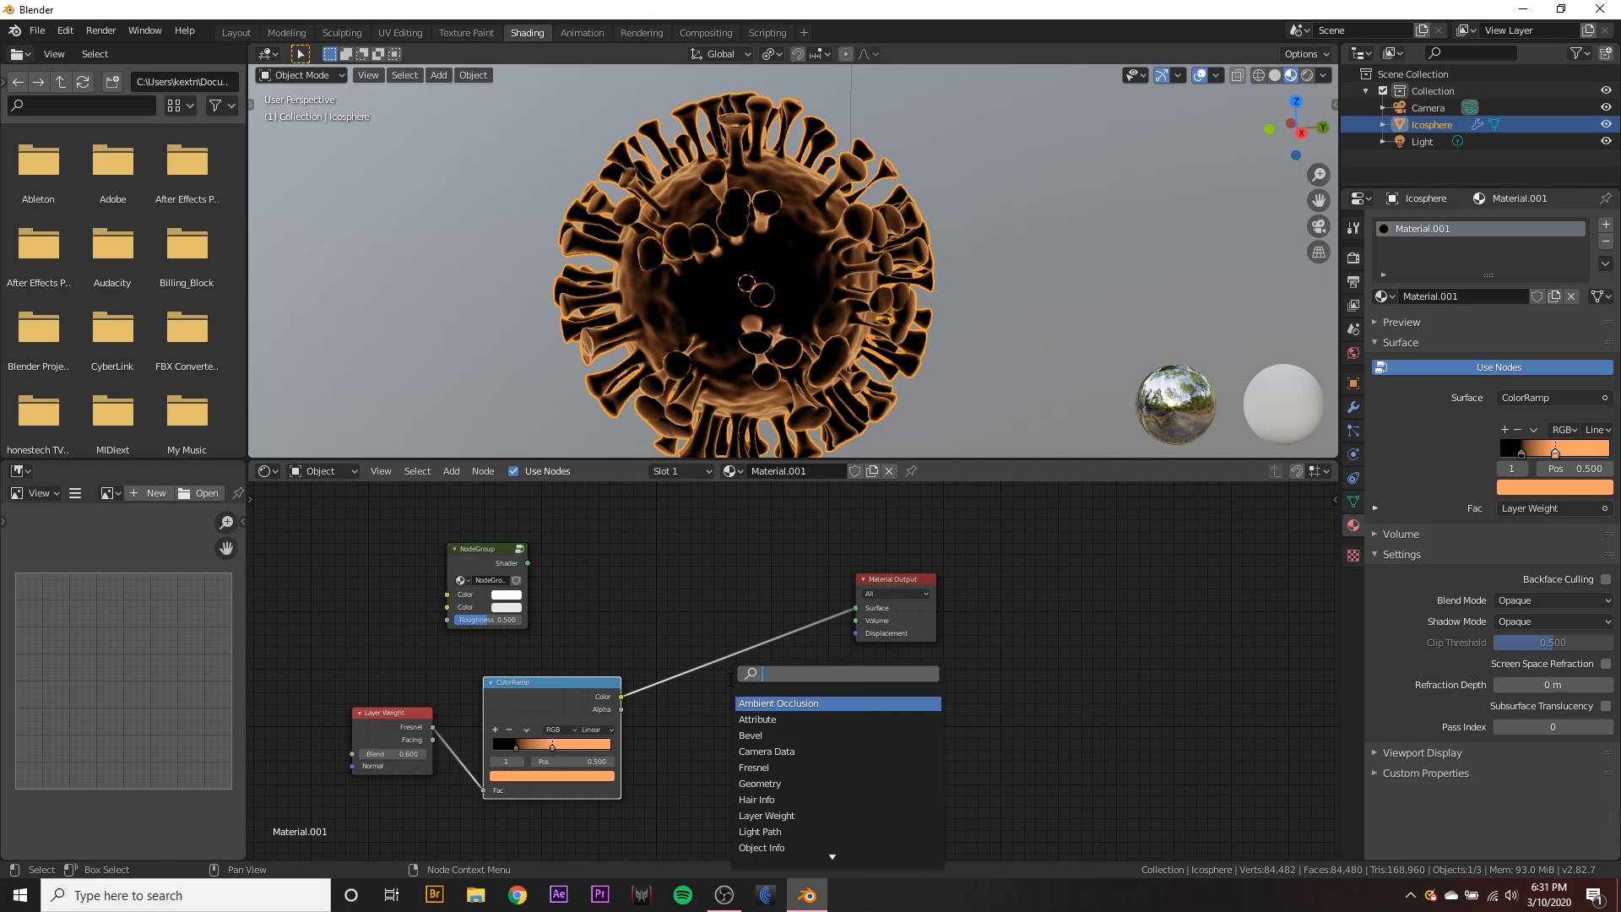
text(em)
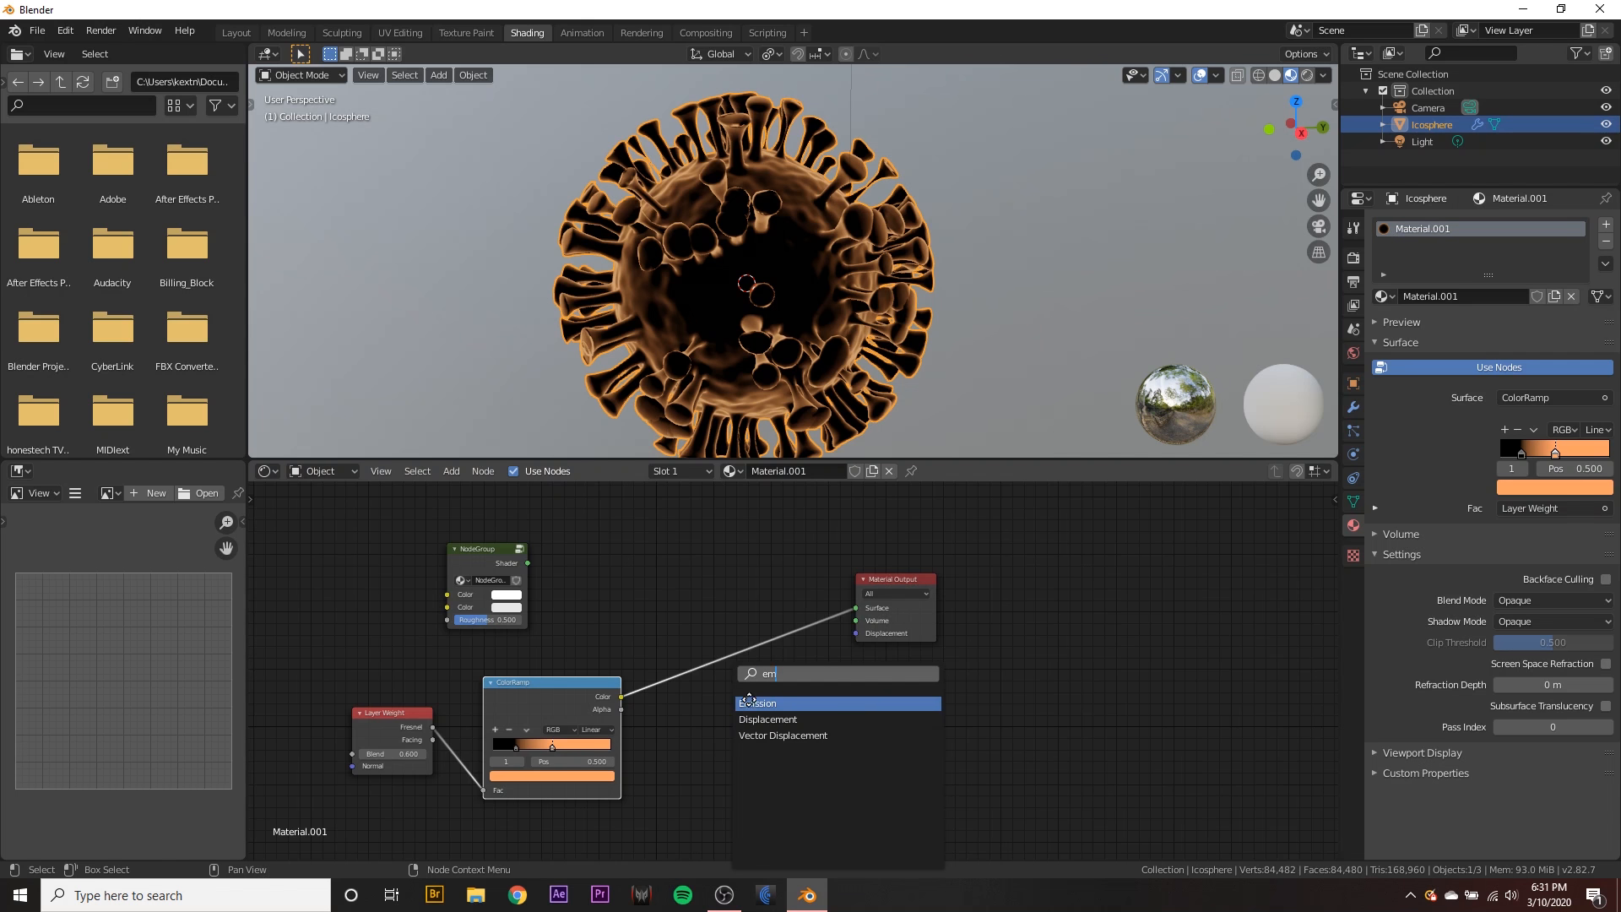
click(759, 703)
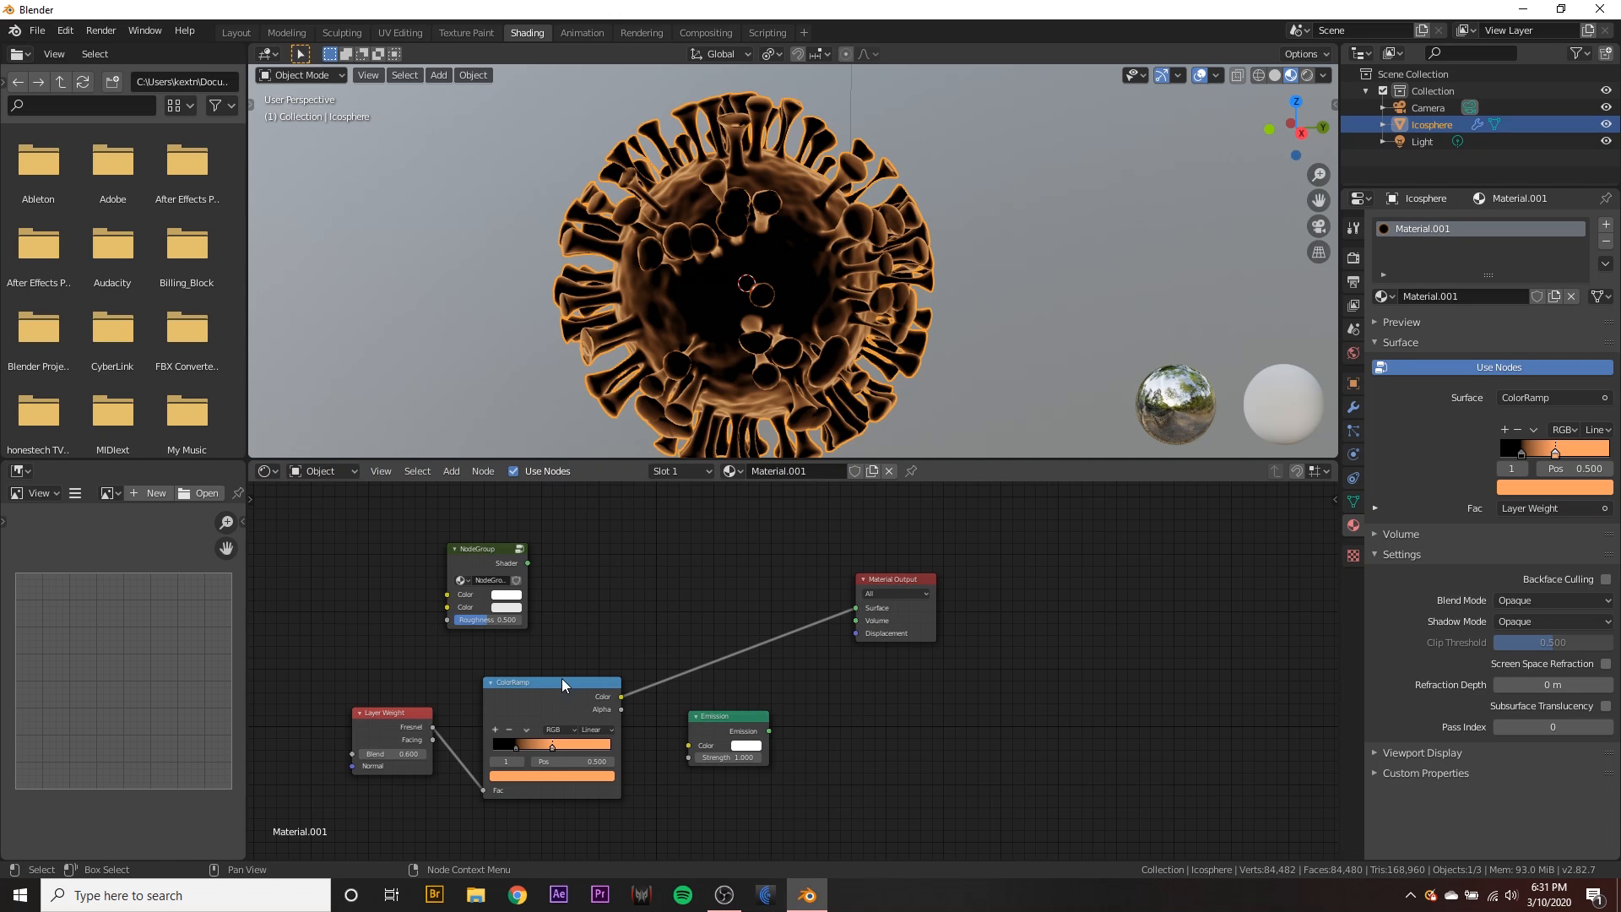
drag(621, 696, 690, 746)
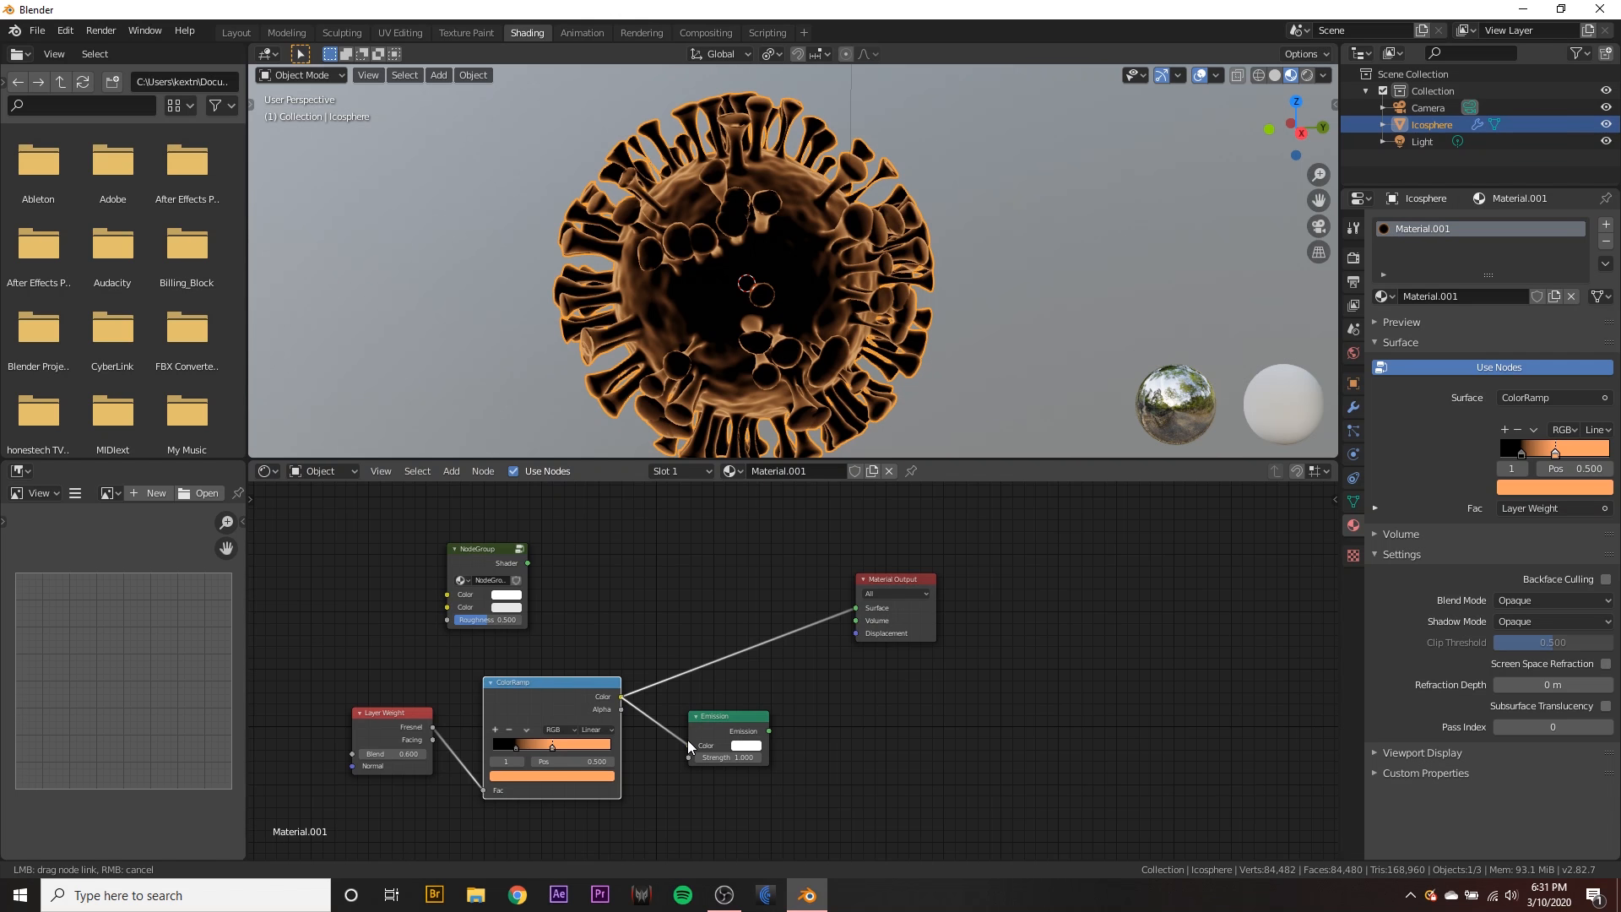
drag(724, 715, 687, 709)
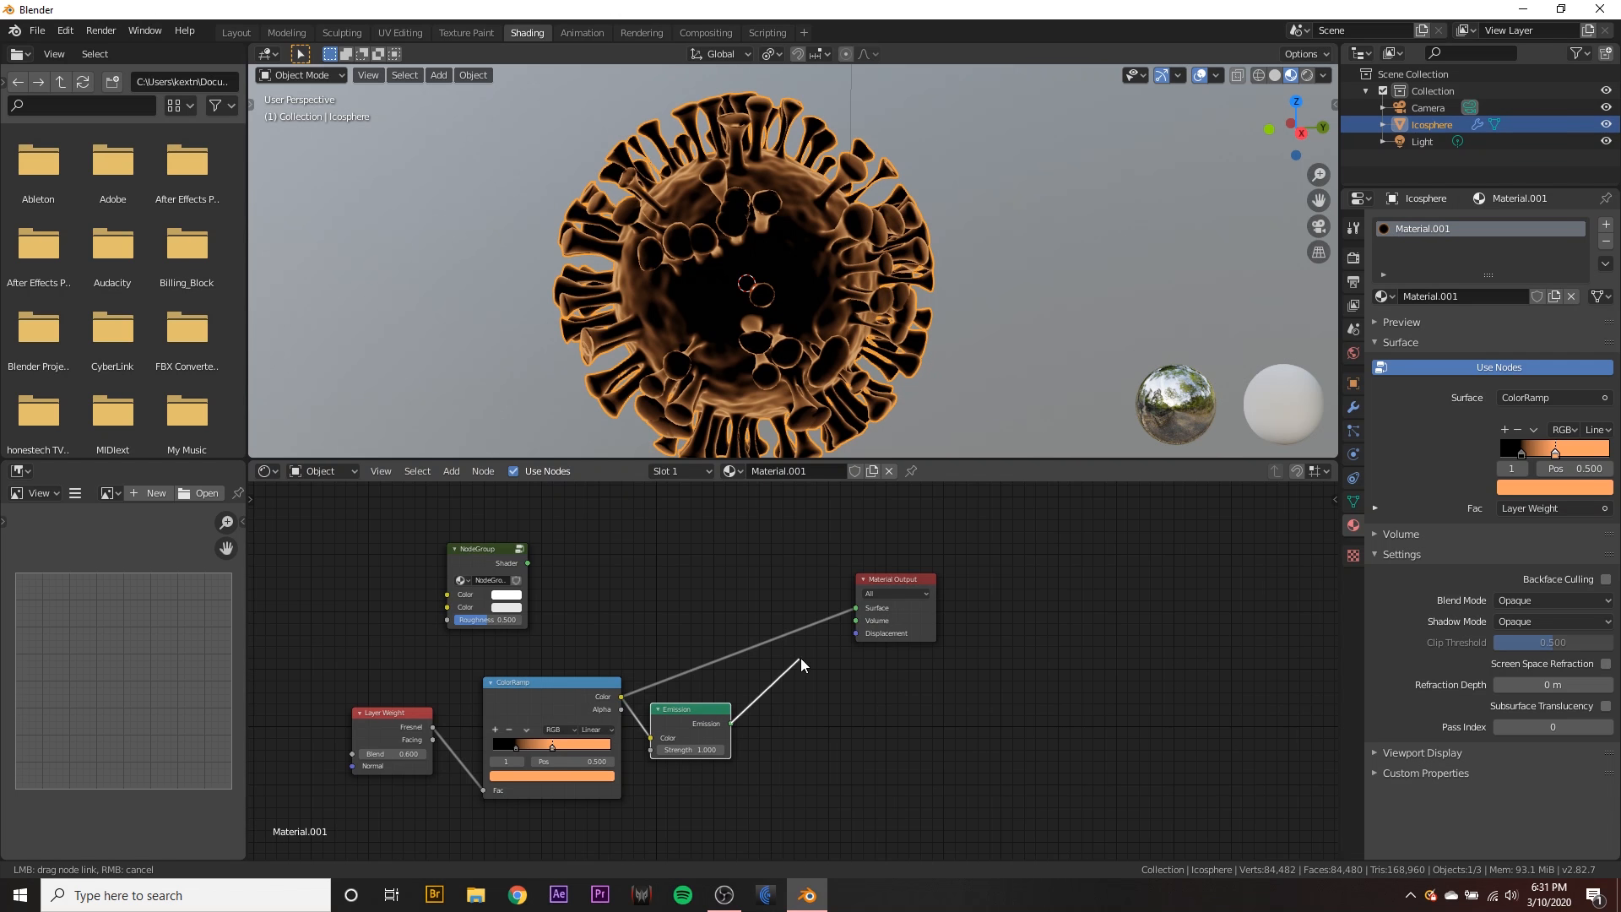
drag(690, 729, 708, 709)
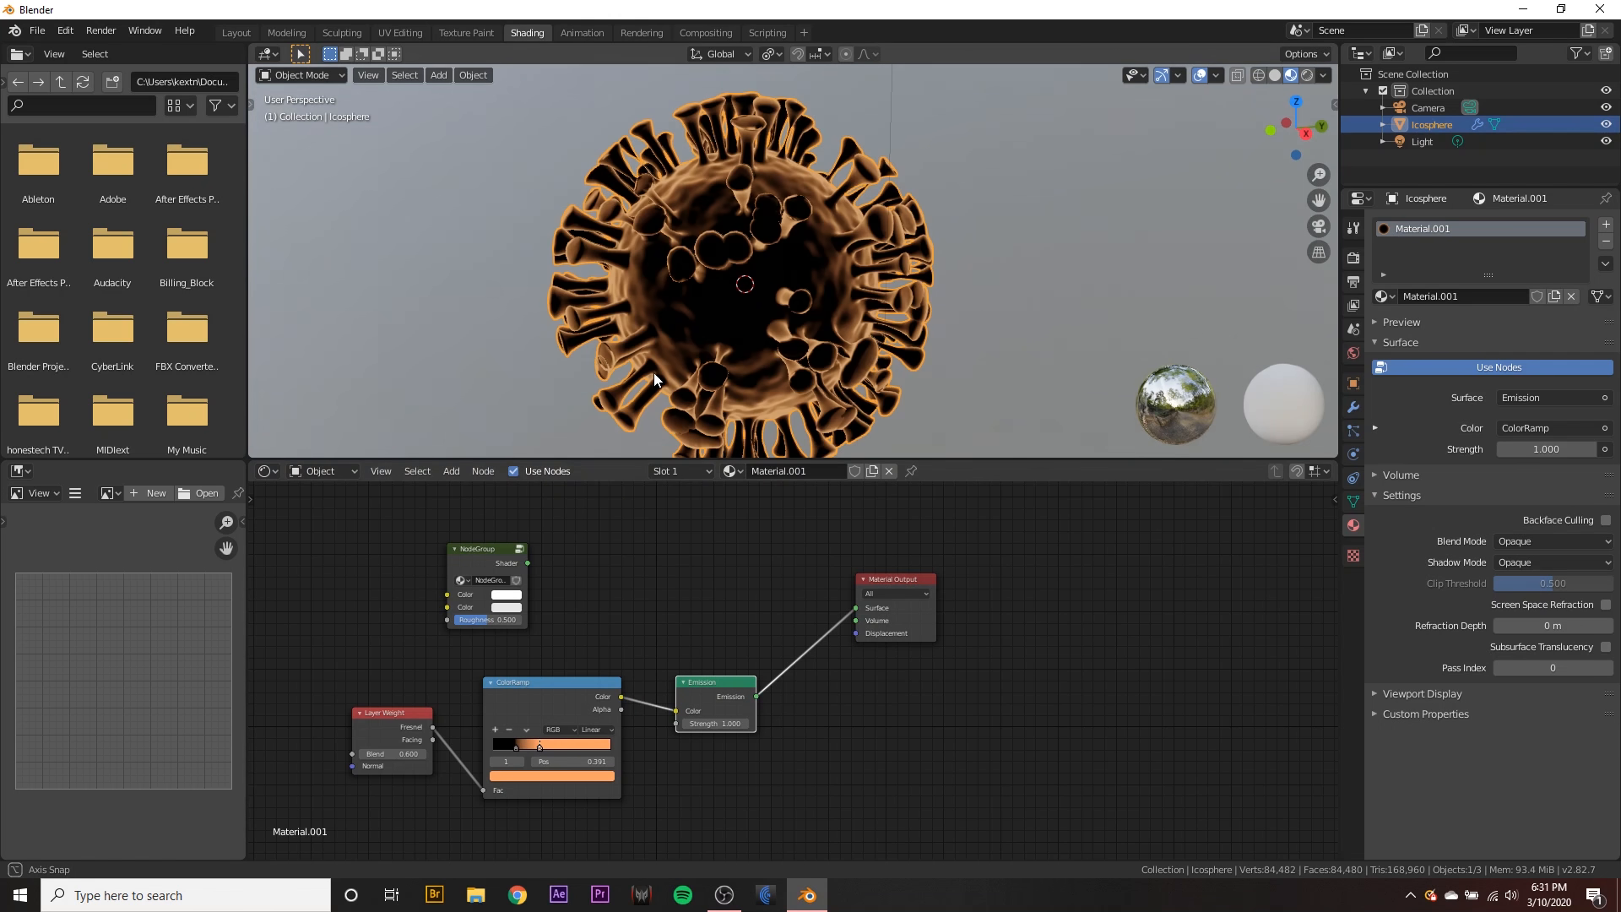
drag(539, 745, 535, 746)
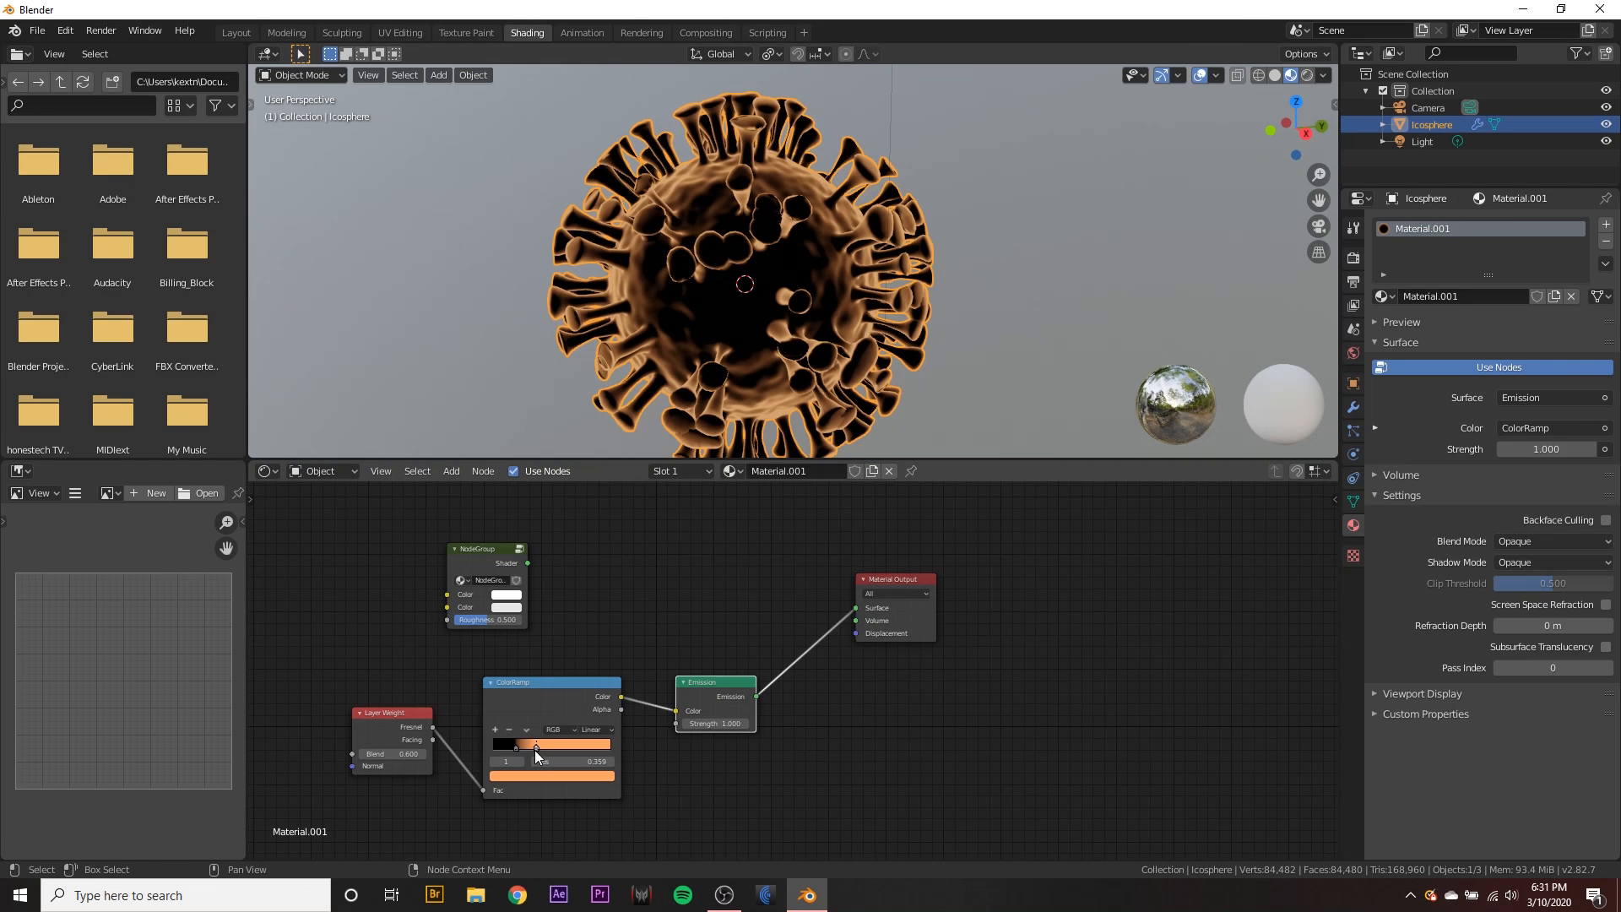
drag(536, 746, 517, 745)
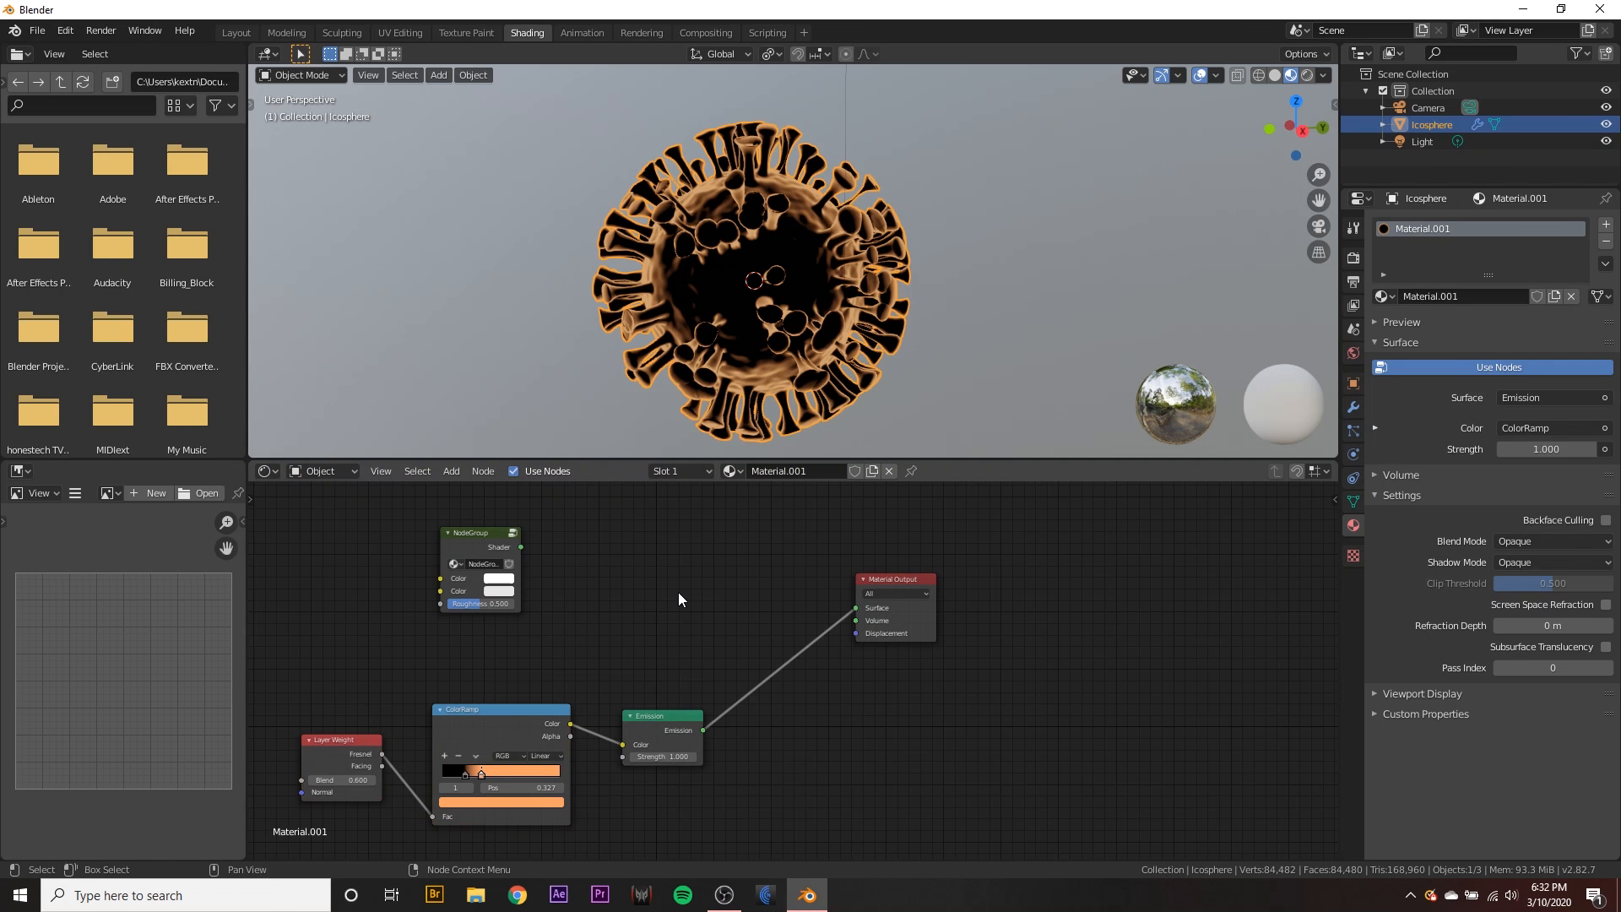
- Add a Mix Shader node and move the ramp's dark stop nearer the start
click(680, 595)
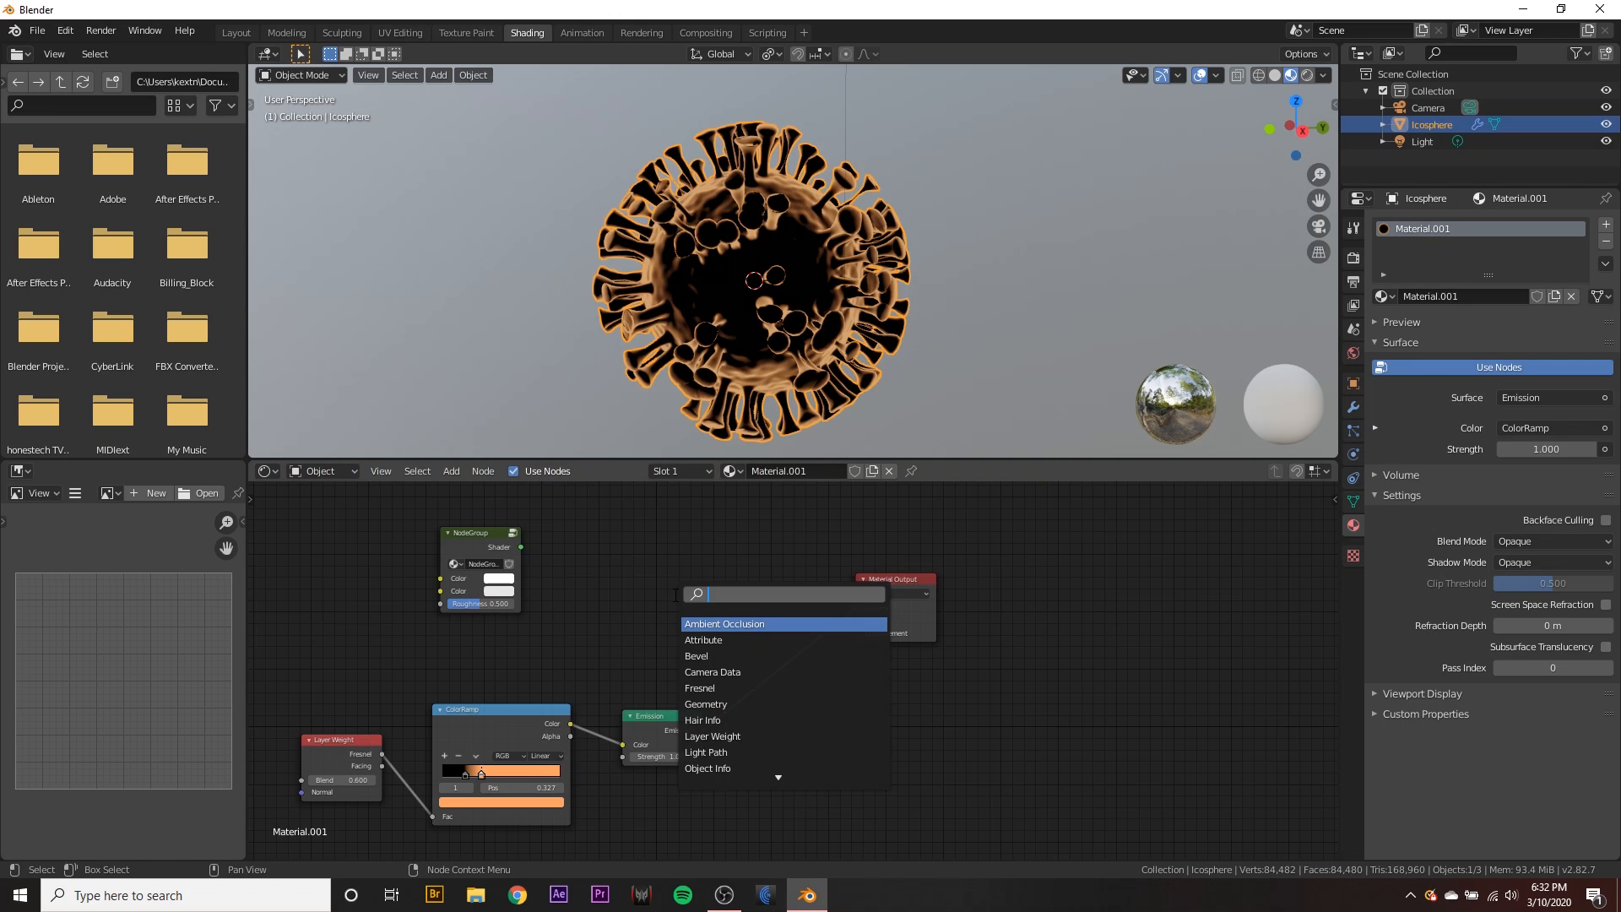
text(mix)
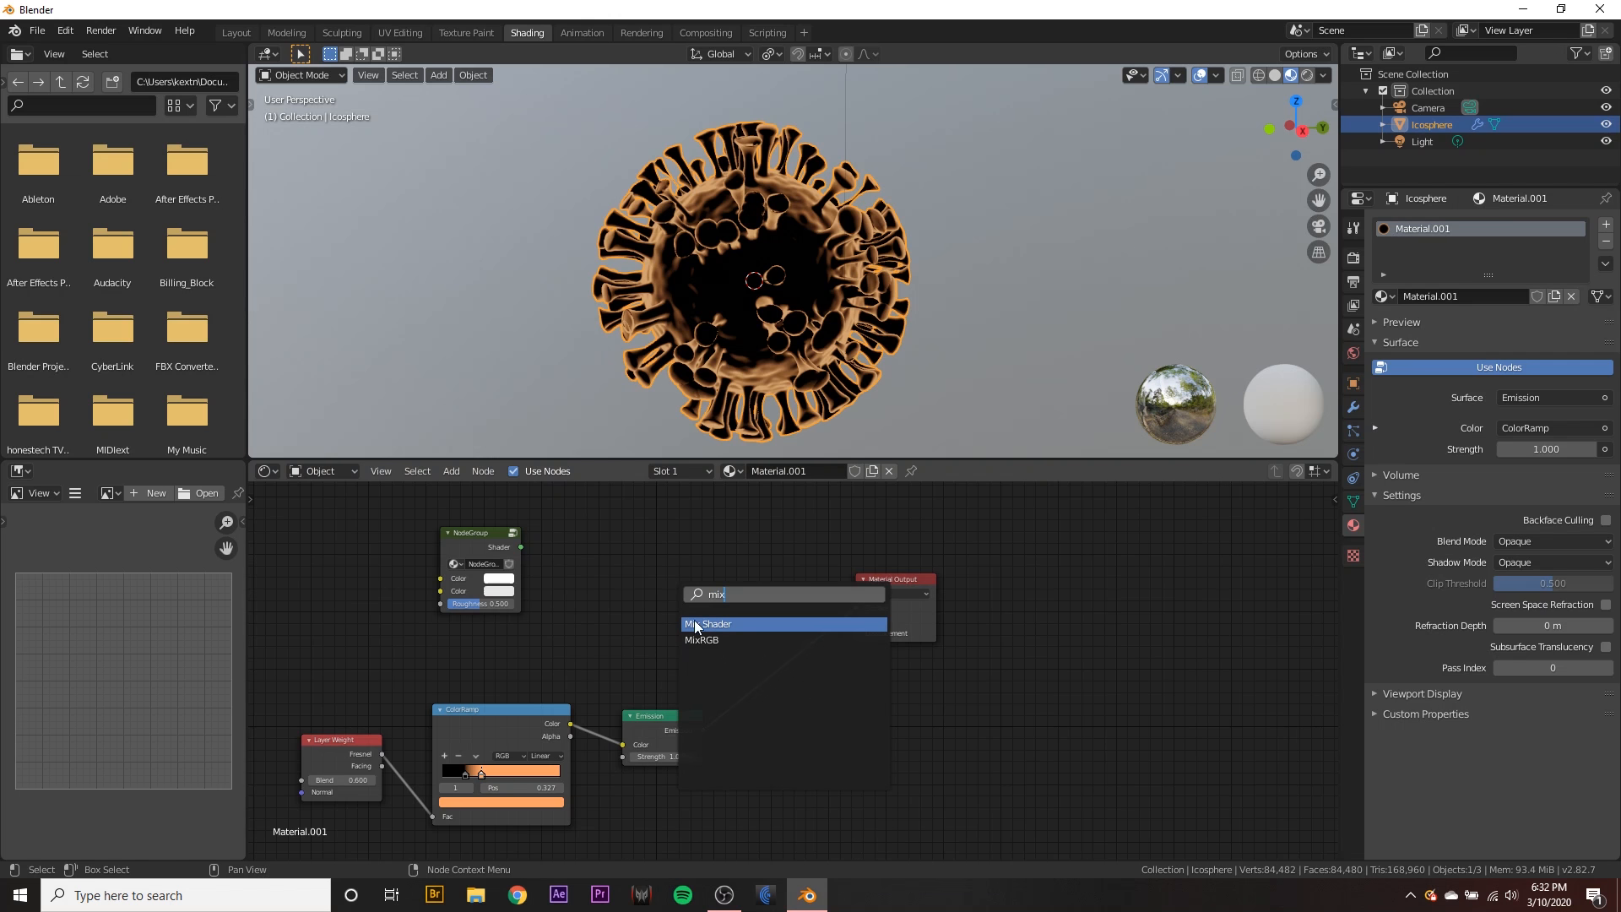
click(711, 623)
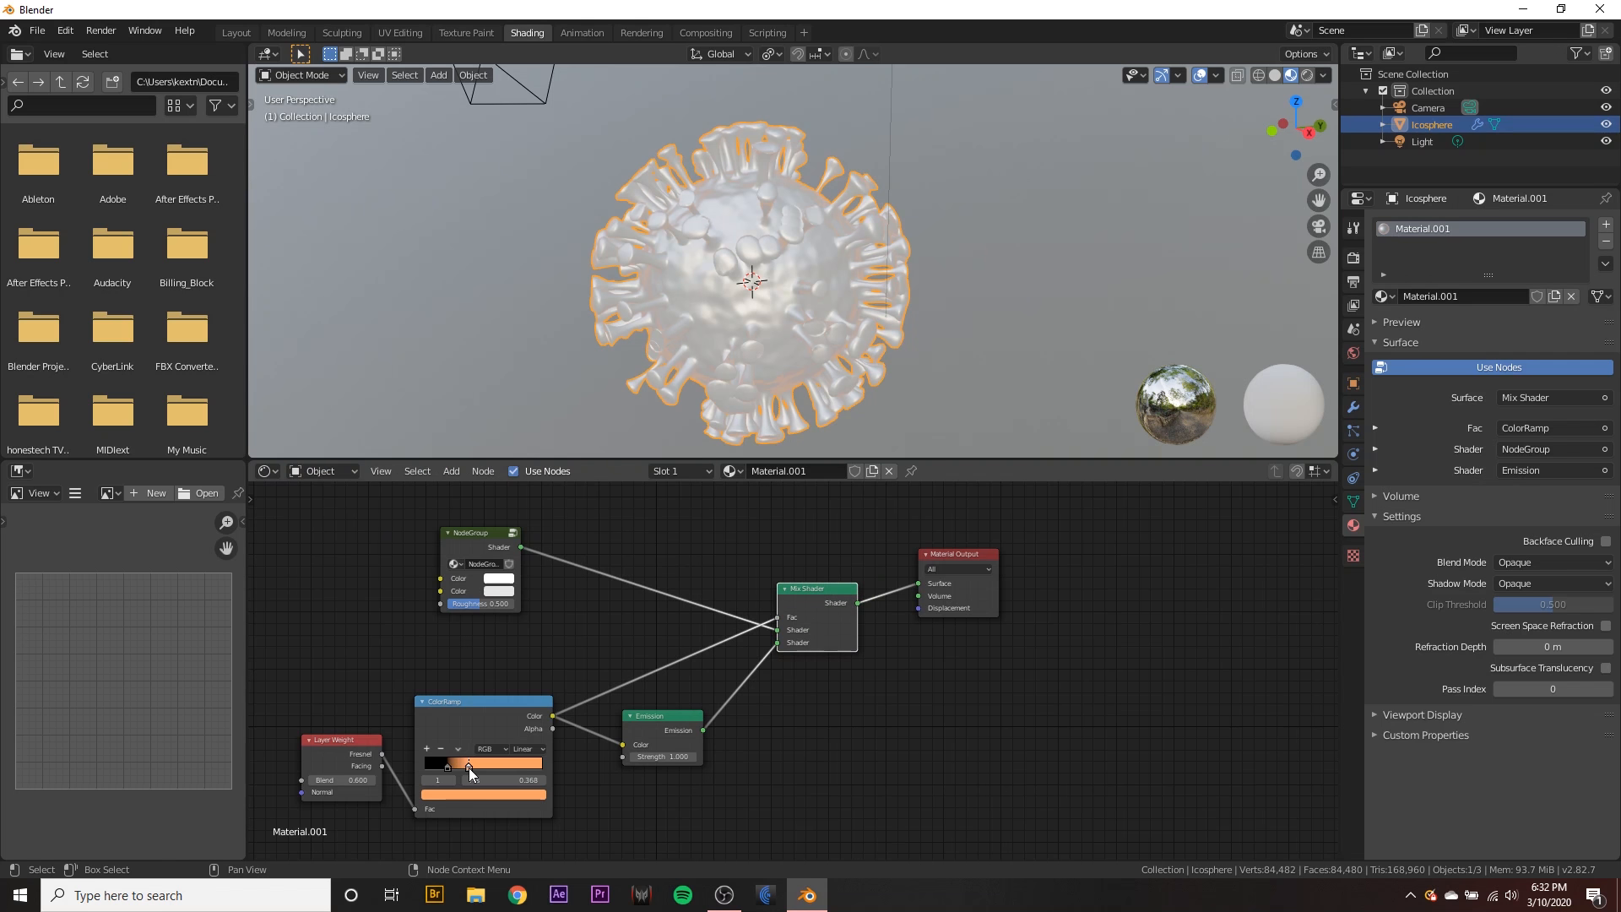
drag(469, 763, 450, 763)
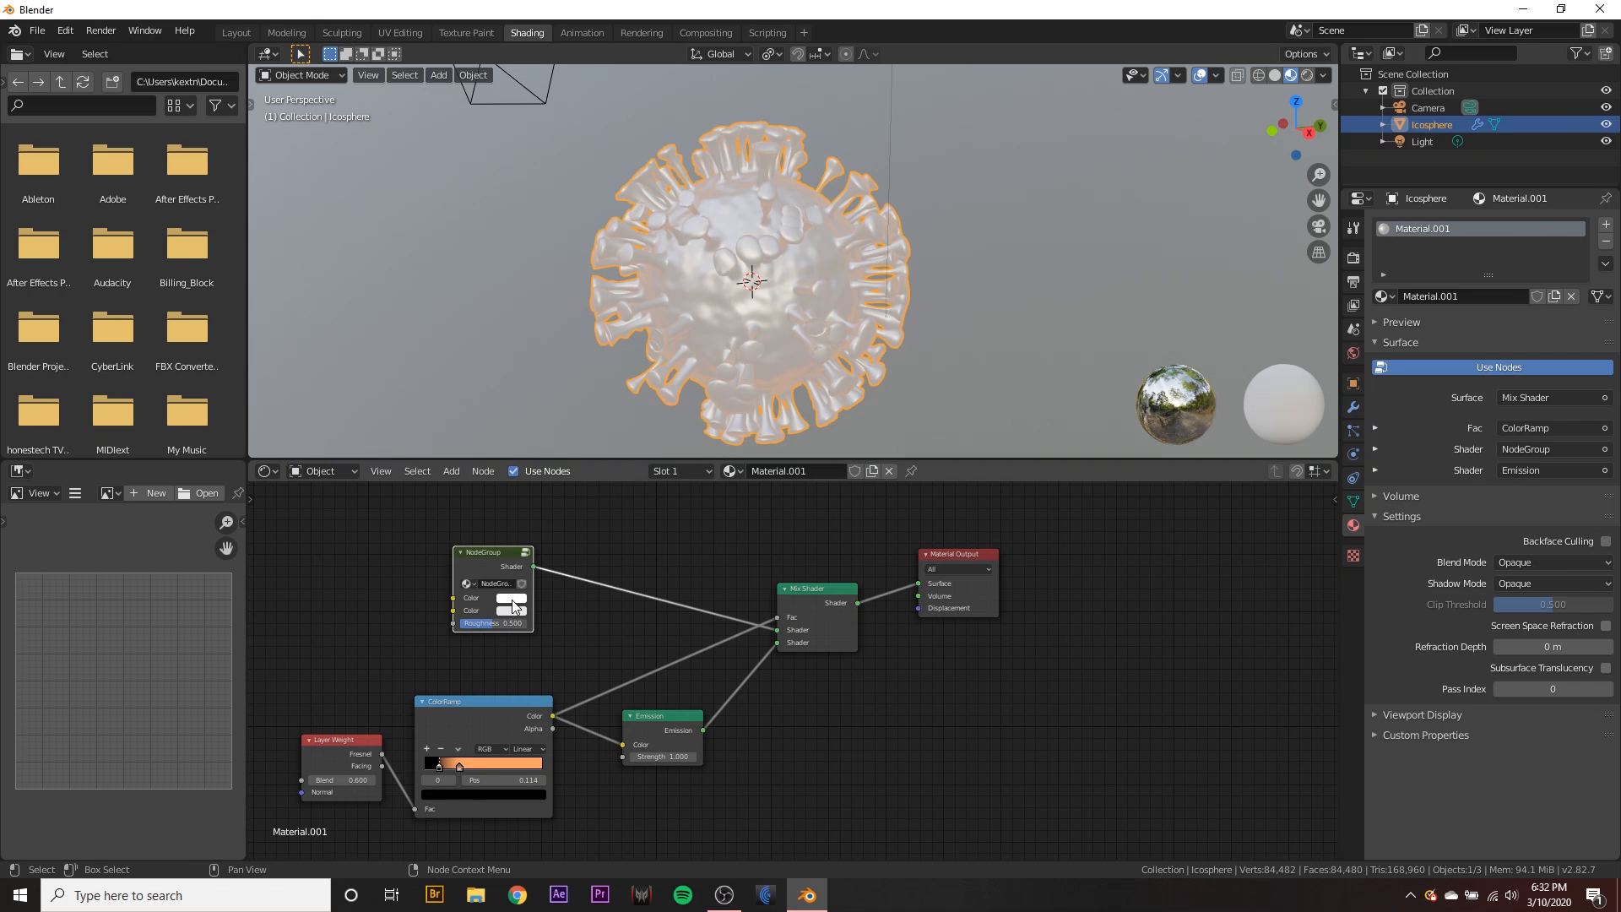
- Set the node group color to pinkish red and lower roughness to about 0.39
click(511, 599)
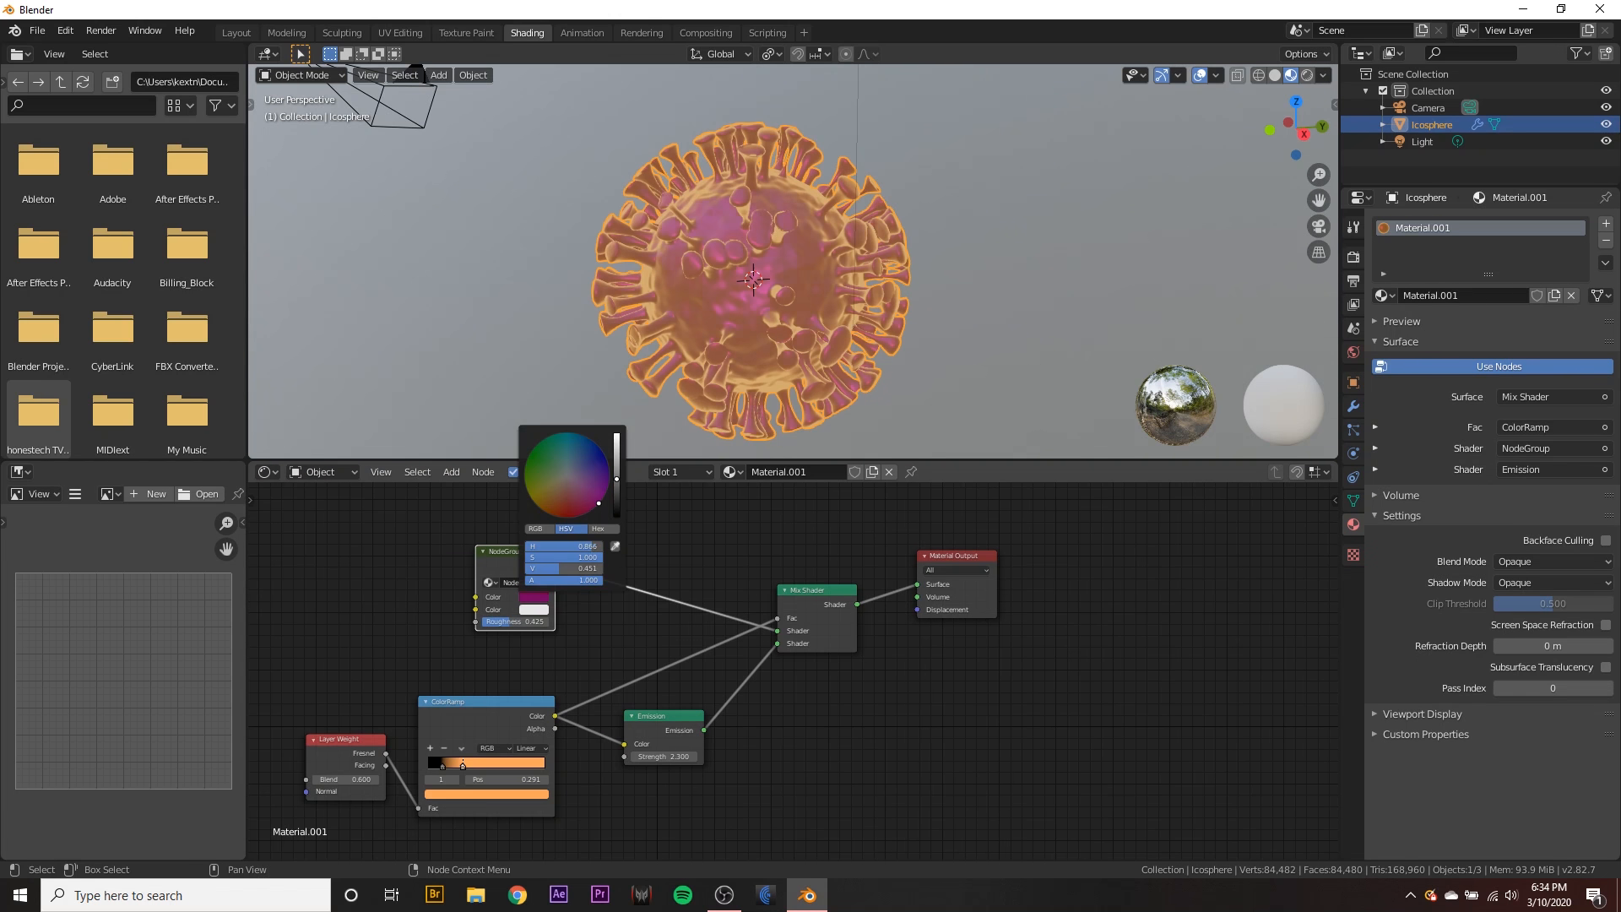
click(848, 630)
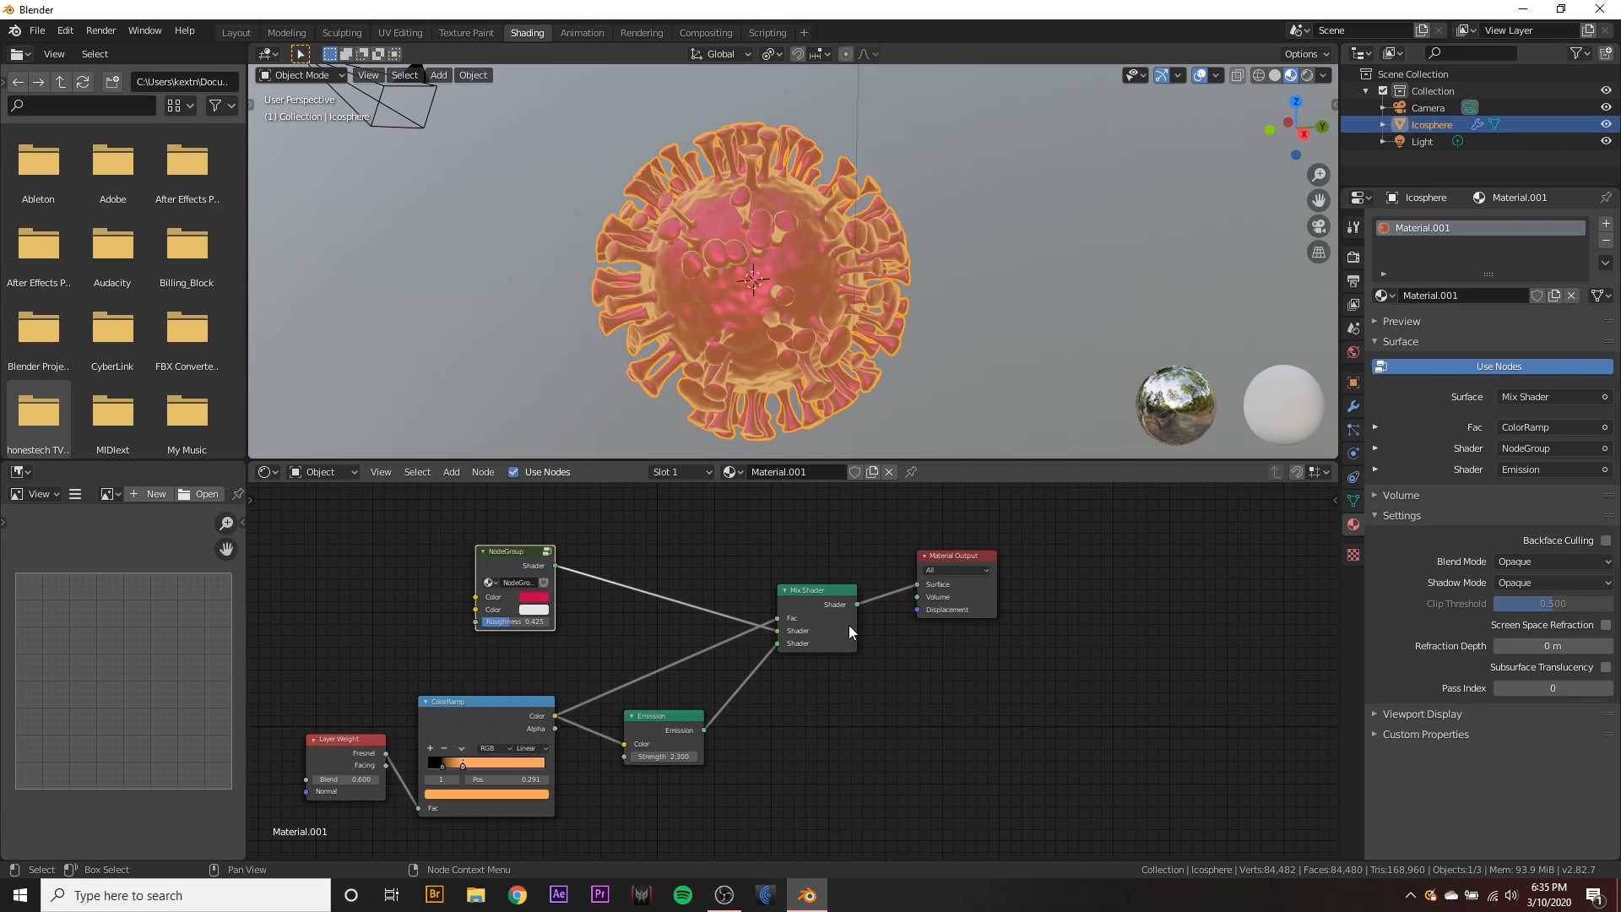
drag(535, 621, 507, 621)
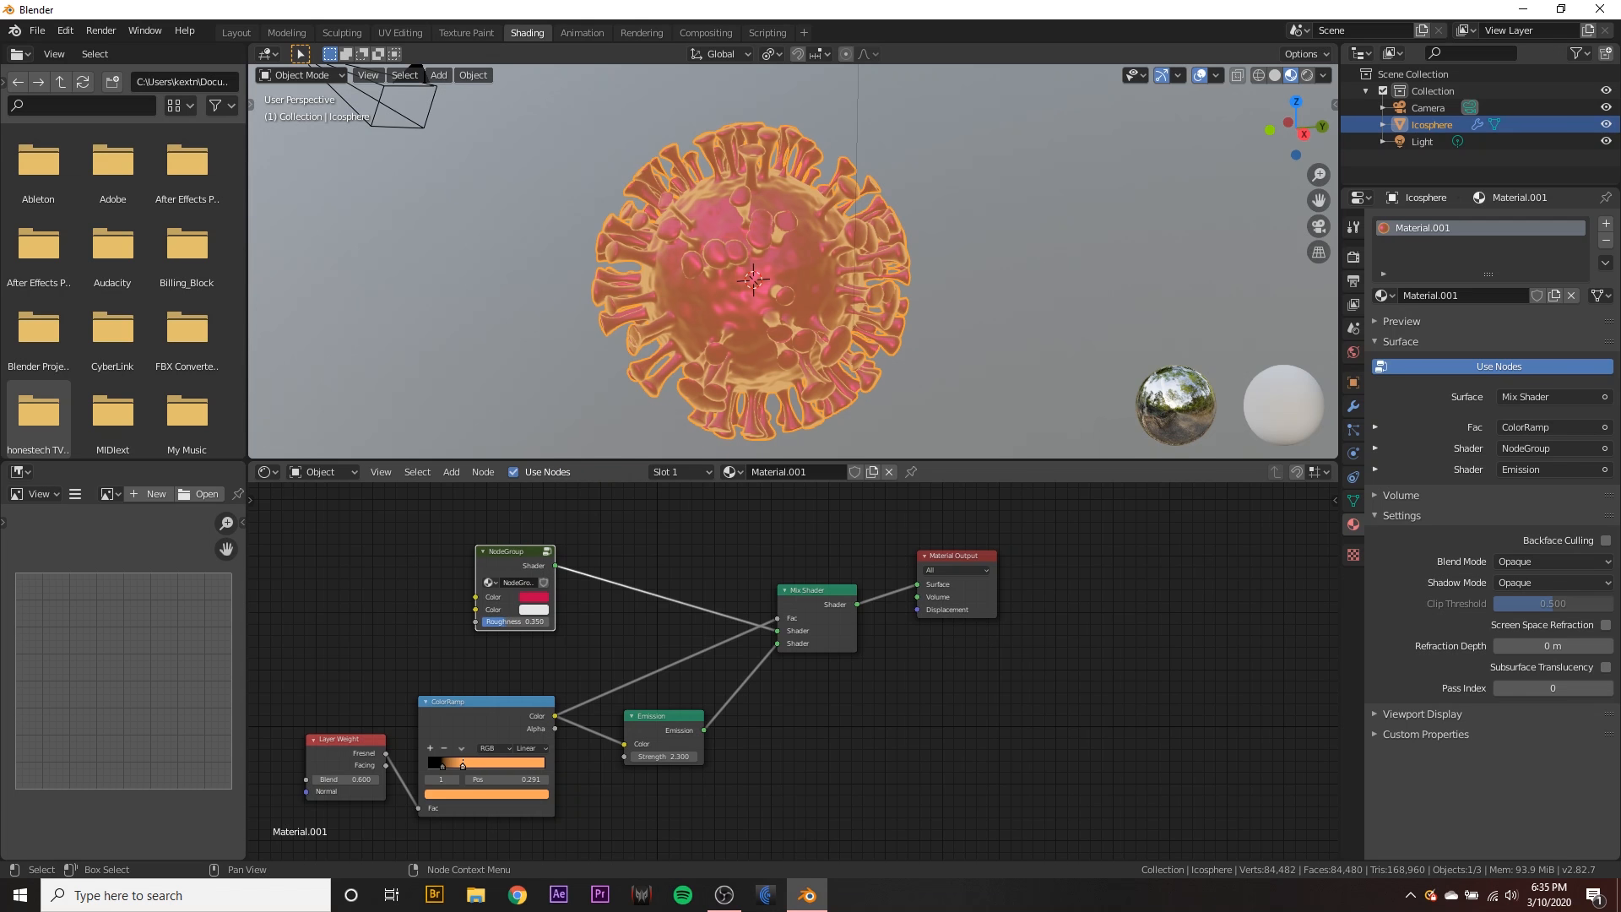
drag(440, 764, 471, 765)
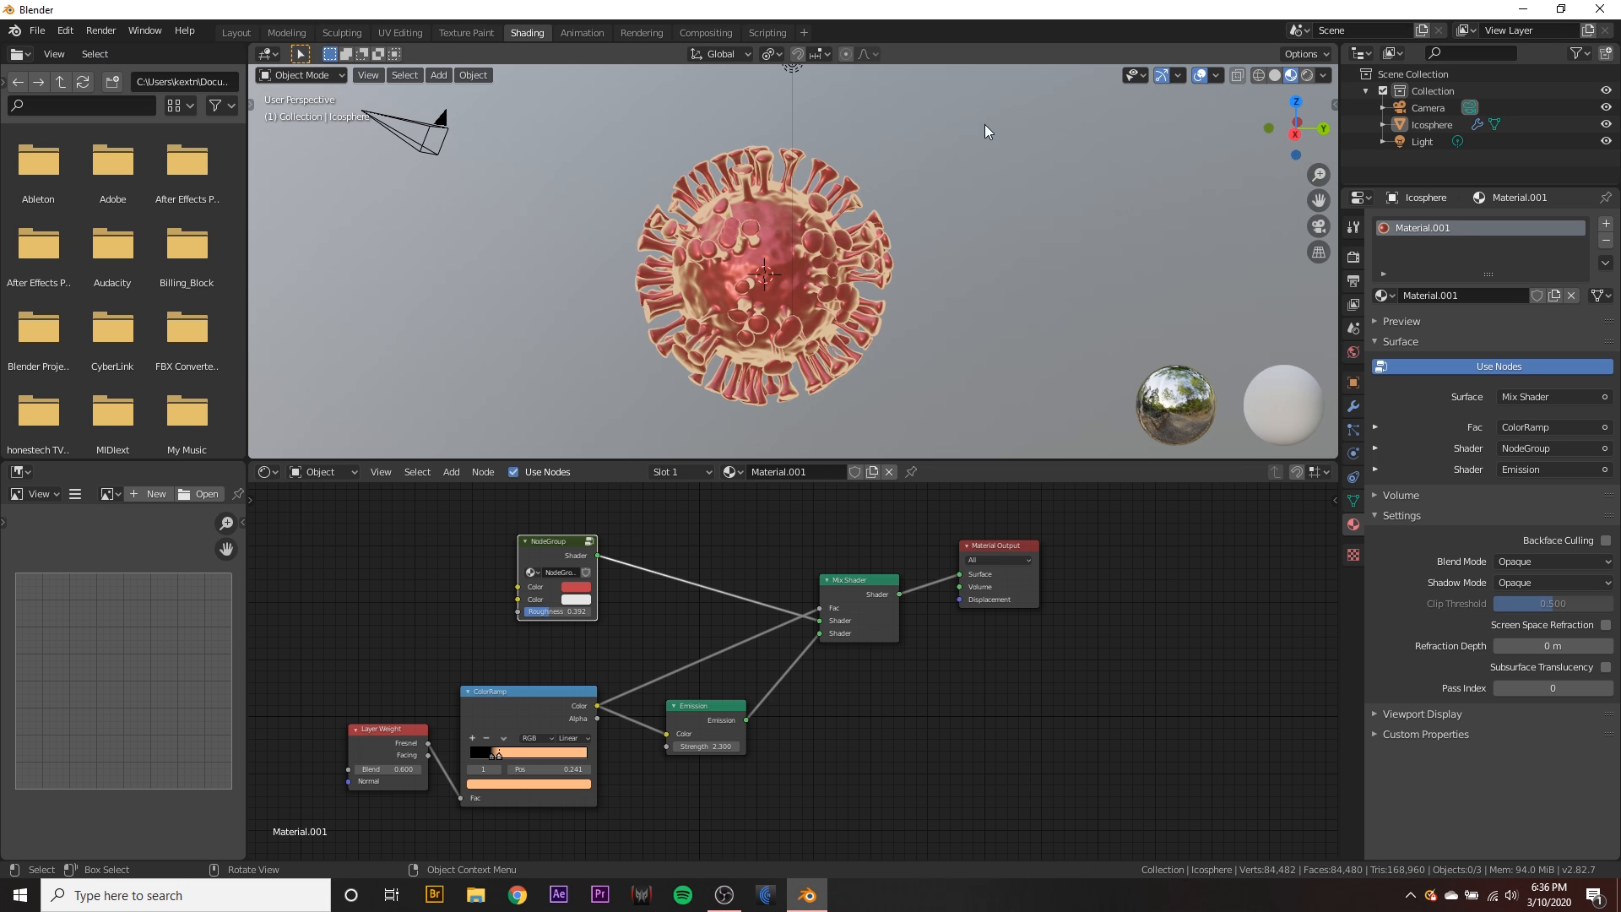
- Back in the Layout workspace, switch the render engine to Cycles
click(235, 32)
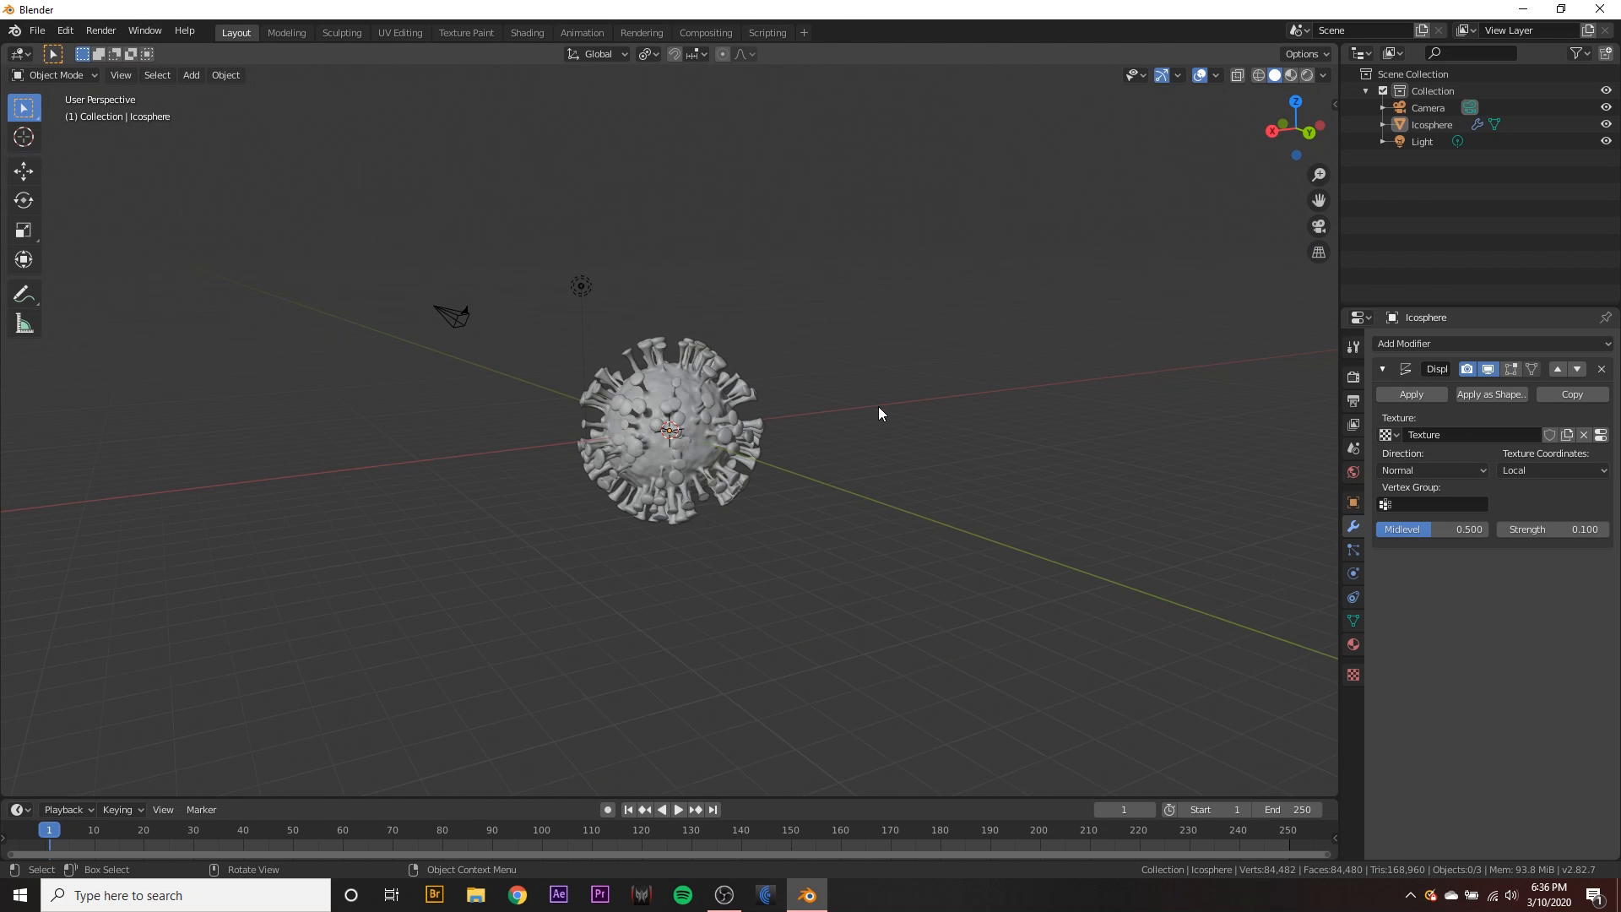
click(1289, 75)
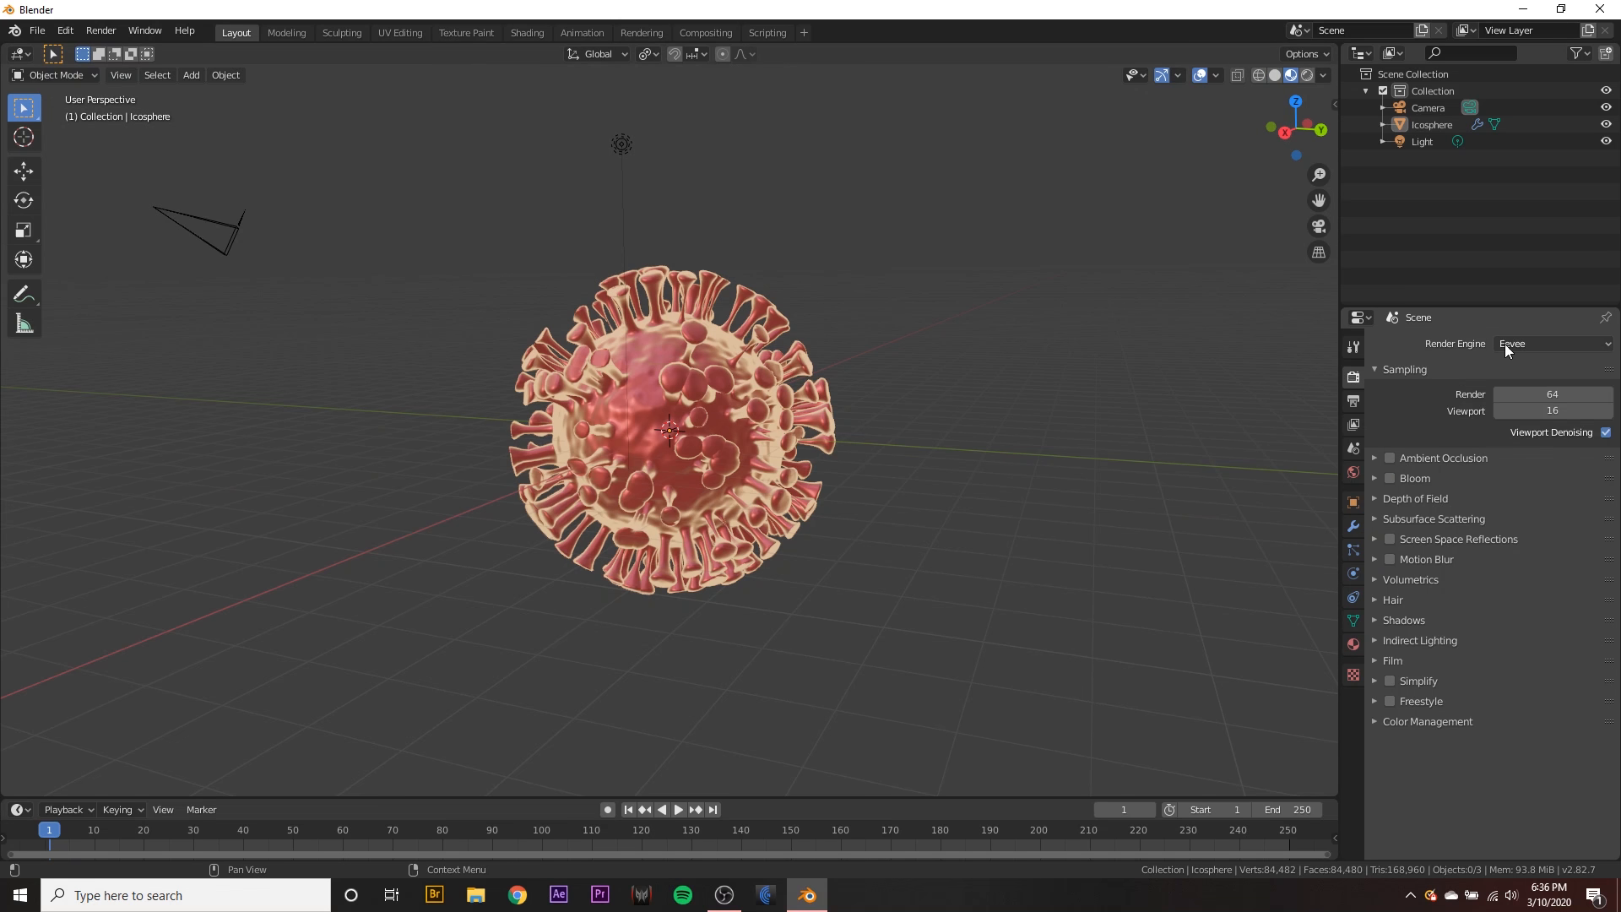
click(1551, 344)
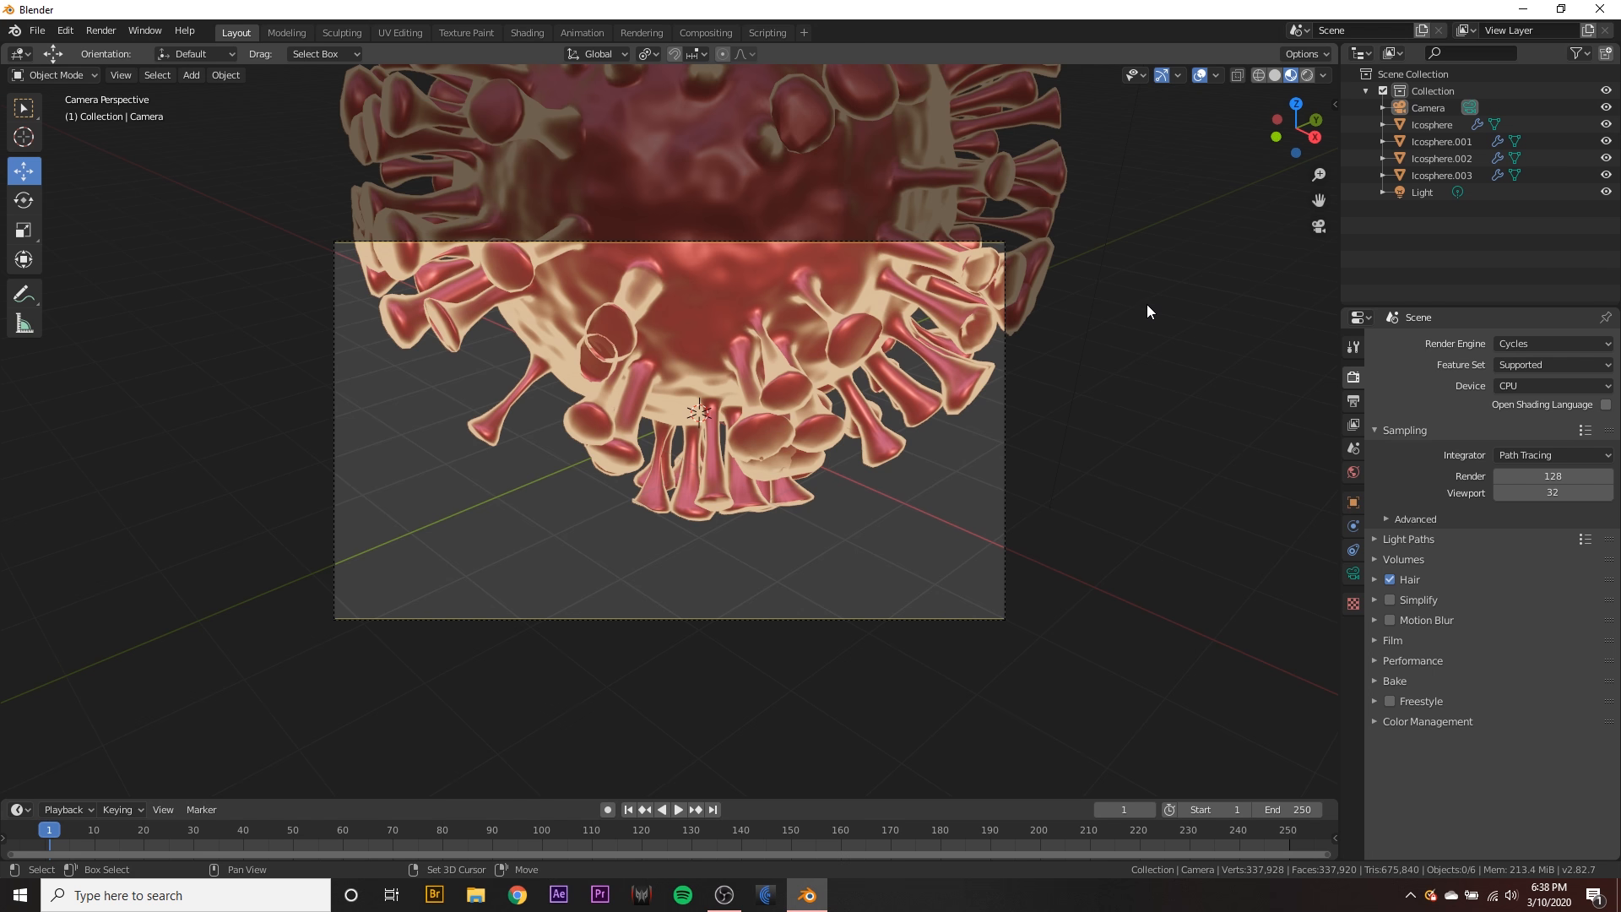
mouse_move(1052, 334)
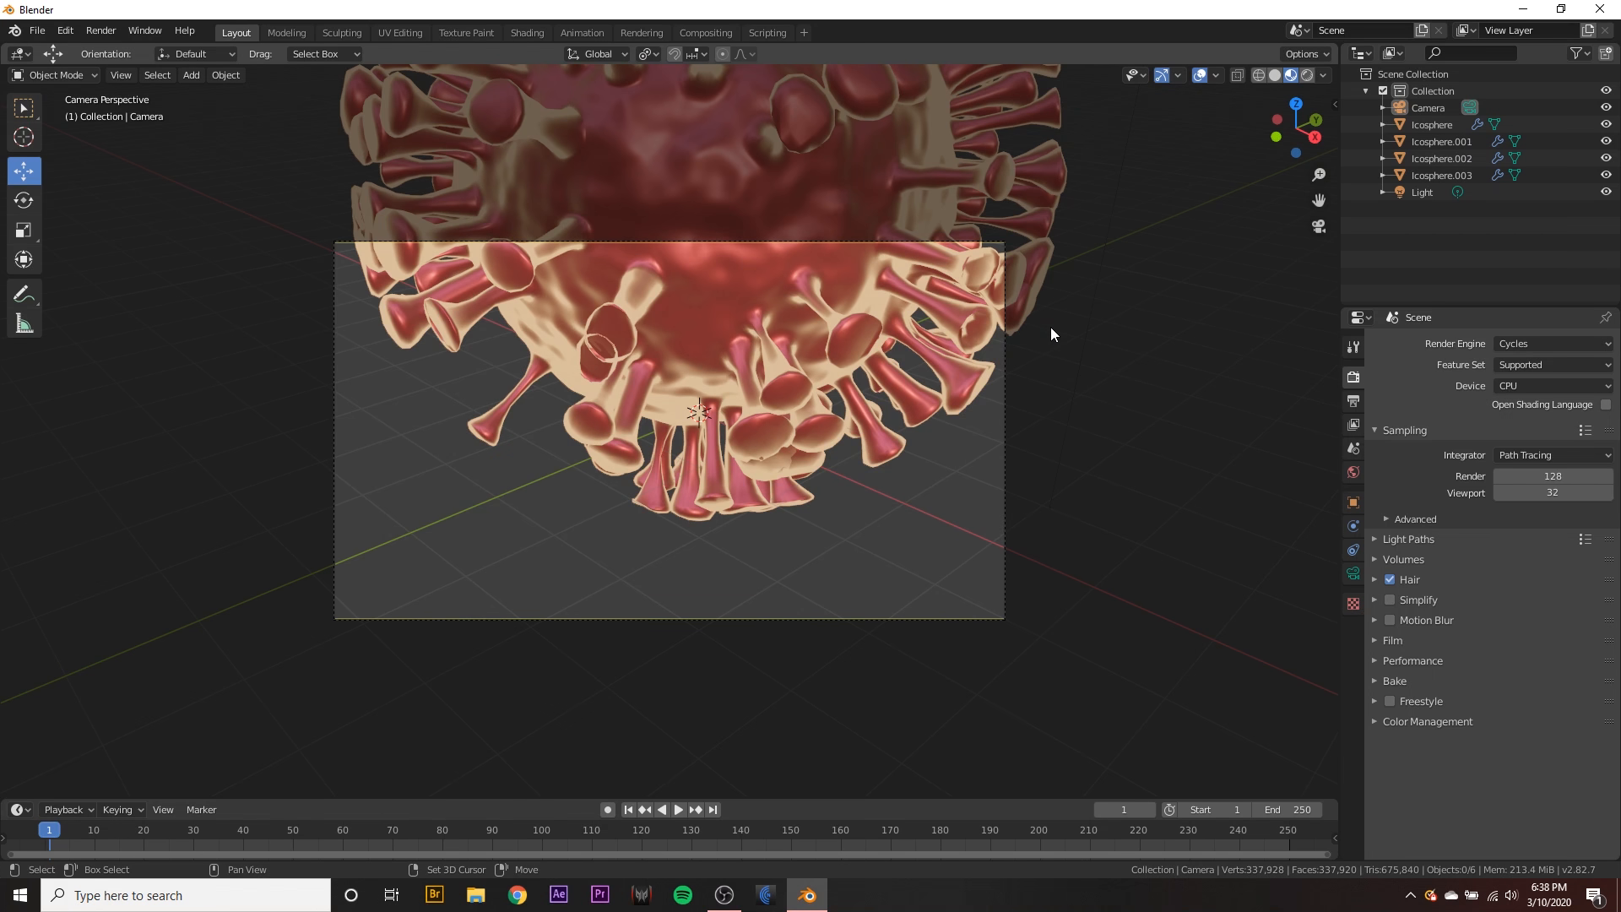
mouse_move(1003, 398)
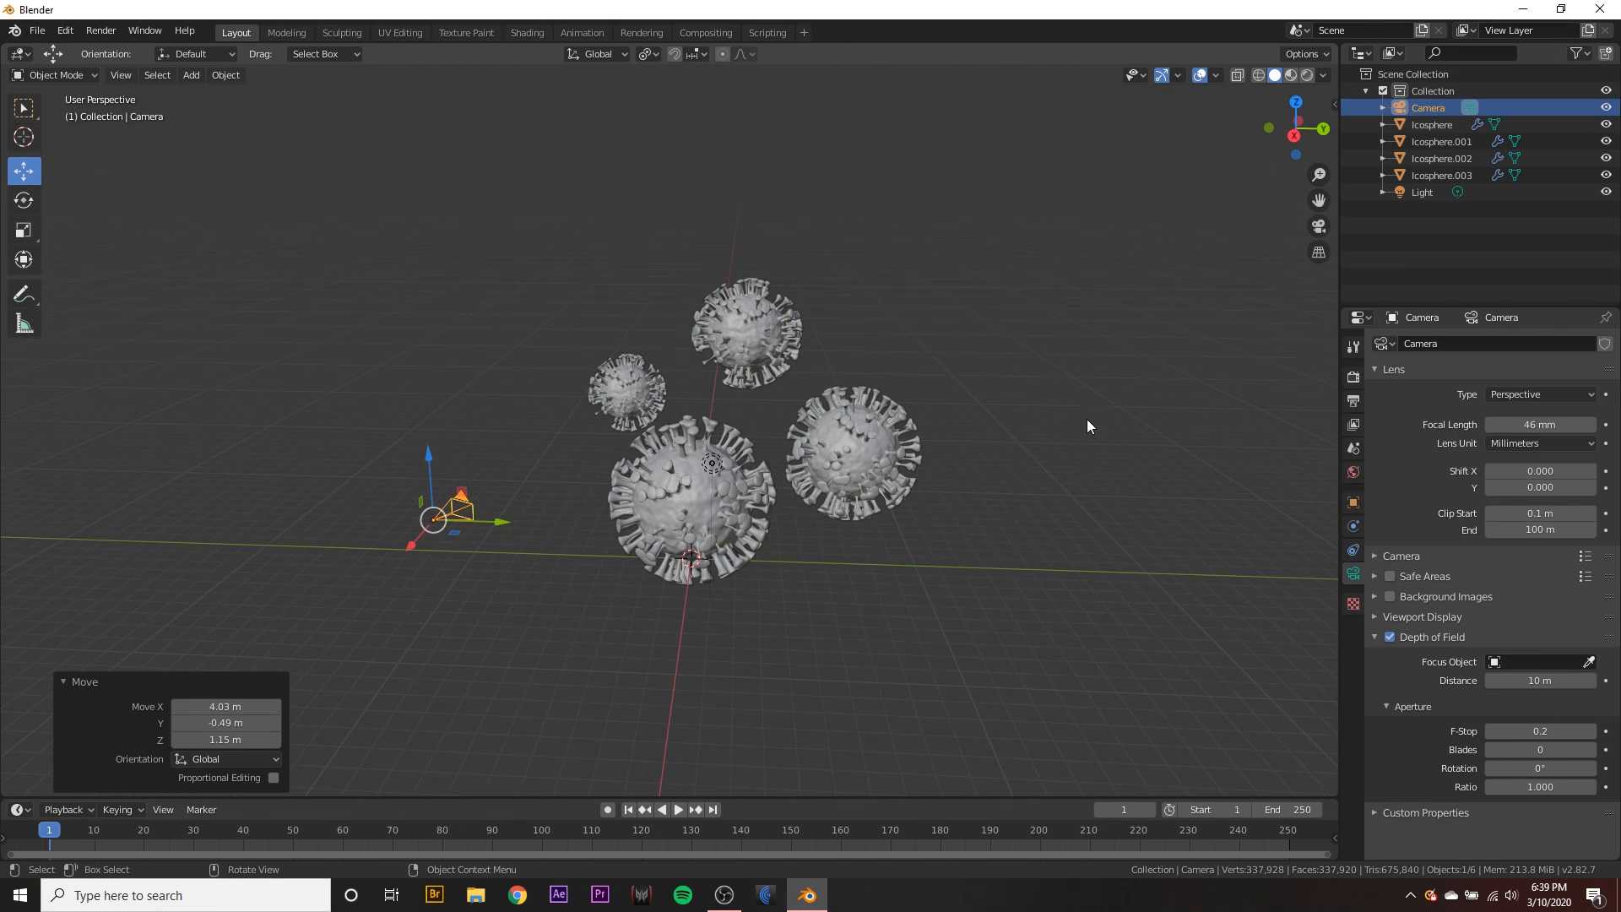
- Add a plane and rotate, raise and position it beside the viruses
click(190, 74)
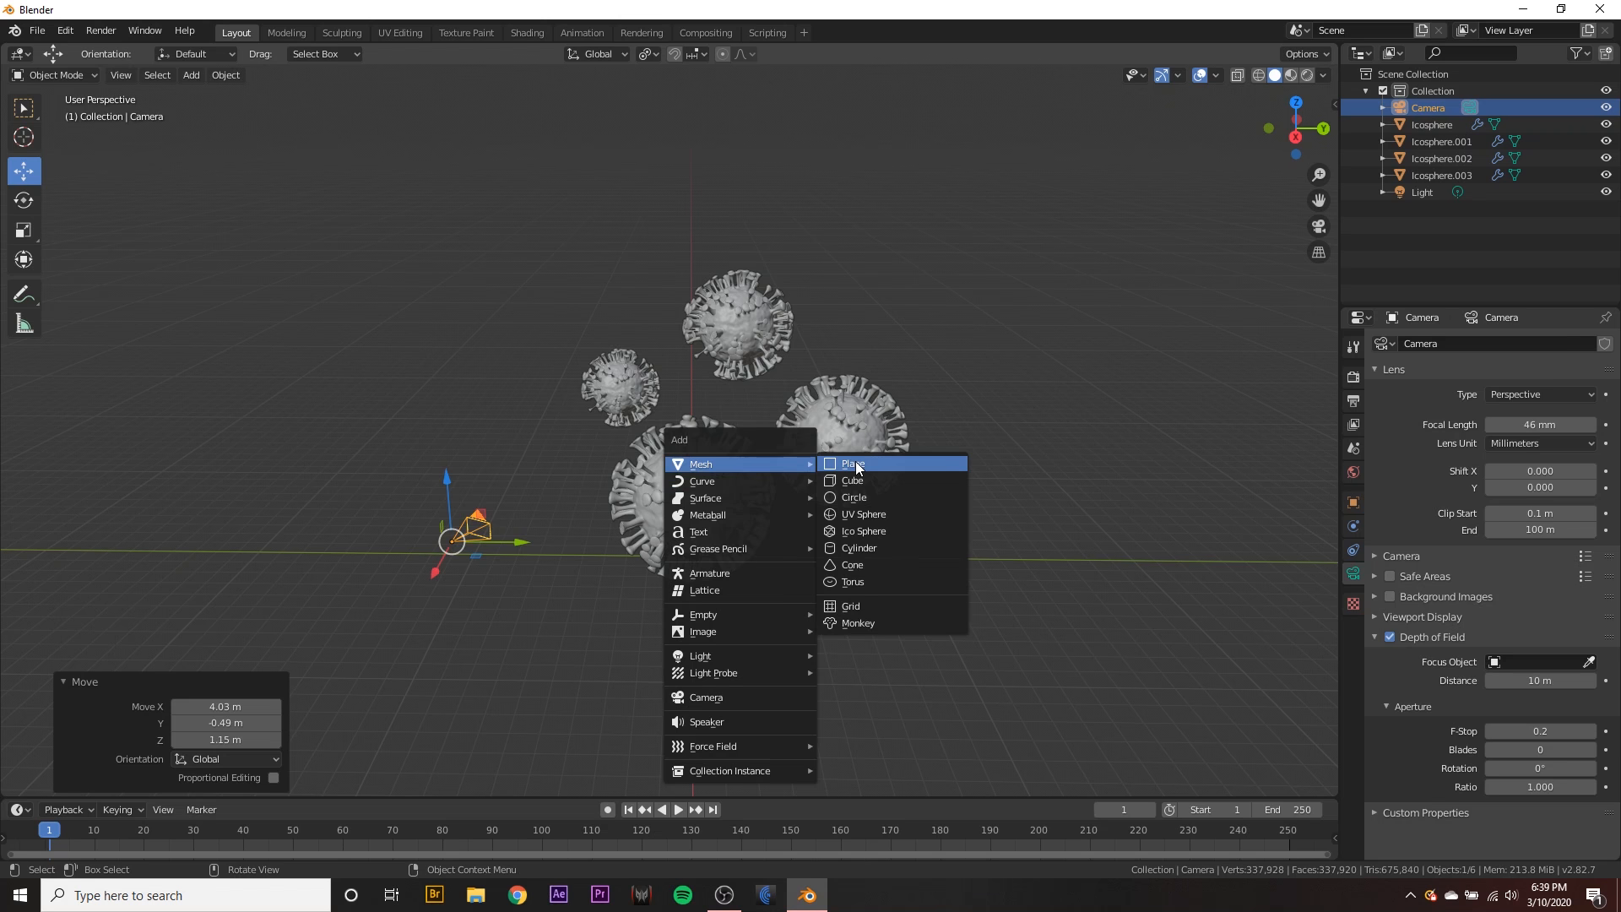
click(853, 464)
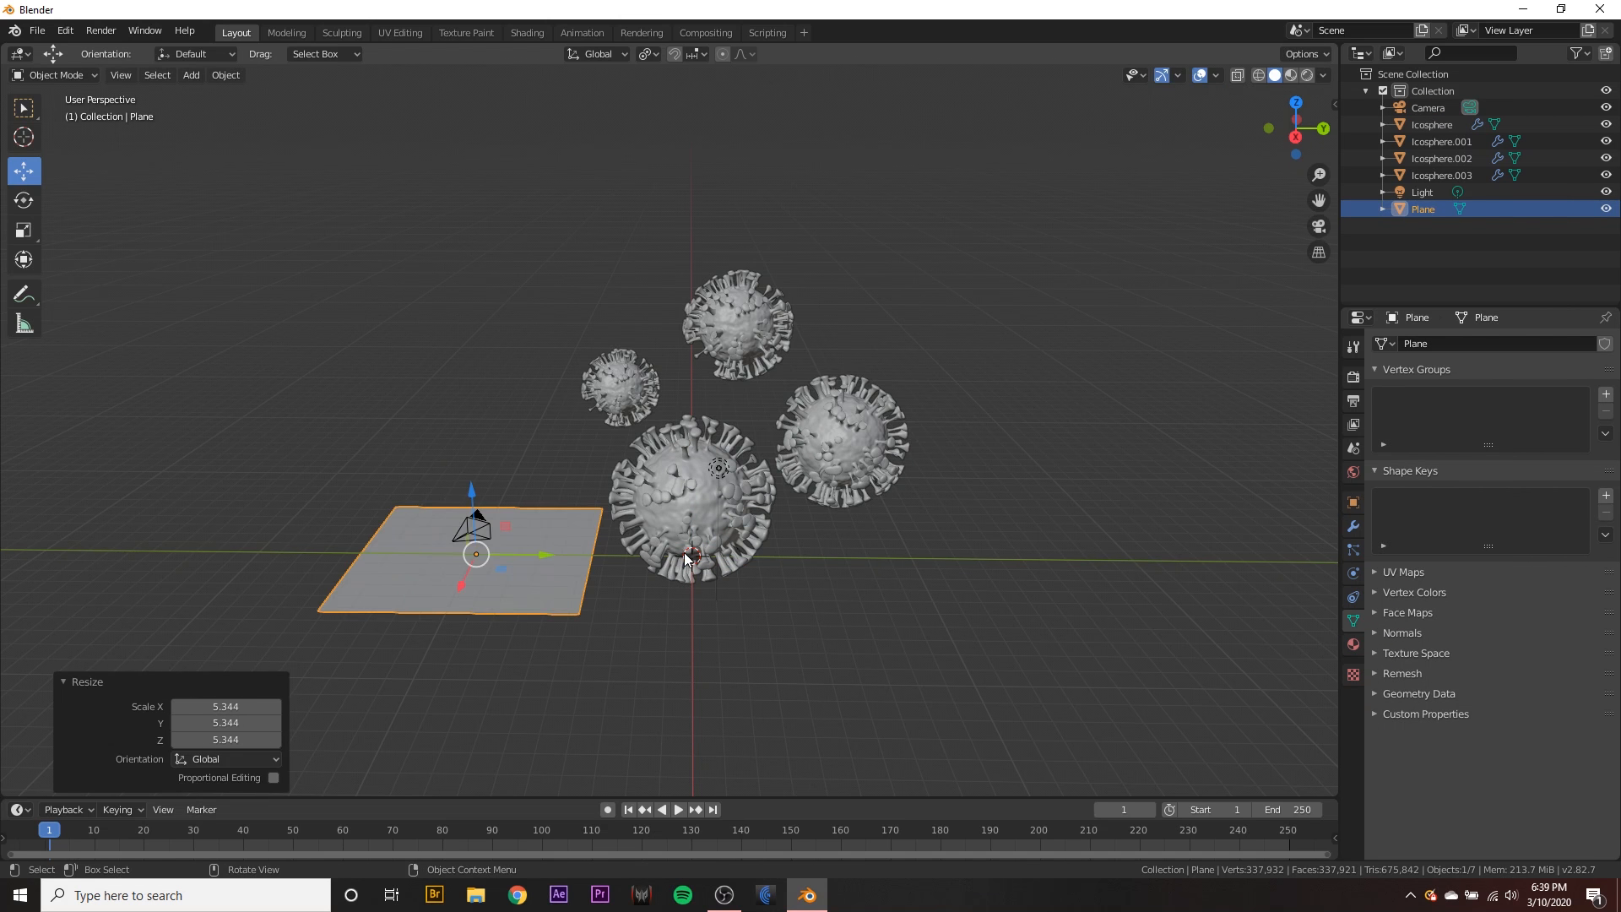
key(r)
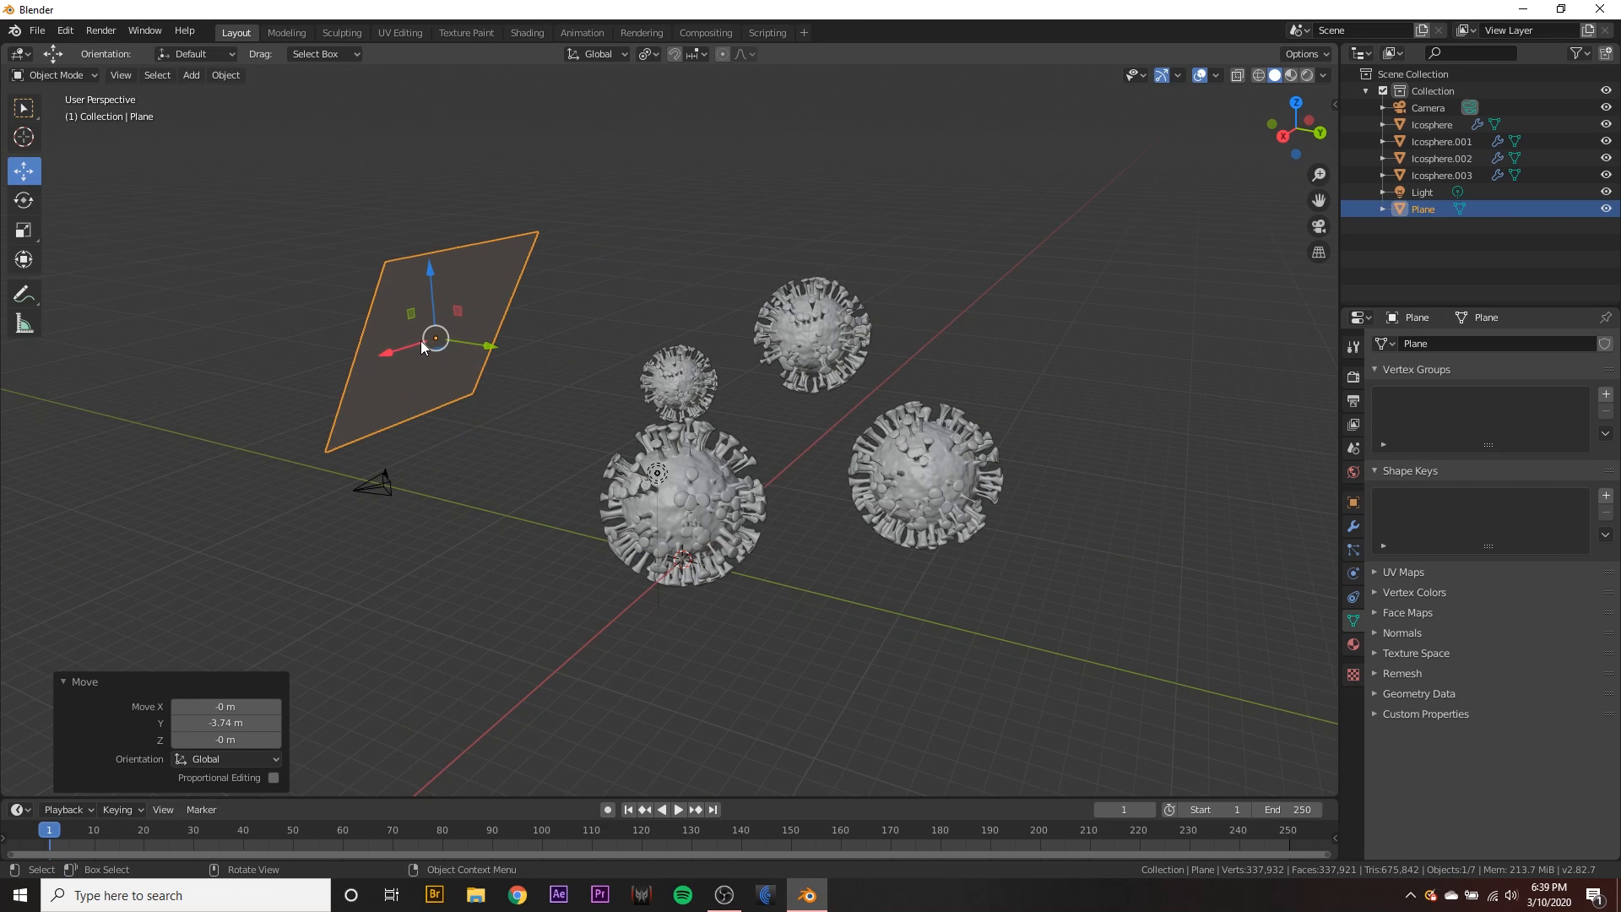
drag(435, 338, 321, 372)
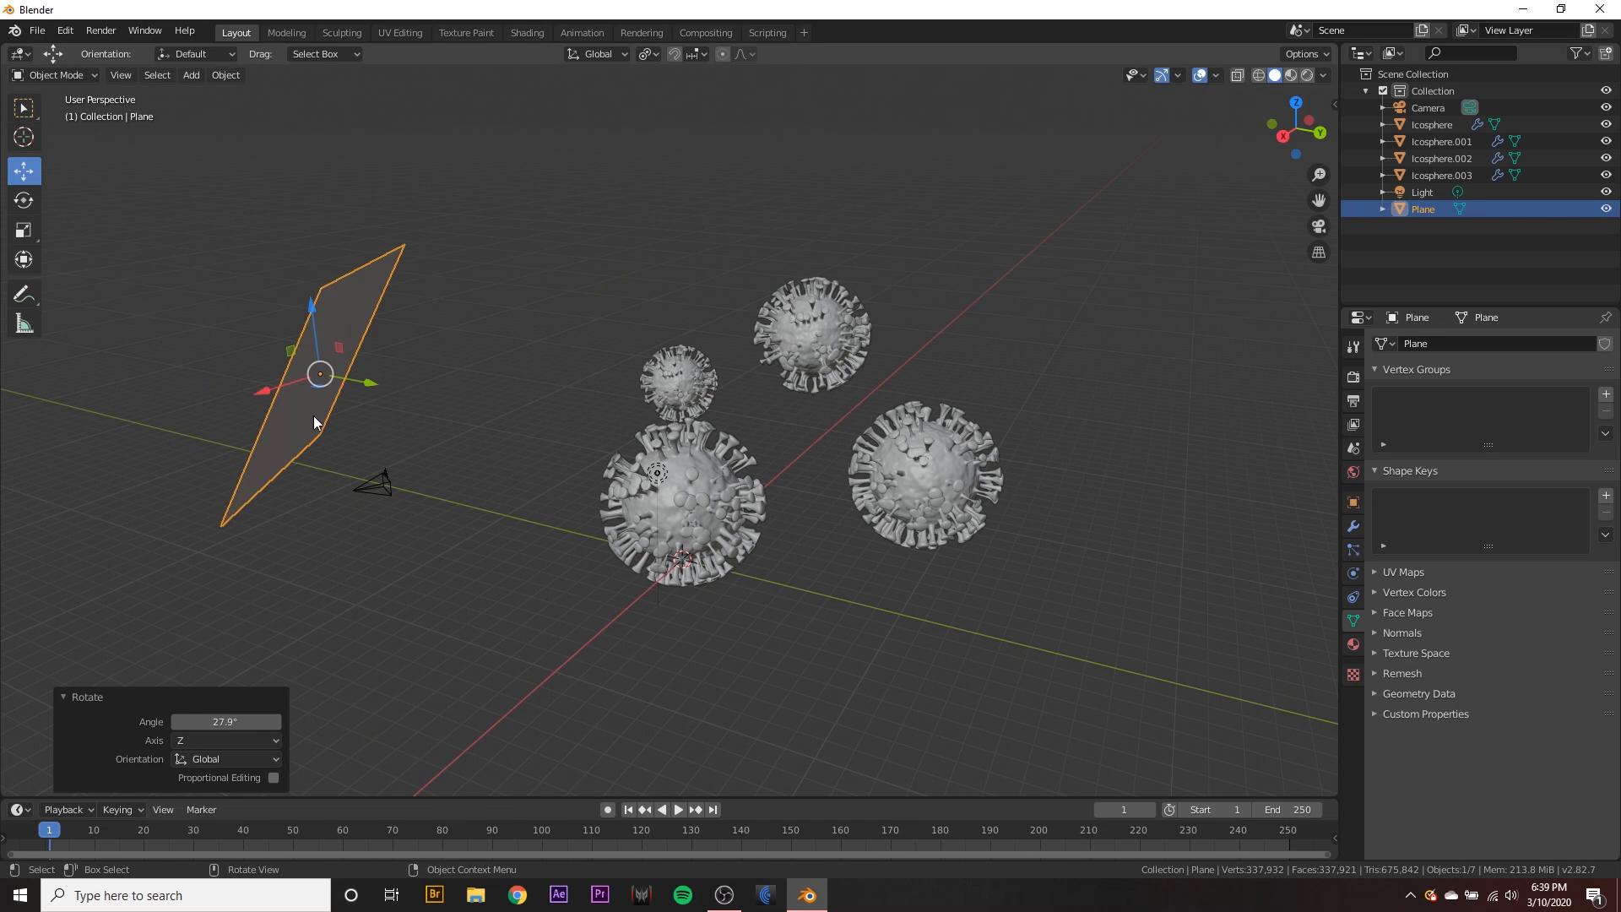
drag(321, 373, 386, 404)
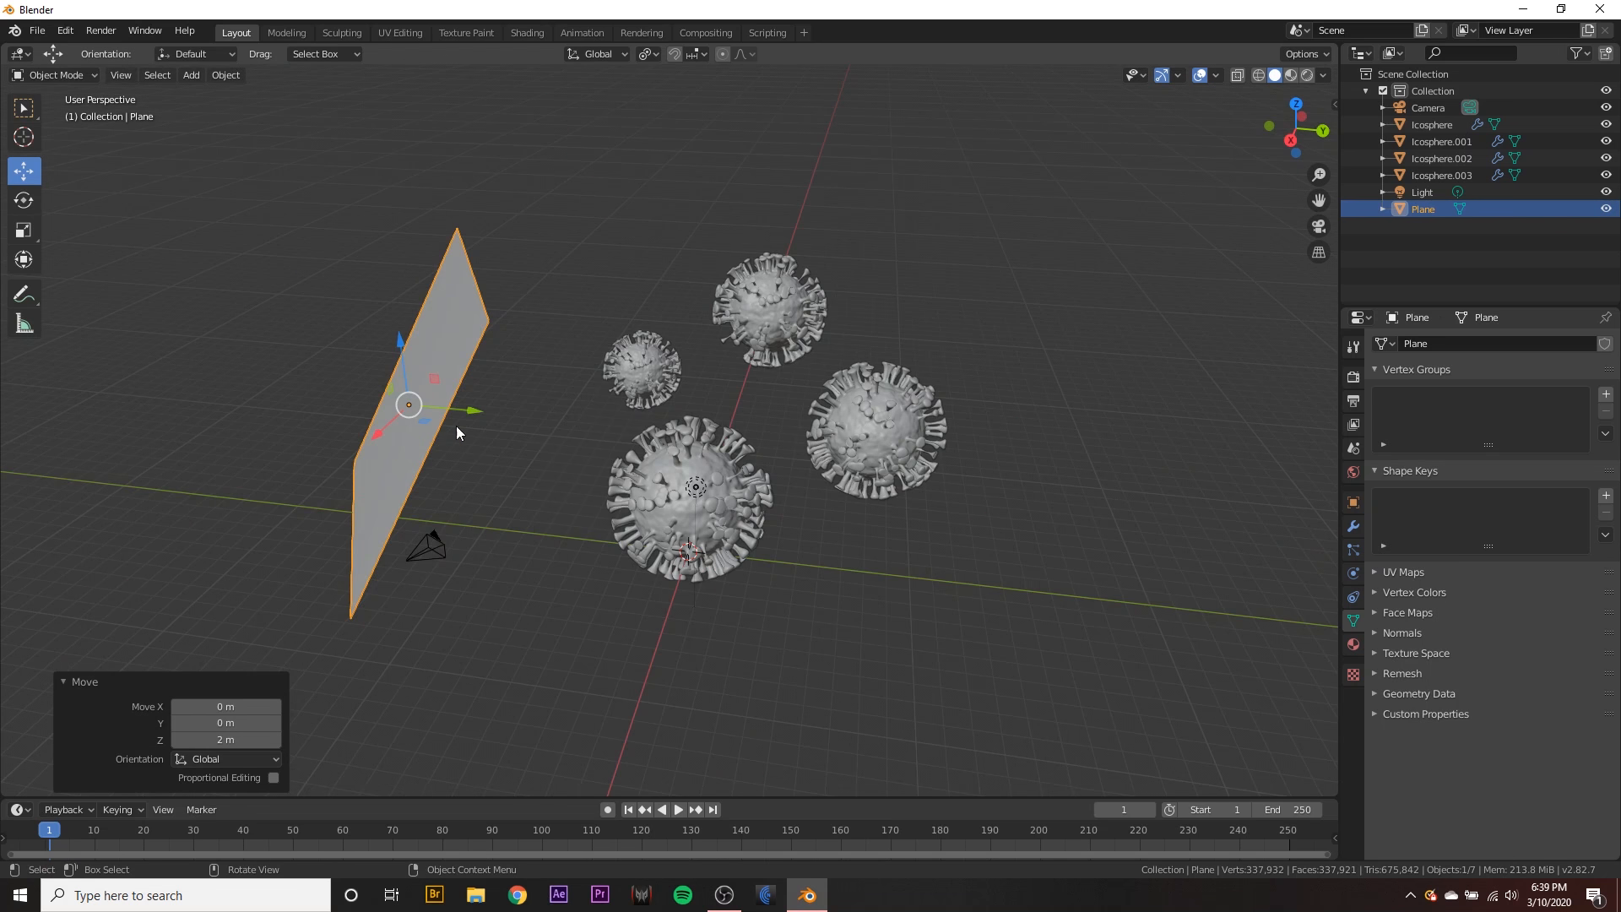
drag(406, 405, 373, 390)
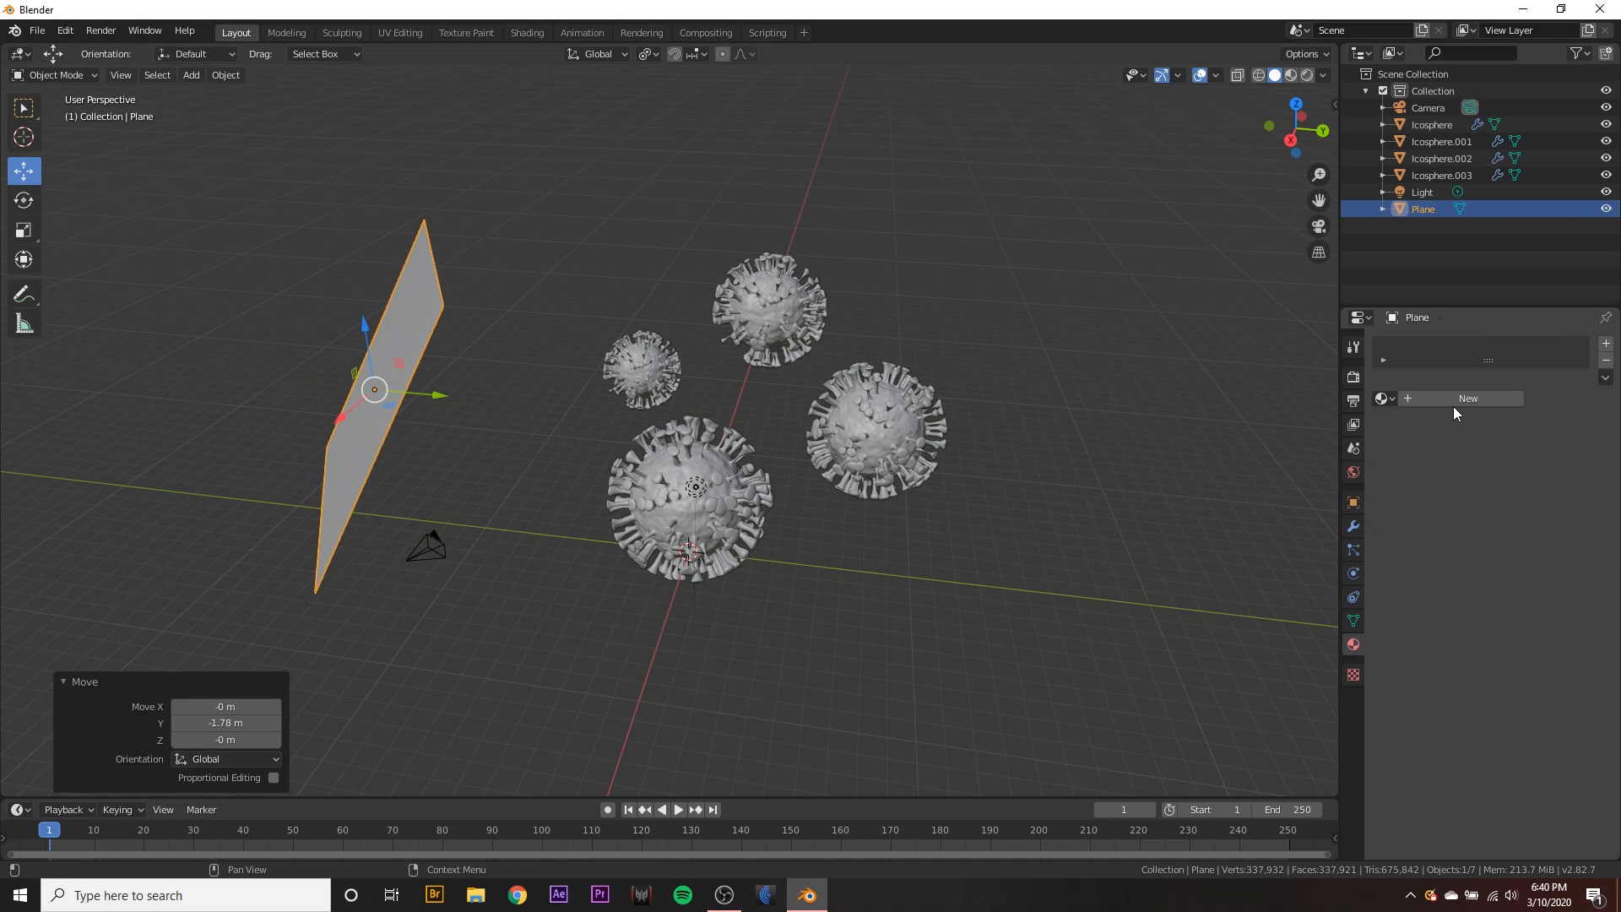
- Give the plane a new magenta emission material and preview the rendered lighting
click(1468, 398)
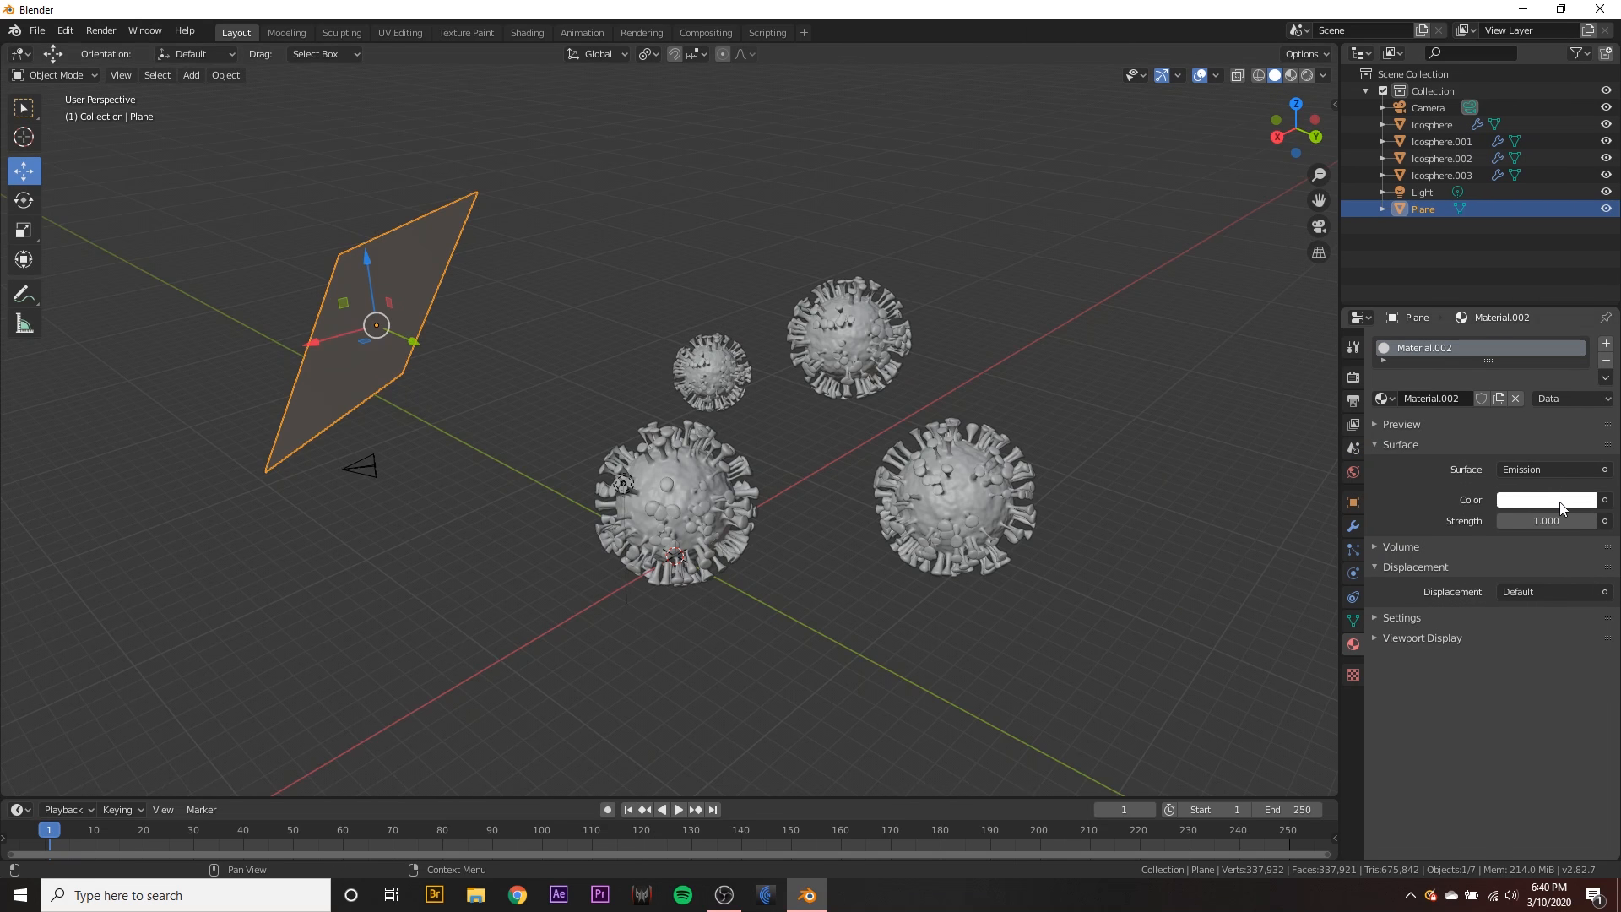
click(1546, 499)
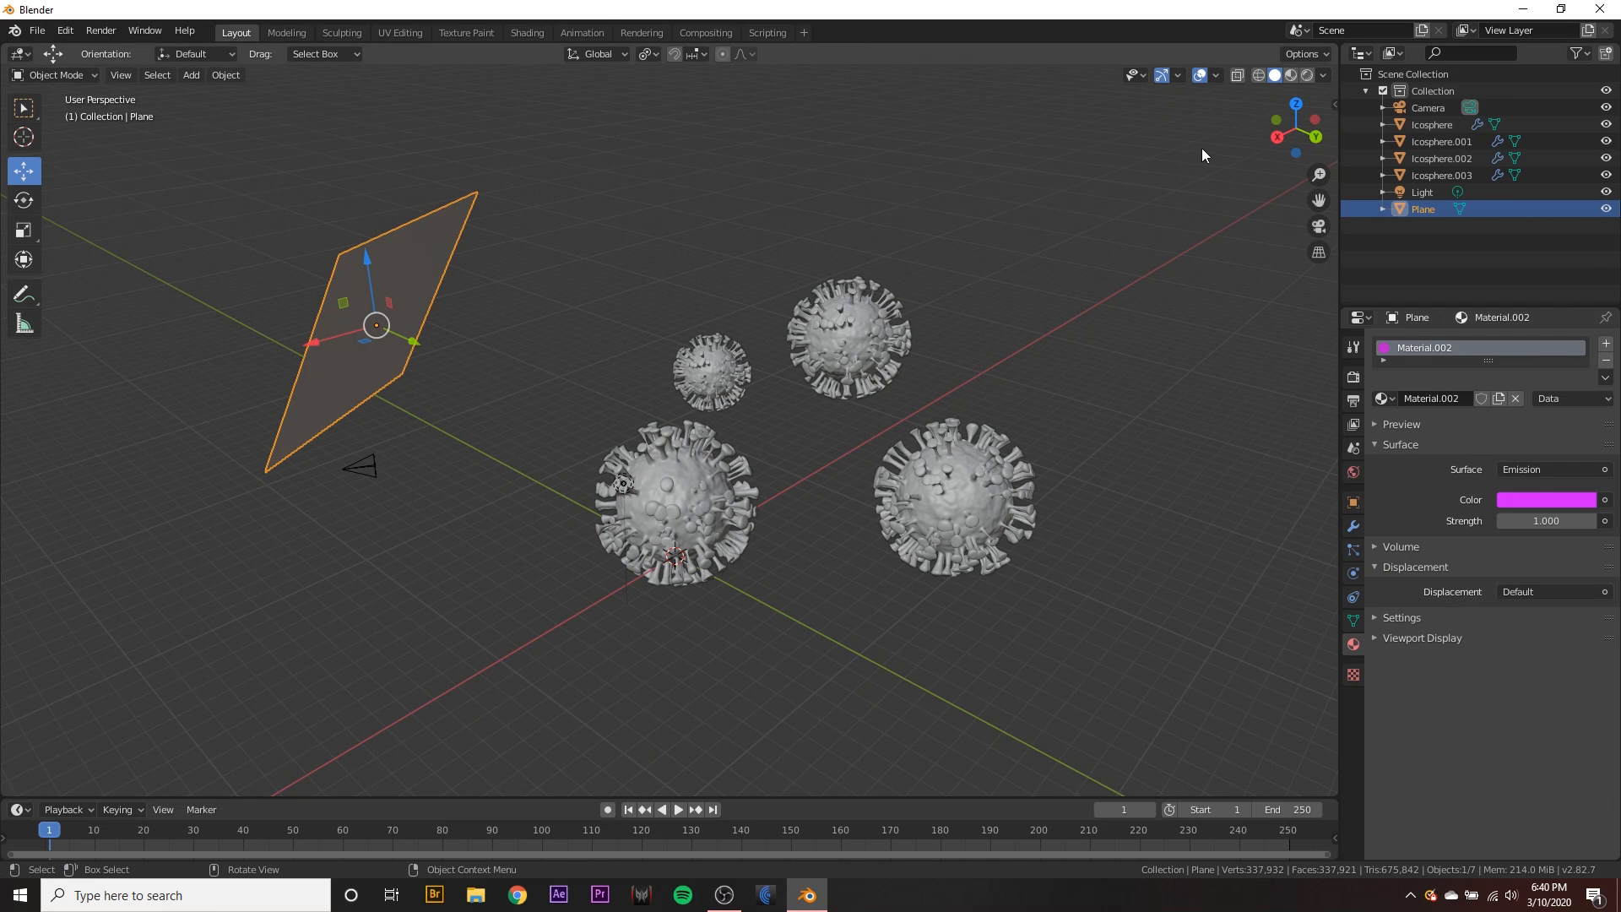
click(1289, 75)
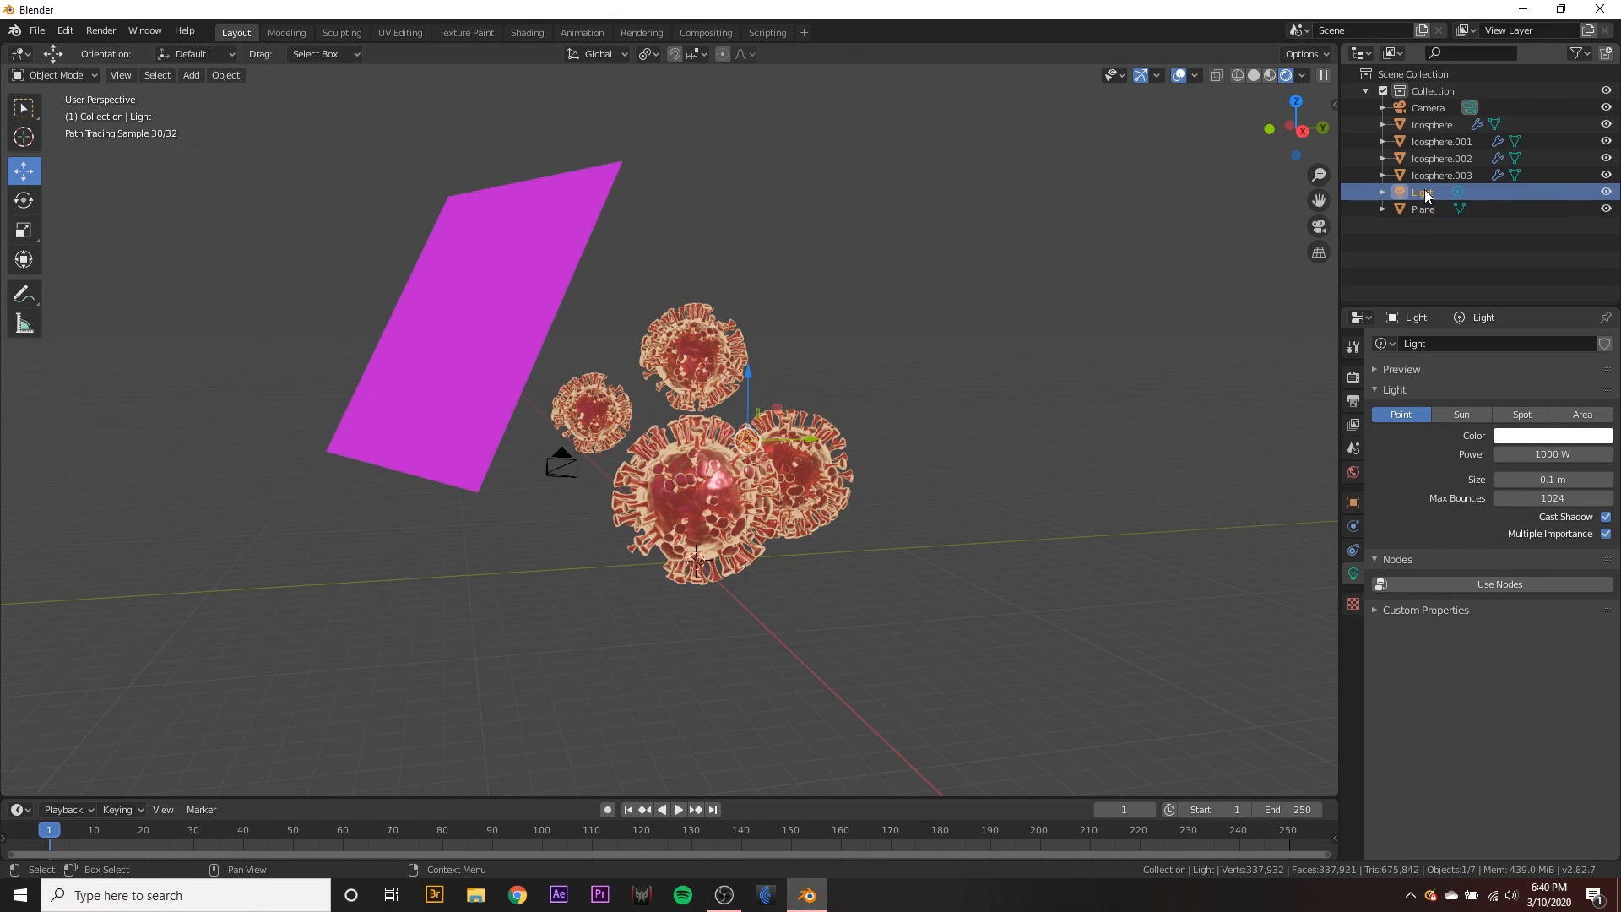
- Delete the point light and place a duplicate plane above the viruses
click(1423, 192)
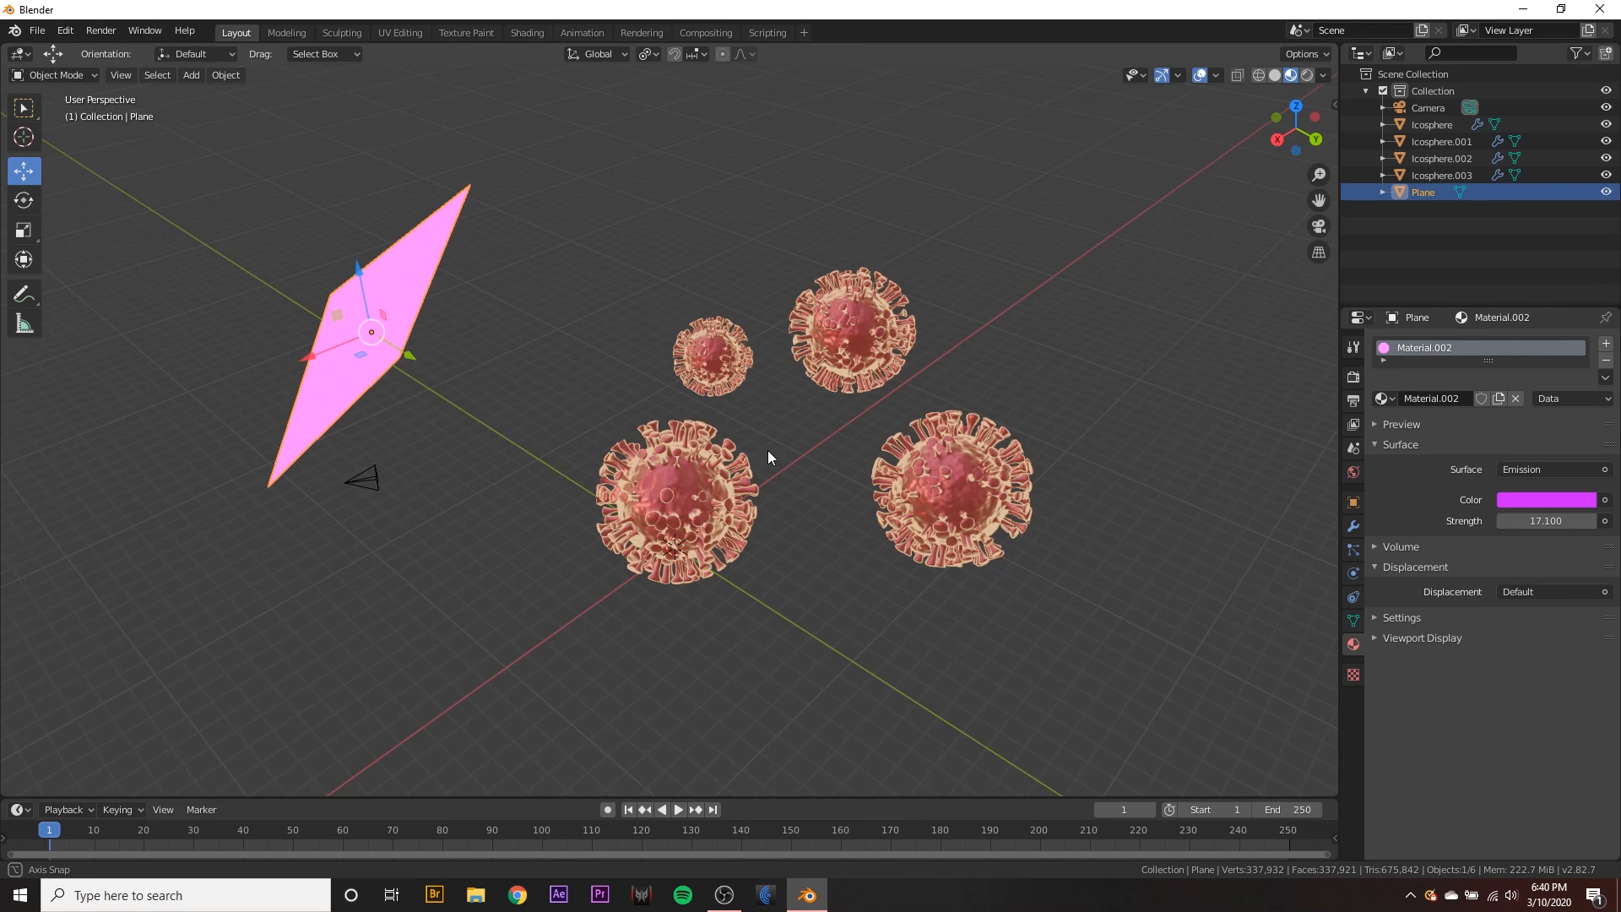
mouse_move(329, 359)
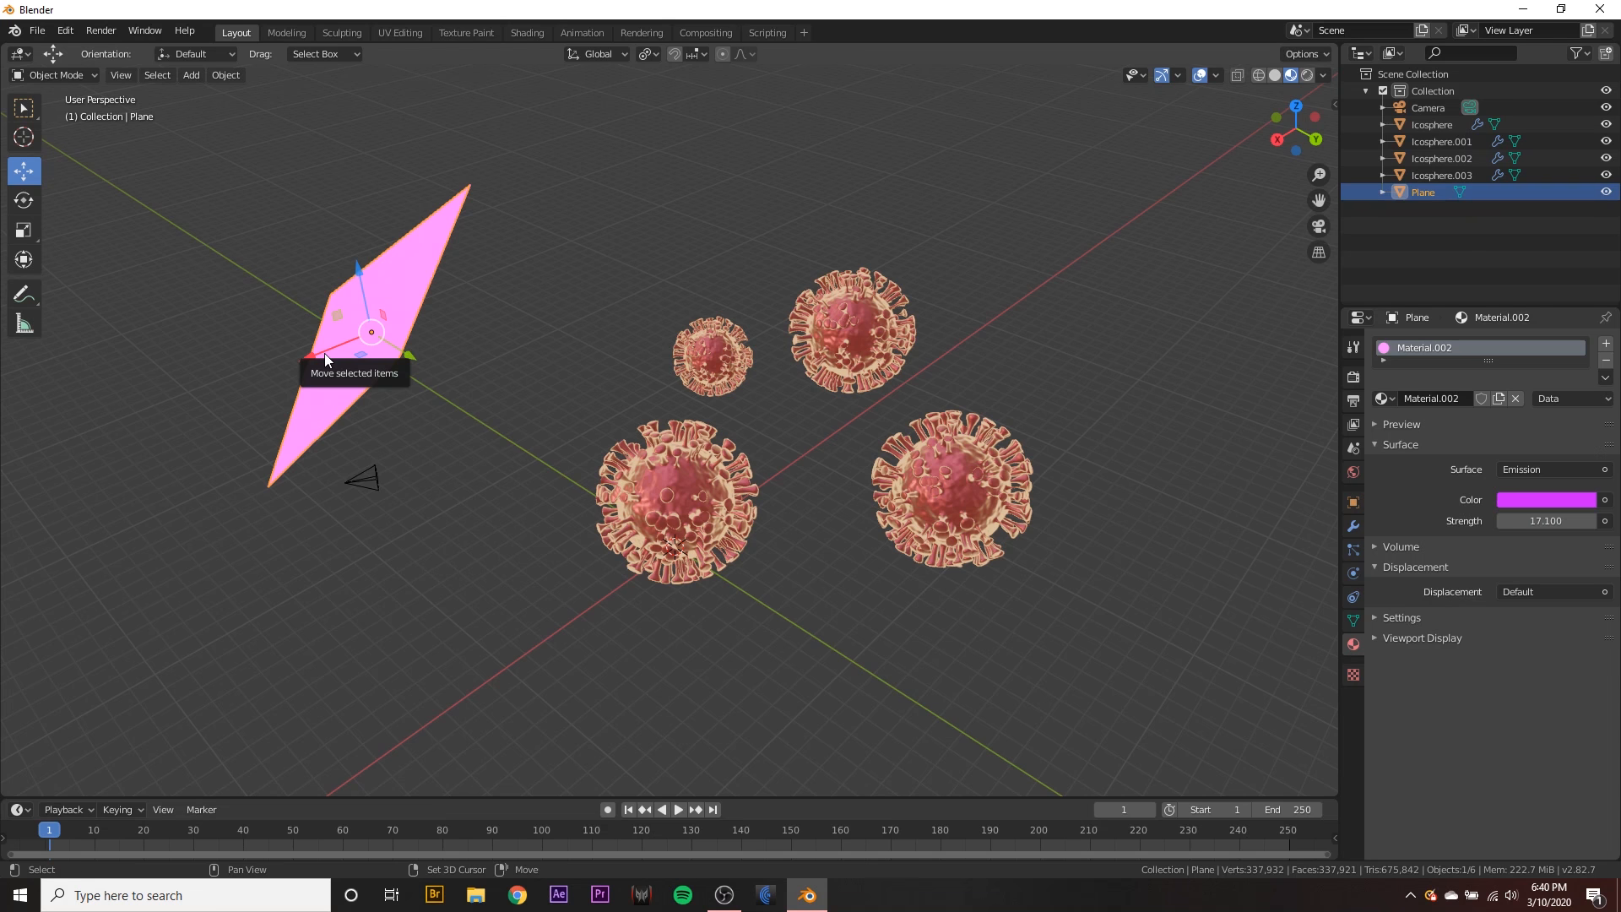
drag(370, 331, 627, 194)
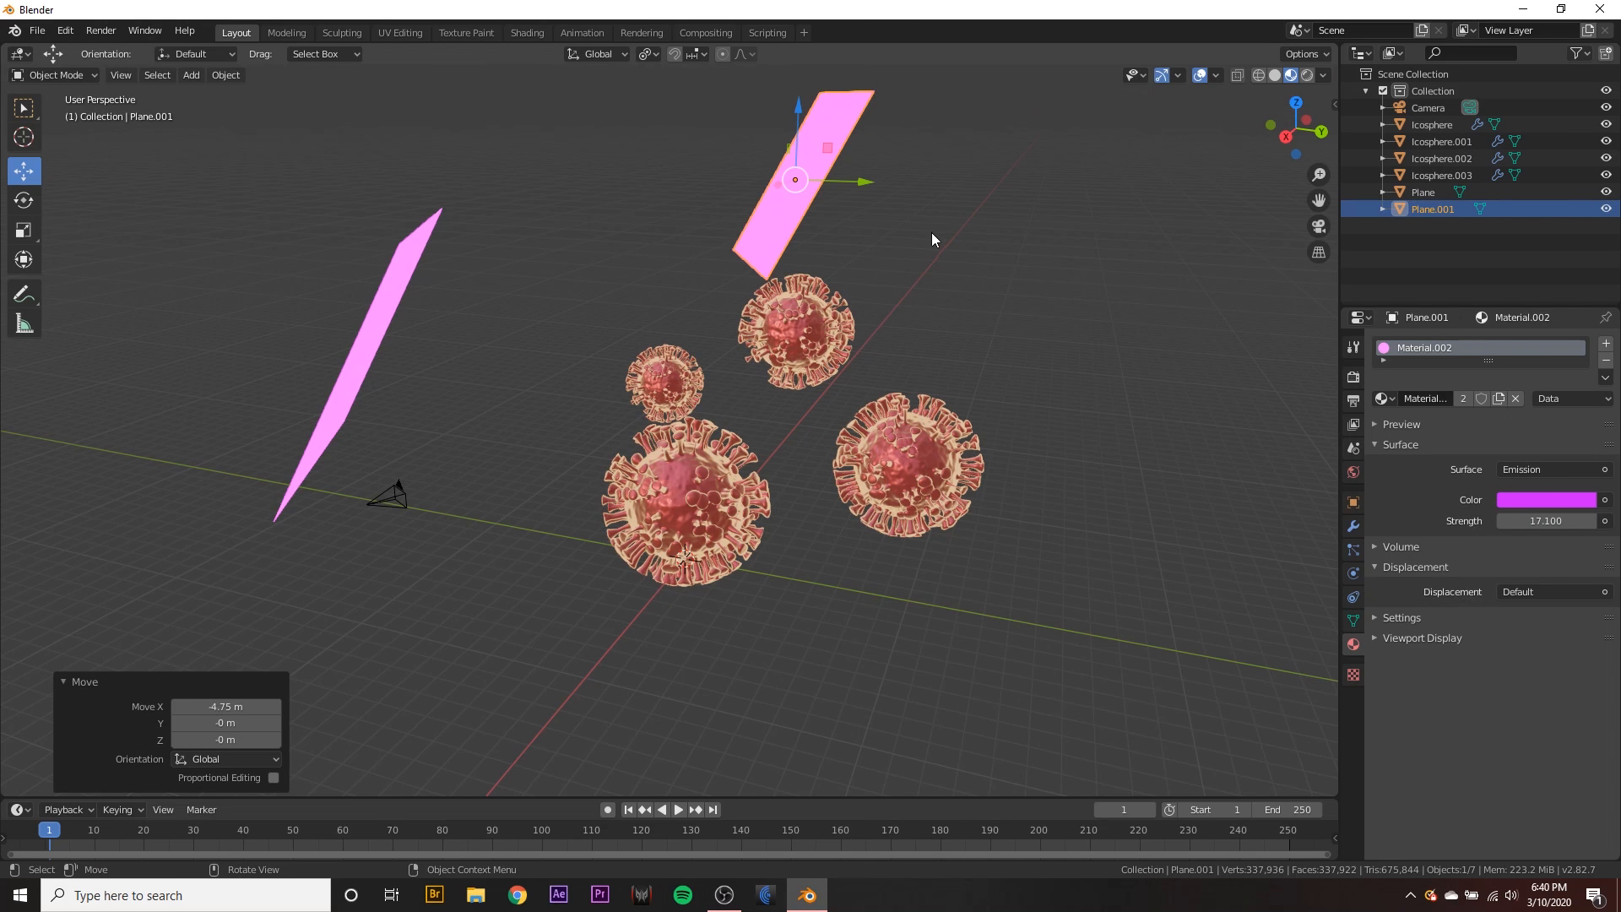
key(r)
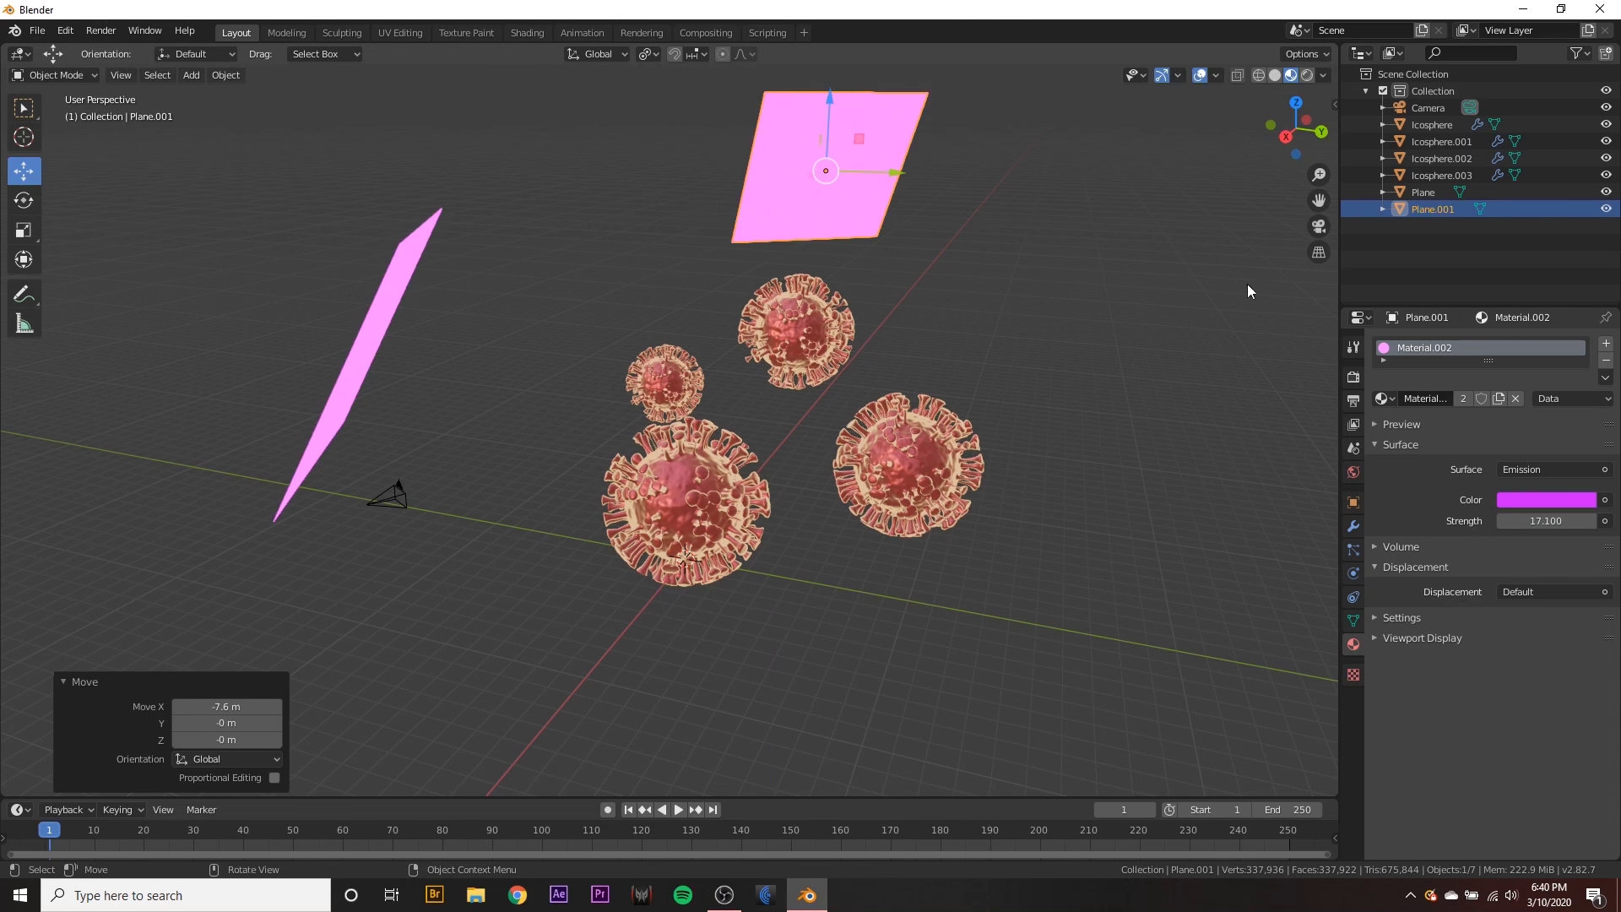
- Make the copy's material single-user, white with strength 35.8, and preview it
click(1516, 397)
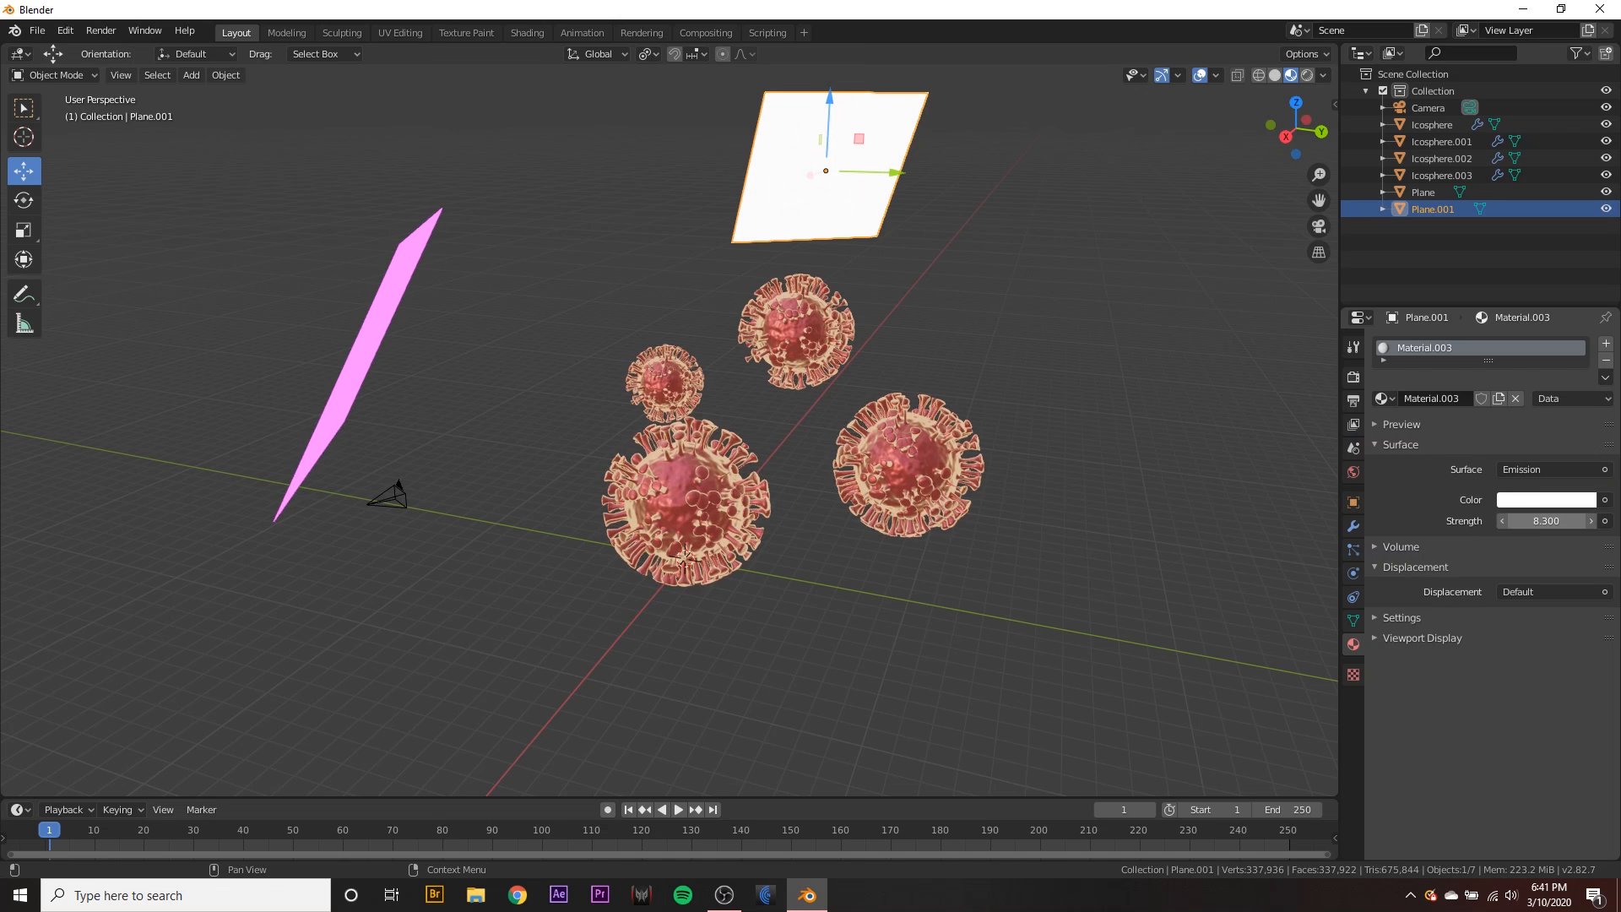
click(1286, 74)
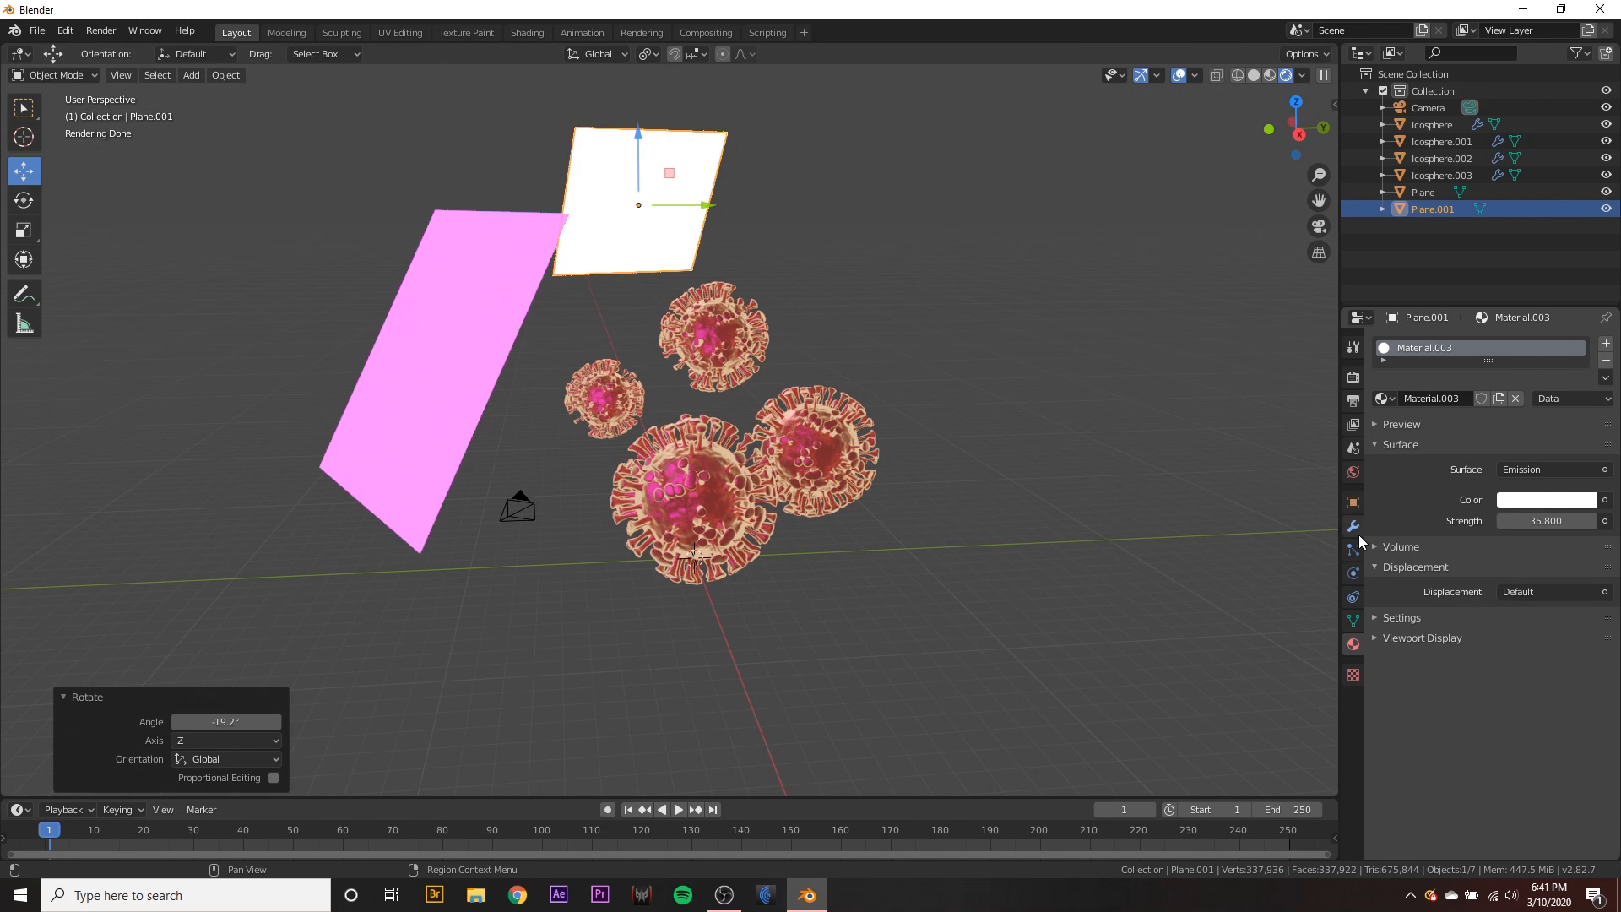
click(1353, 502)
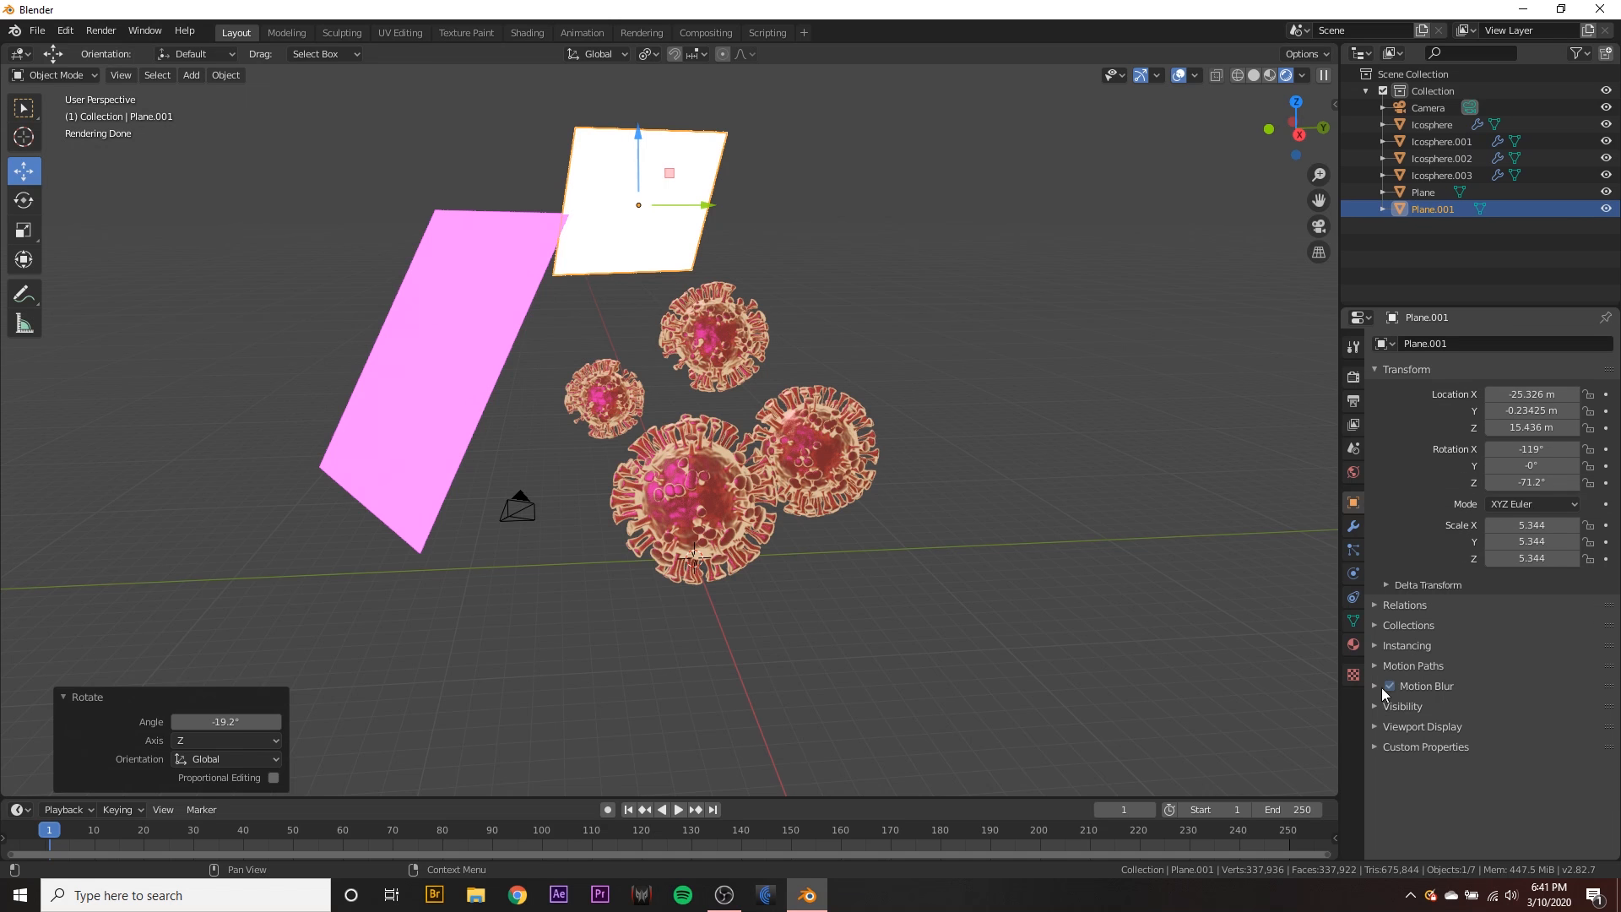
- Render the Cycles image of the pink-red viruses with depth-of-field blur
click(1401, 706)
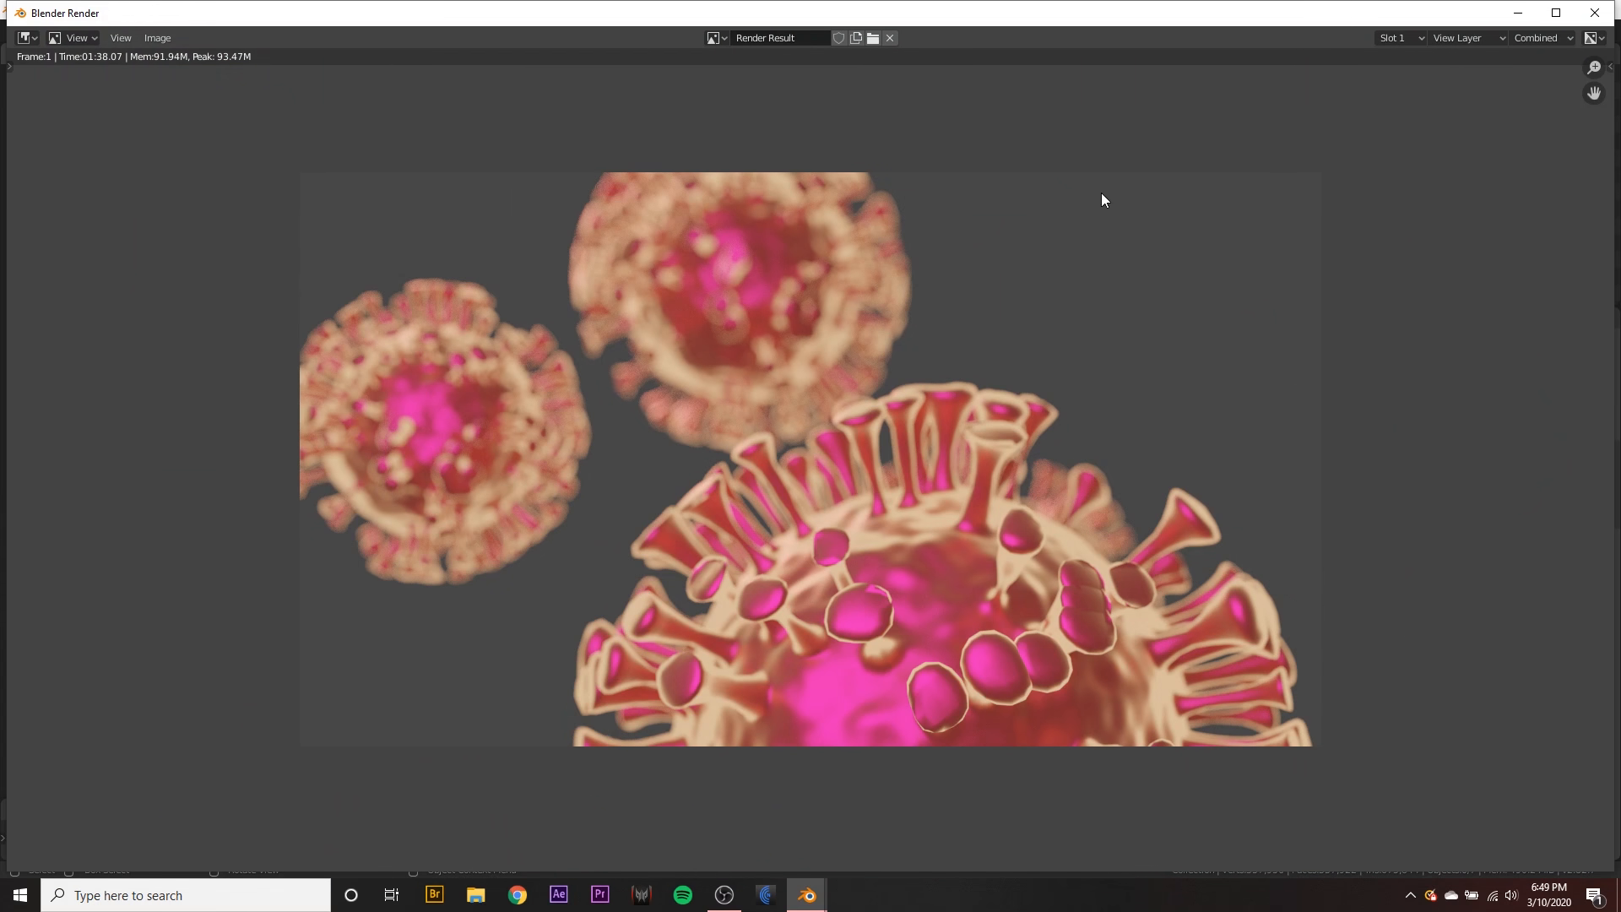
mouse_move(845, 373)
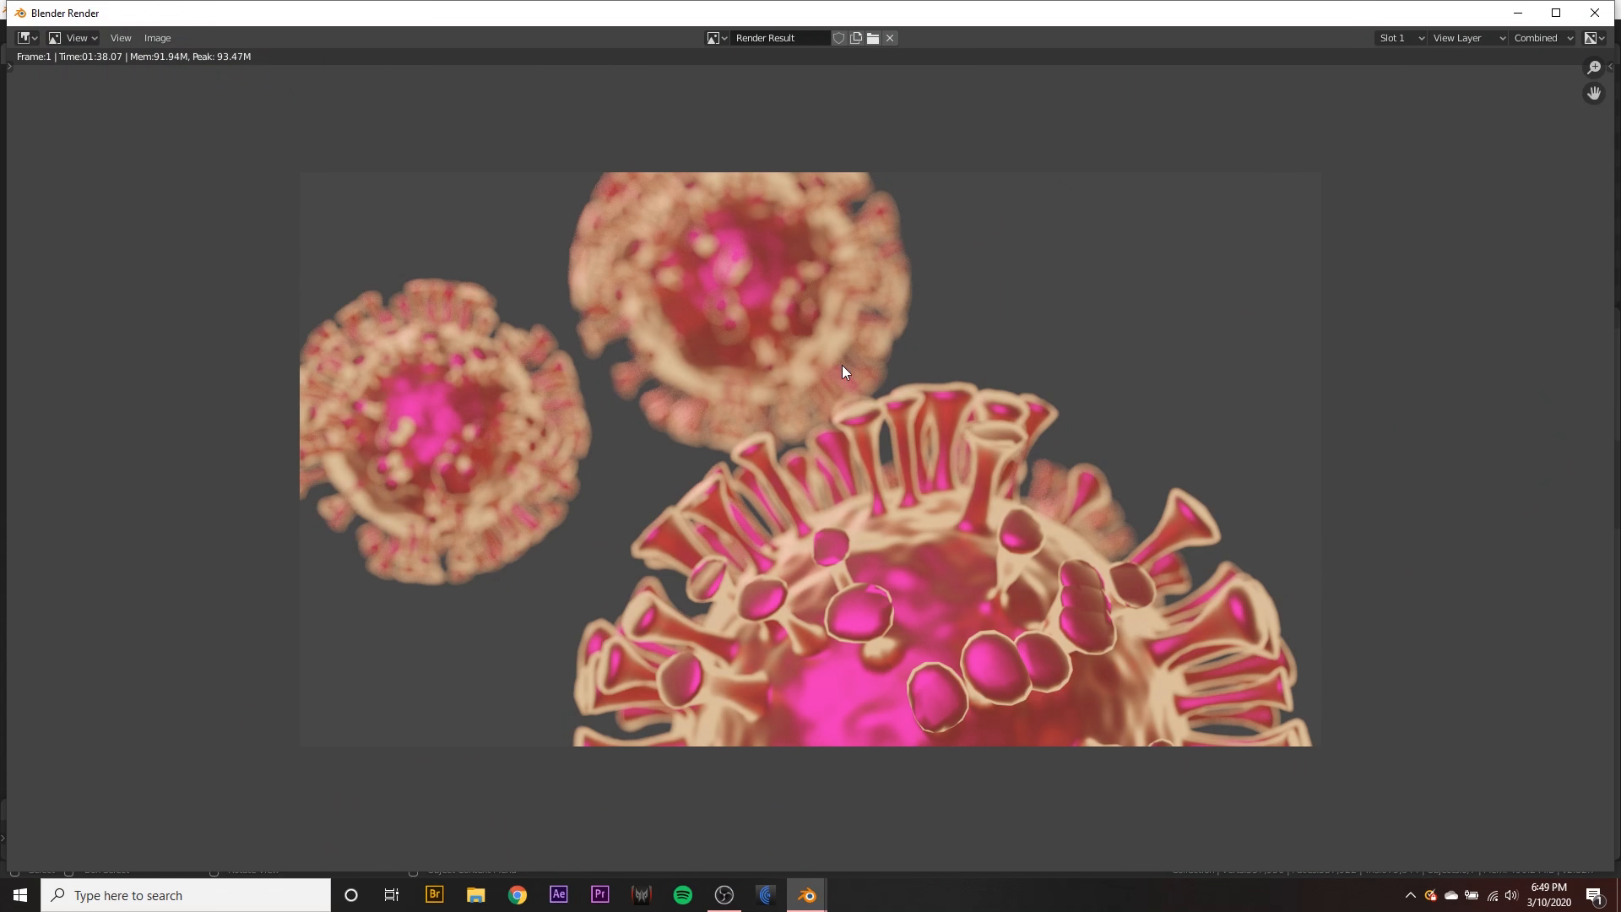
mouse_move(1248, 262)
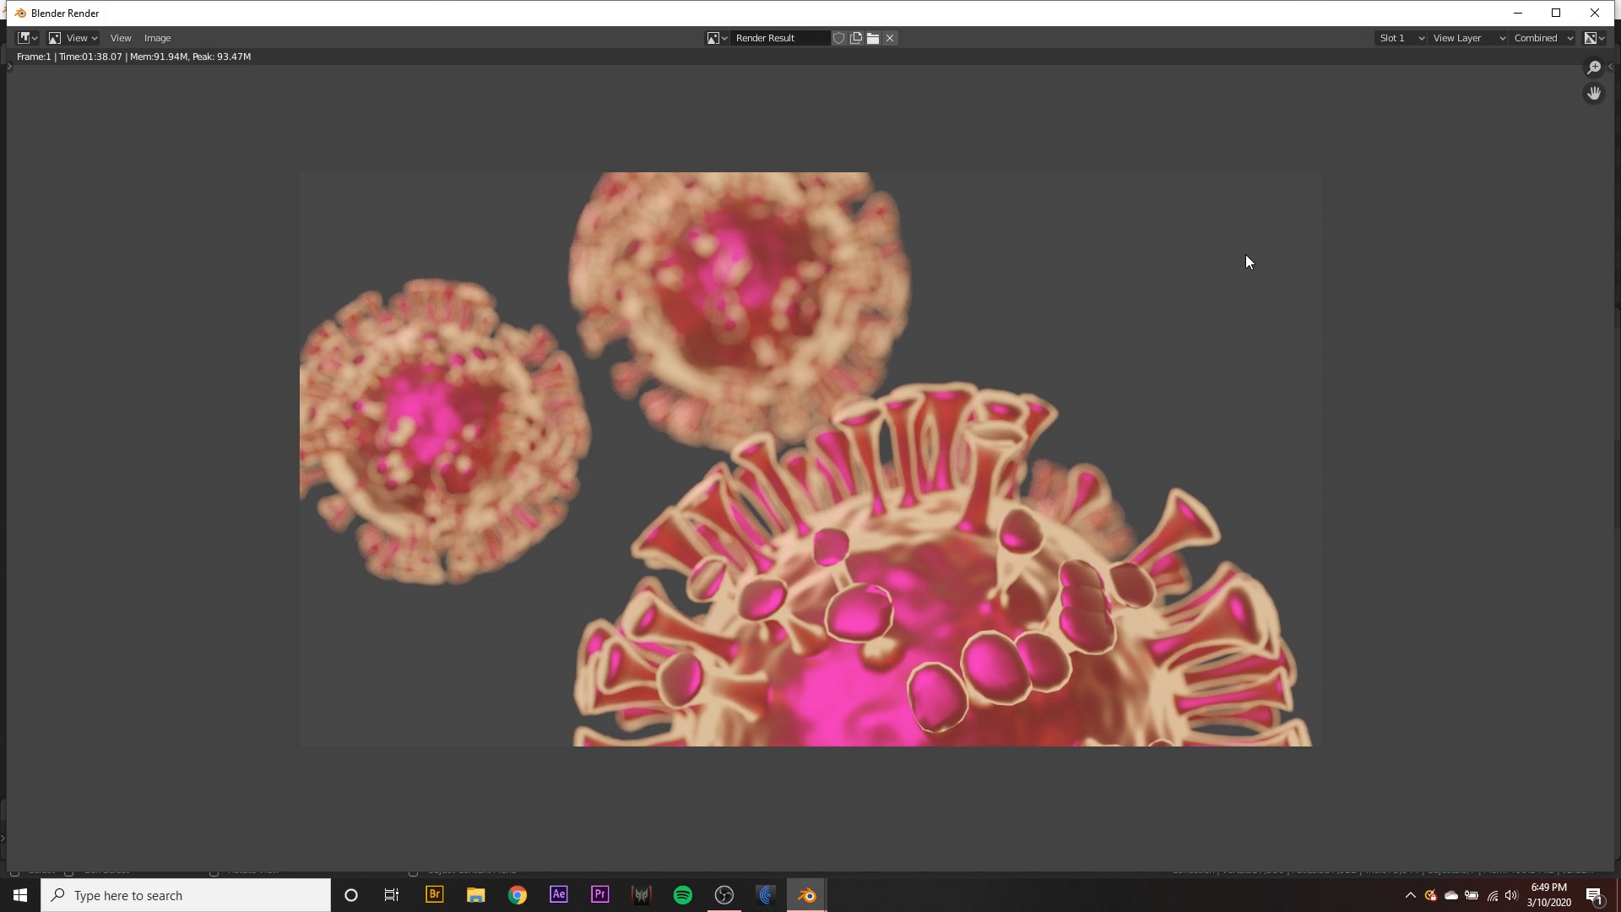
mouse_move(1357, 253)
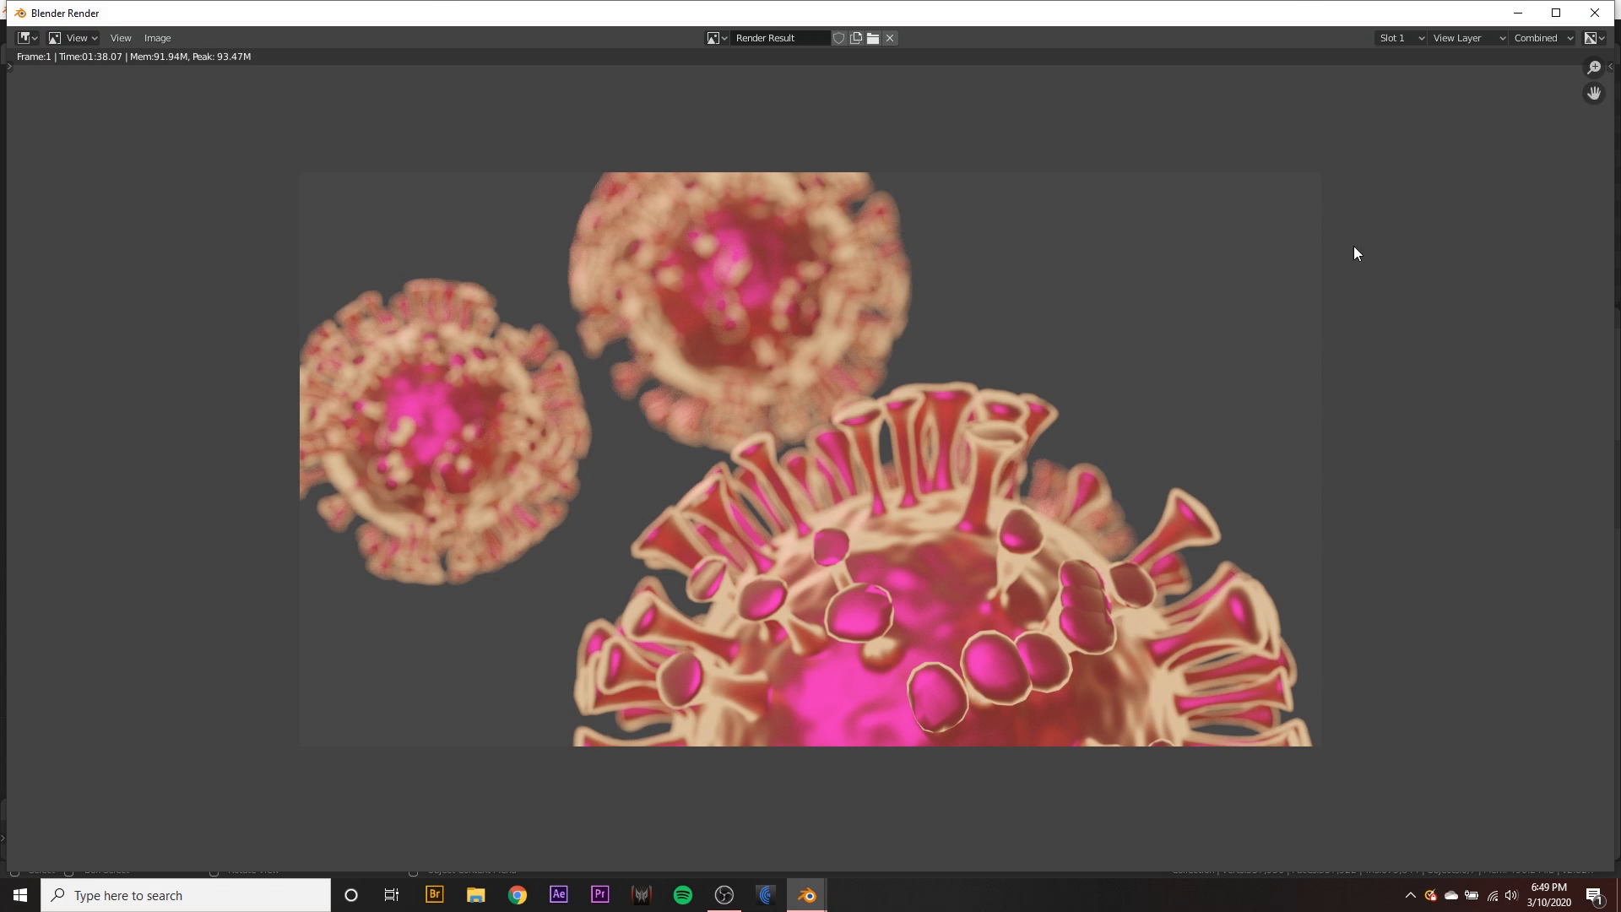
mouse_move(1355, 261)
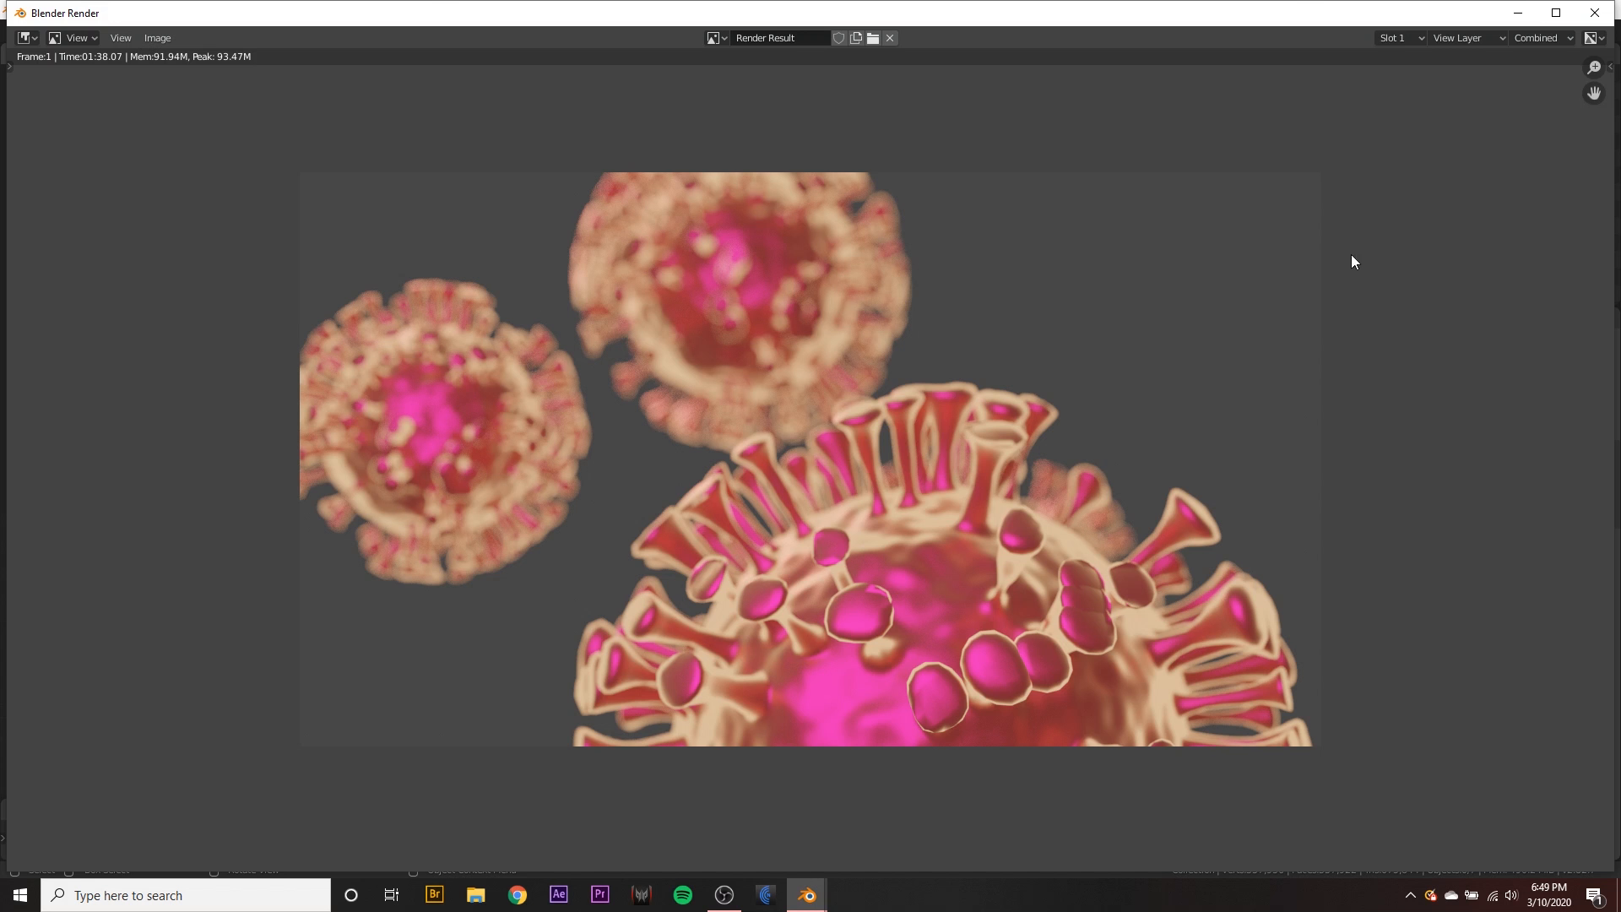